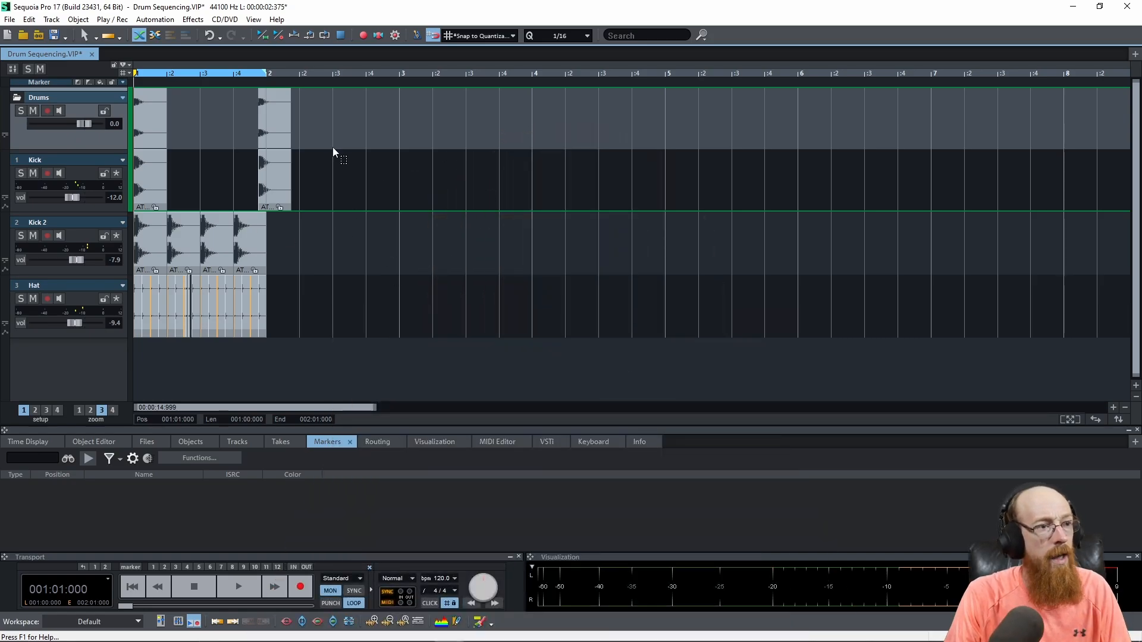
mouse_move(396, 249)
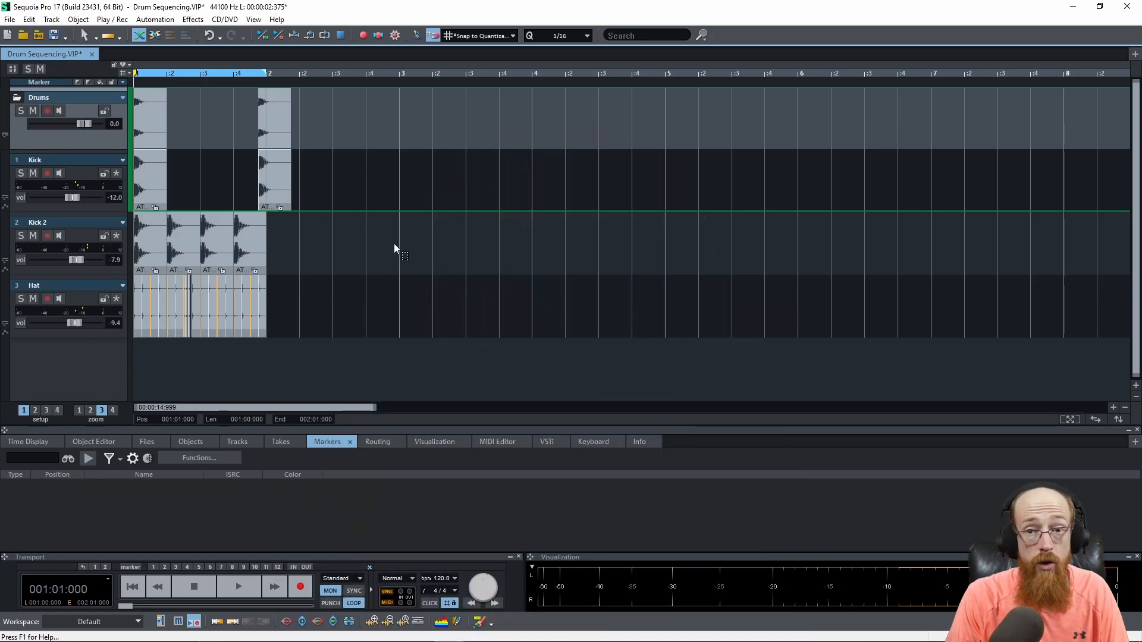
mouse_move(342, 278)
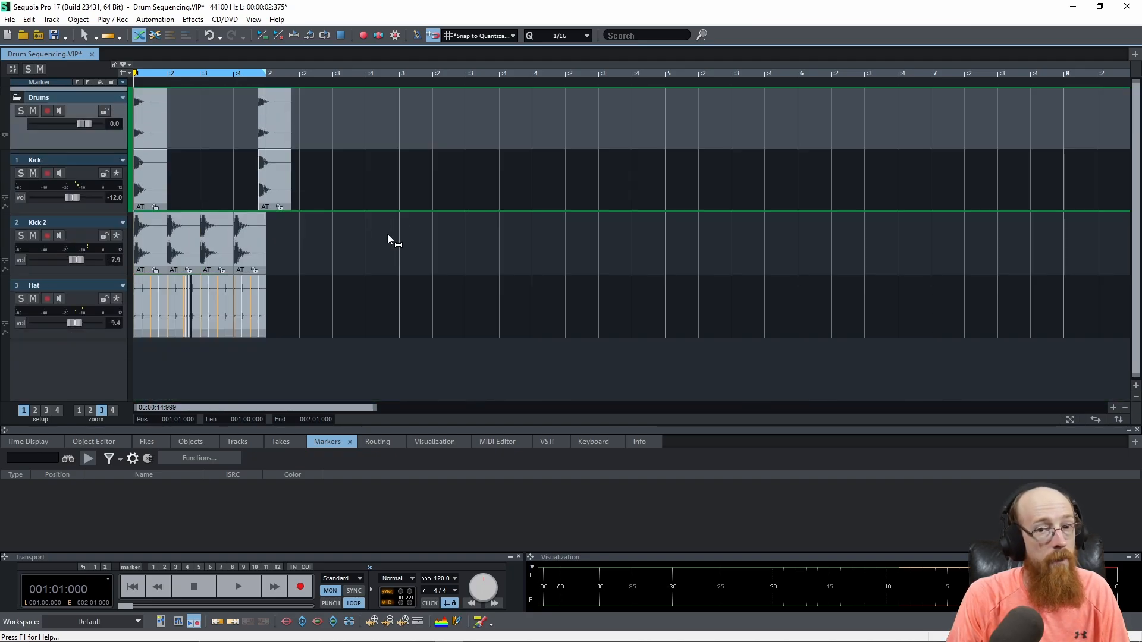
mouse_move(390, 240)
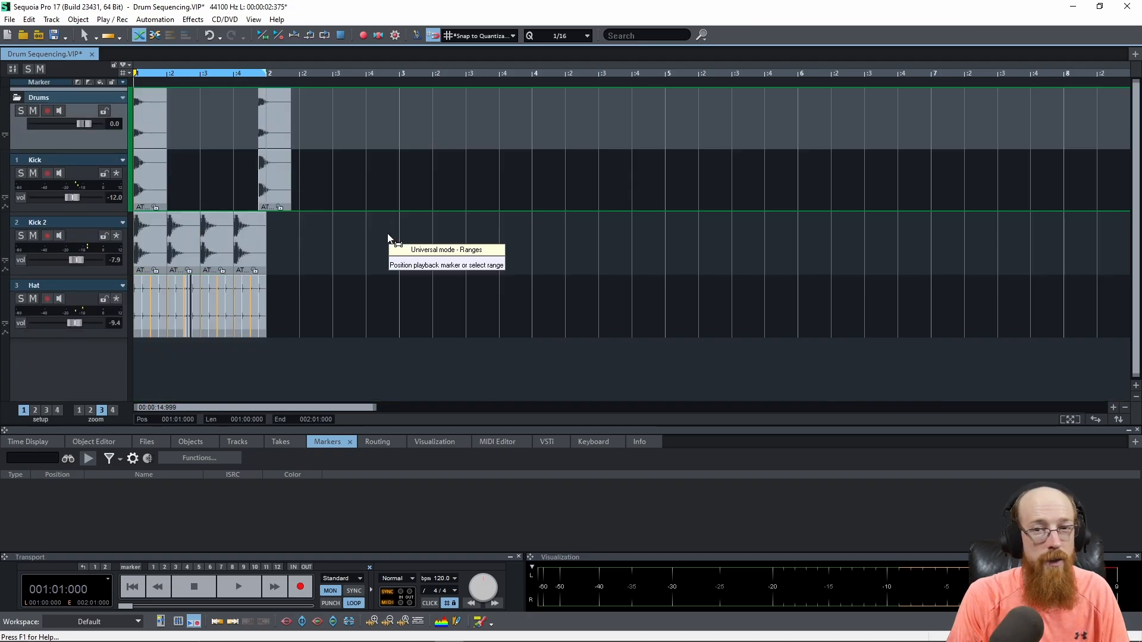
mouse_move(113, 211)
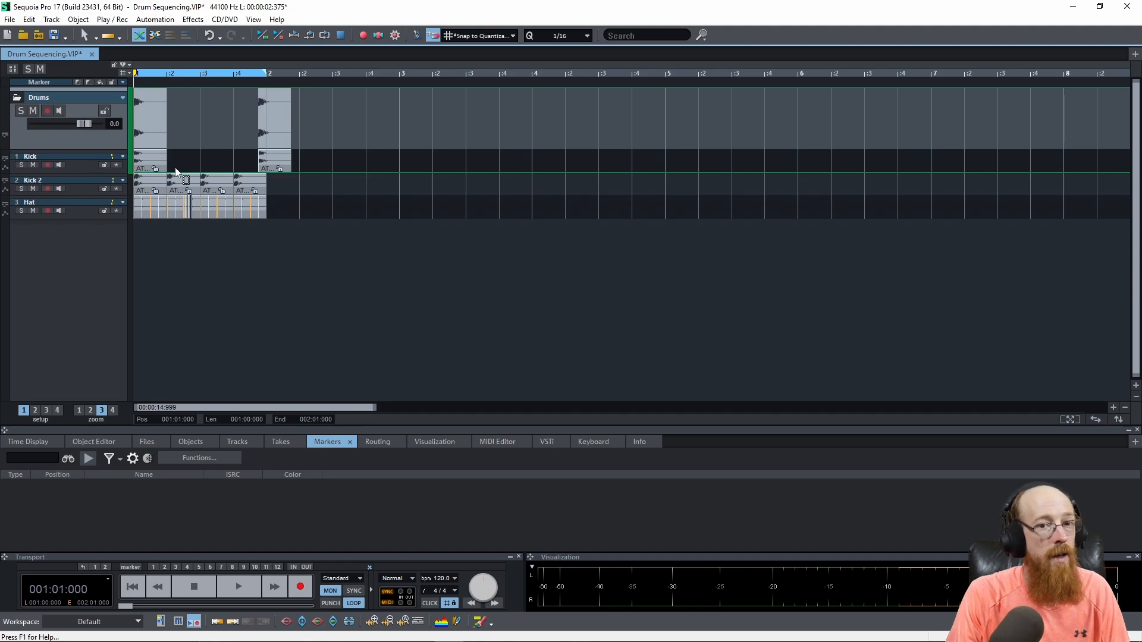
mouse_move(476, 162)
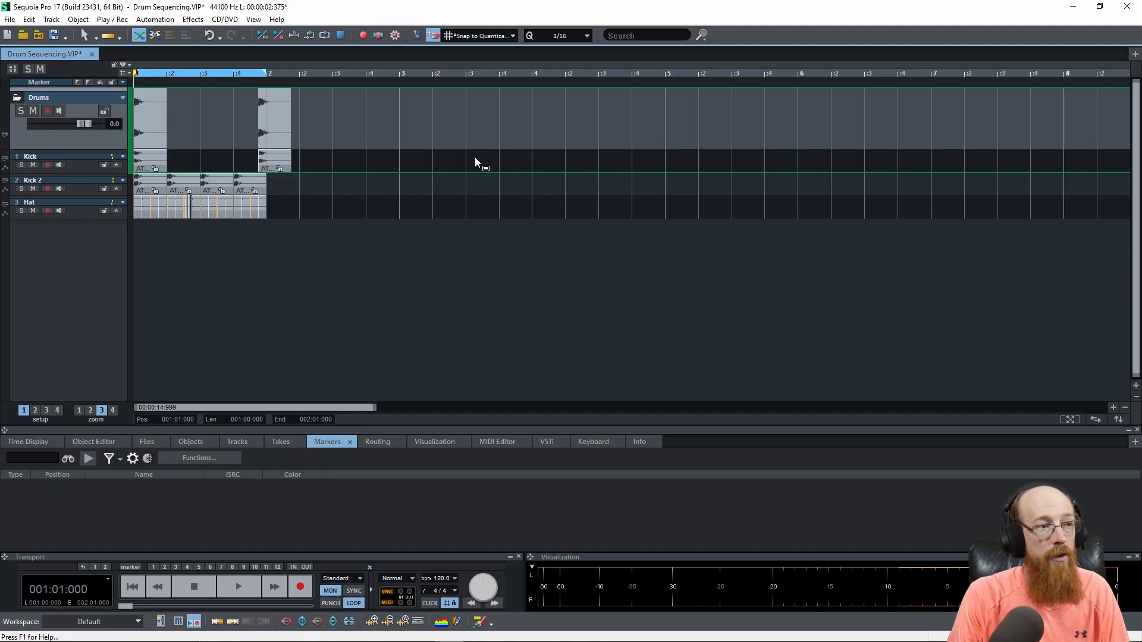
mouse_move(73, 217)
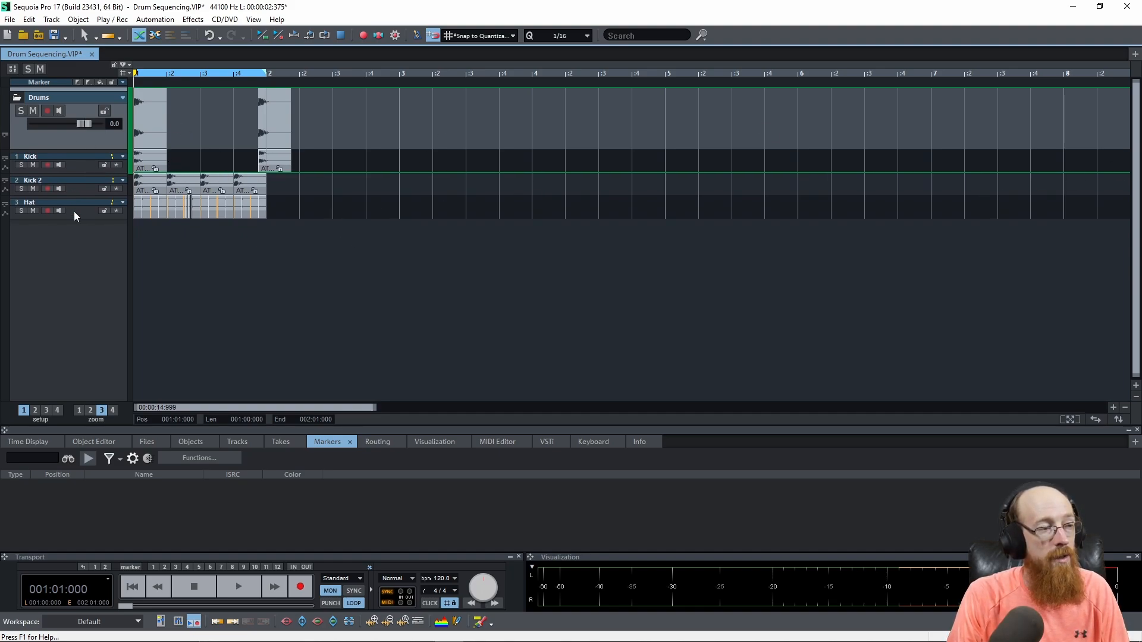
mouse_move(1134, 126)
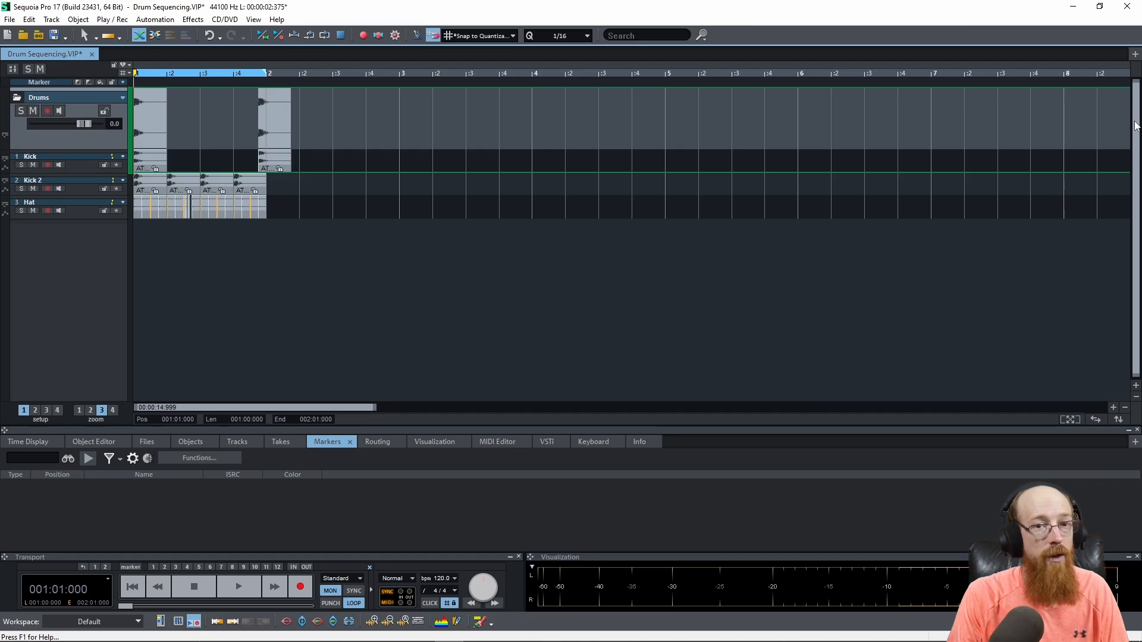
mouse_move(811, 314)
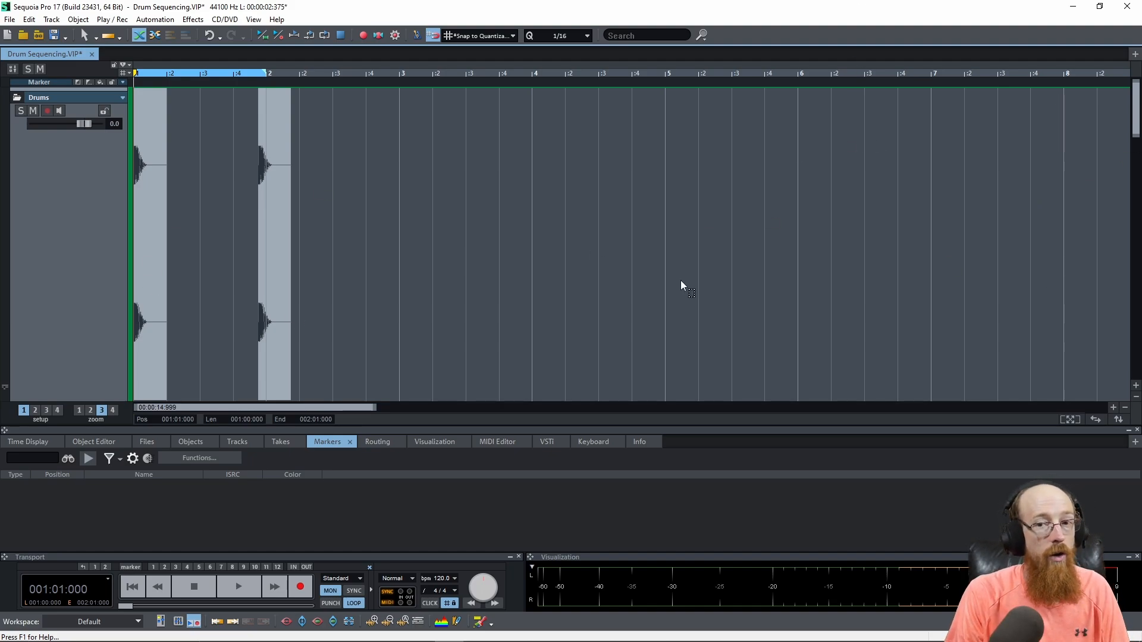
mouse_move(685, 284)
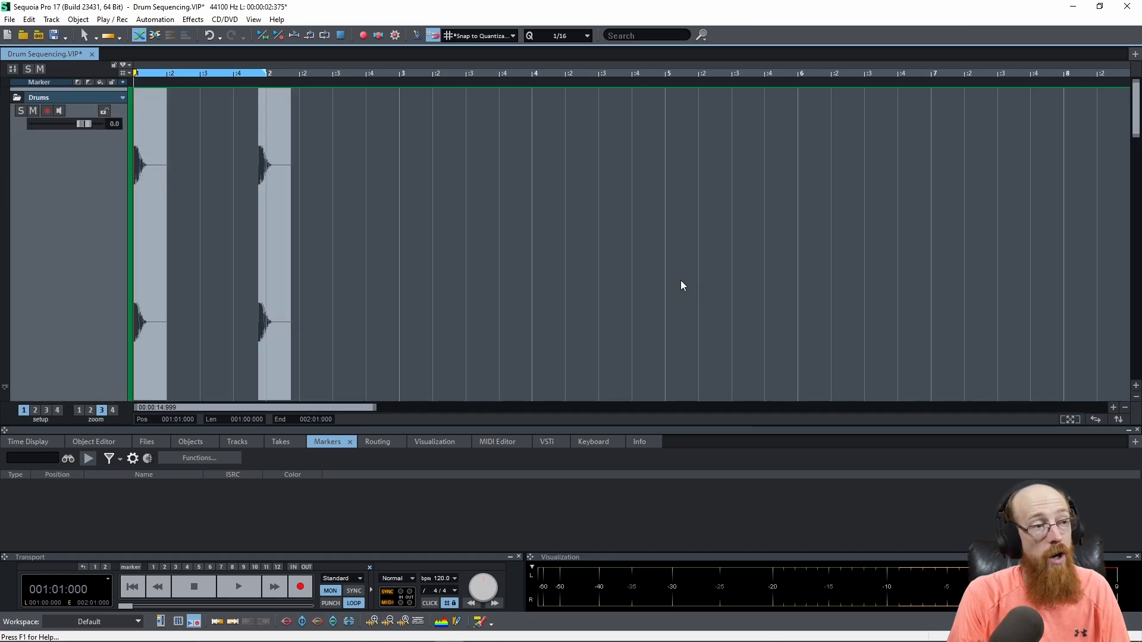
mouse_move(644, 253)
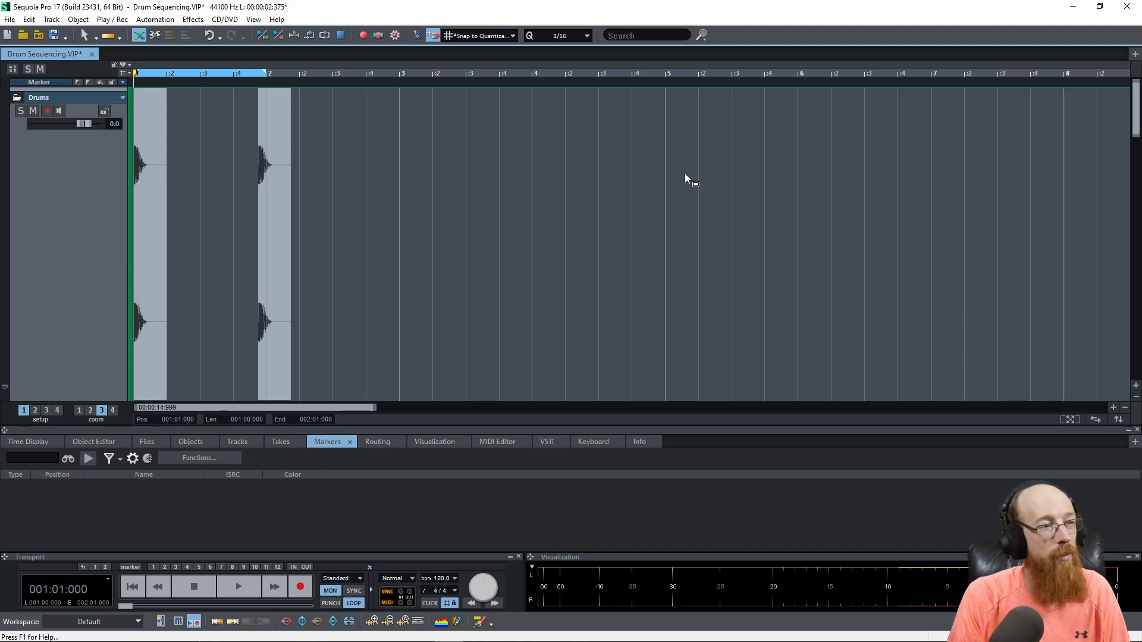
mouse_move(639, 269)
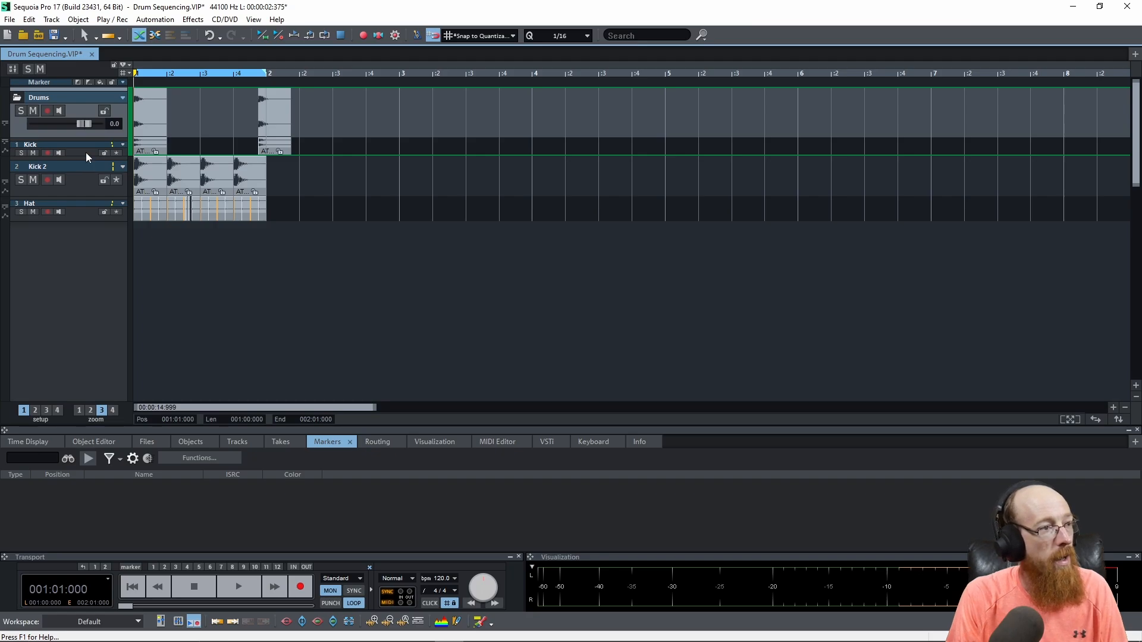
Step: Restore default track heights so Kick, Kick 2 and Hat reappear under the Drums folder
right_click(86, 157)
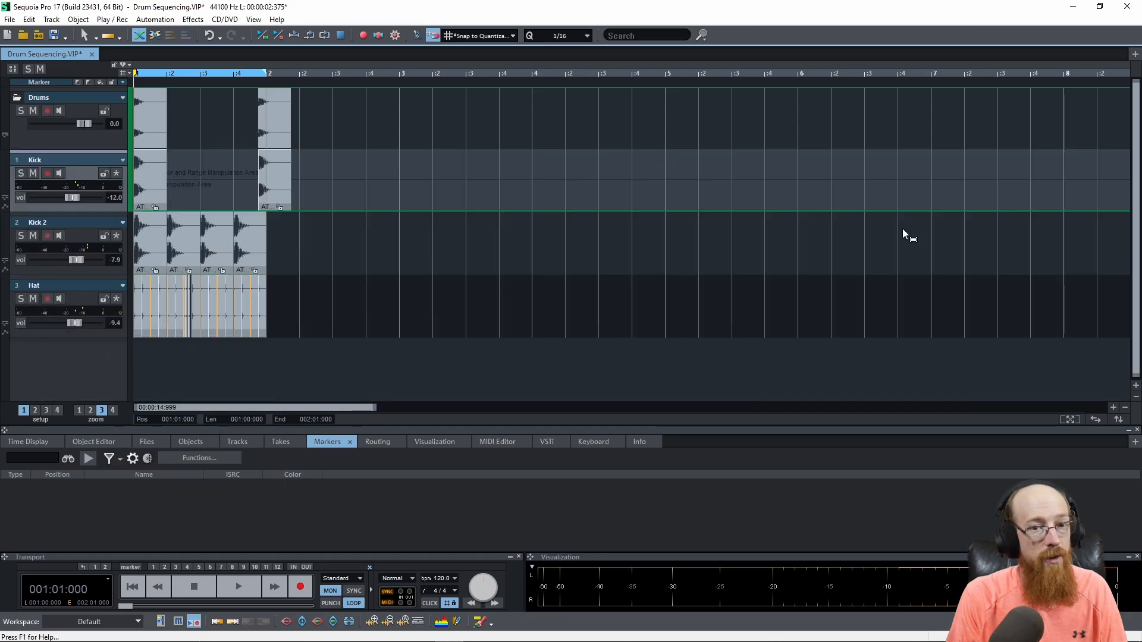
mouse_move(1122, 238)
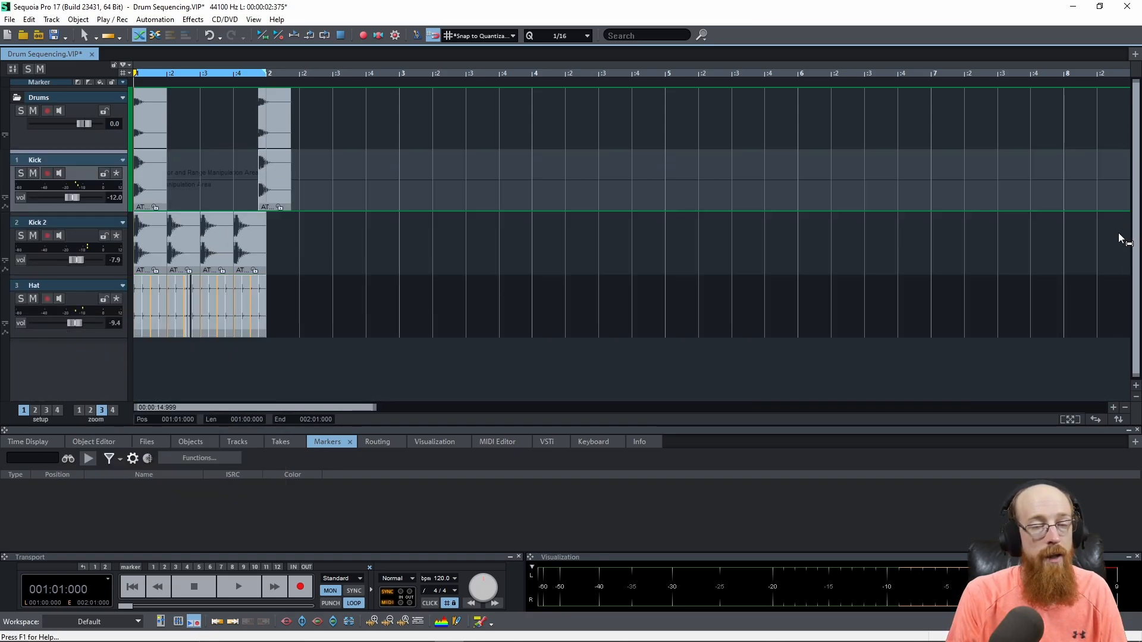
mouse_move(434, 301)
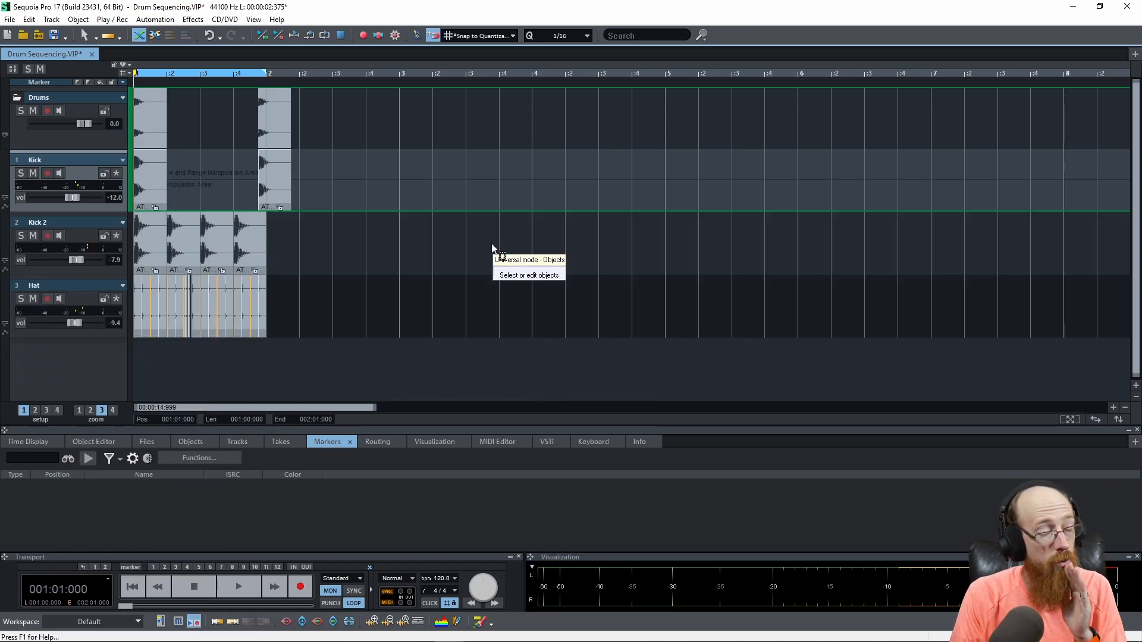
mouse_move(521, 283)
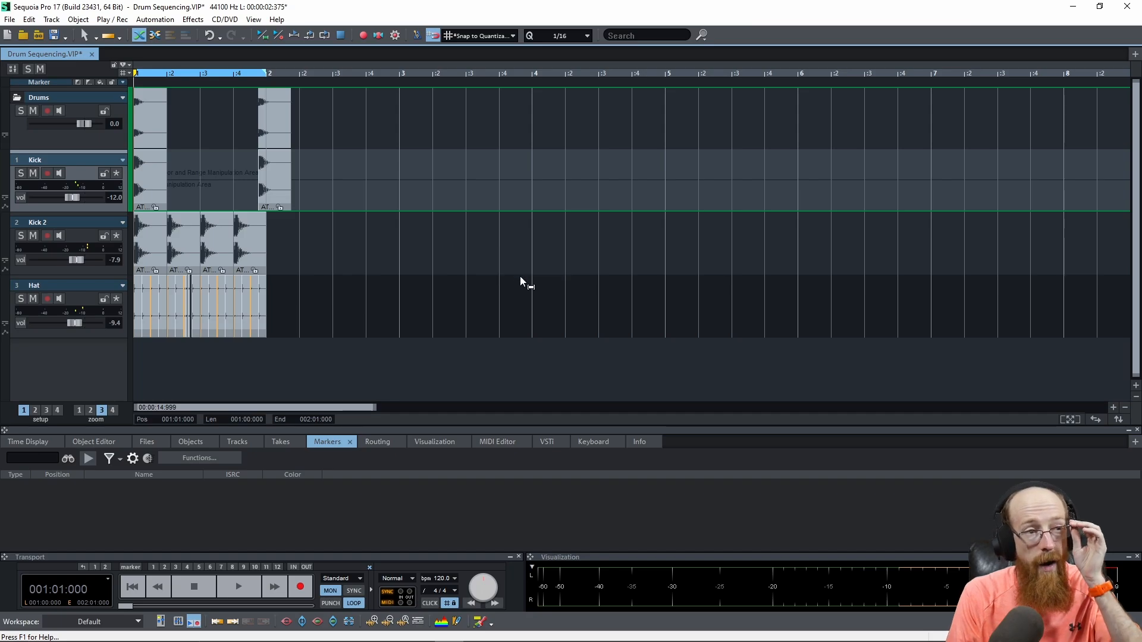
mouse_move(523, 283)
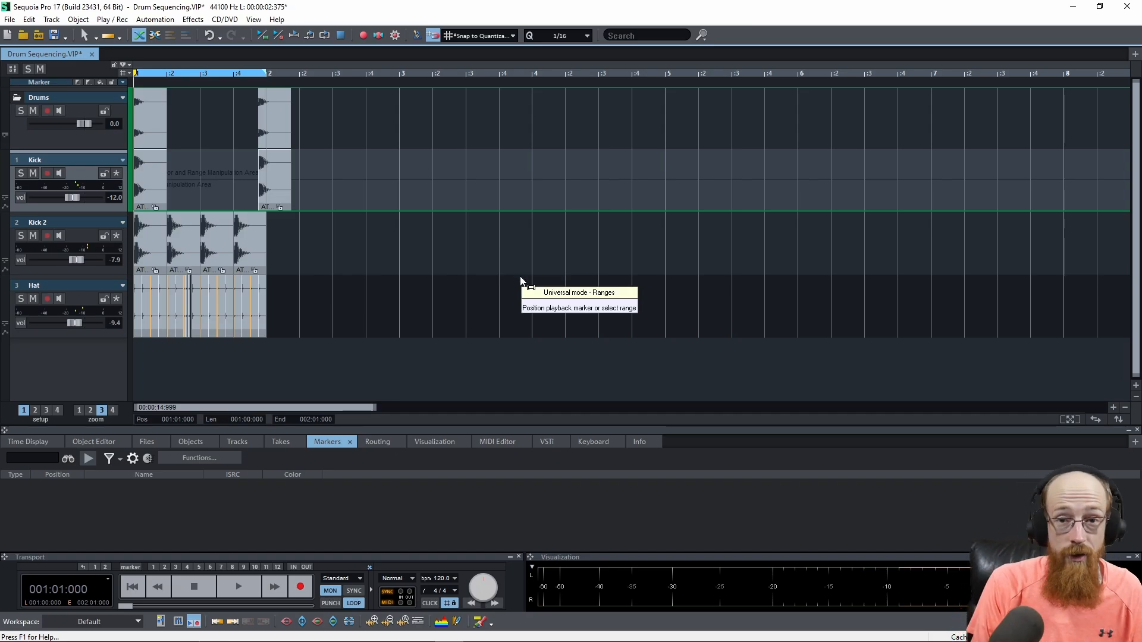
mouse_move(521, 233)
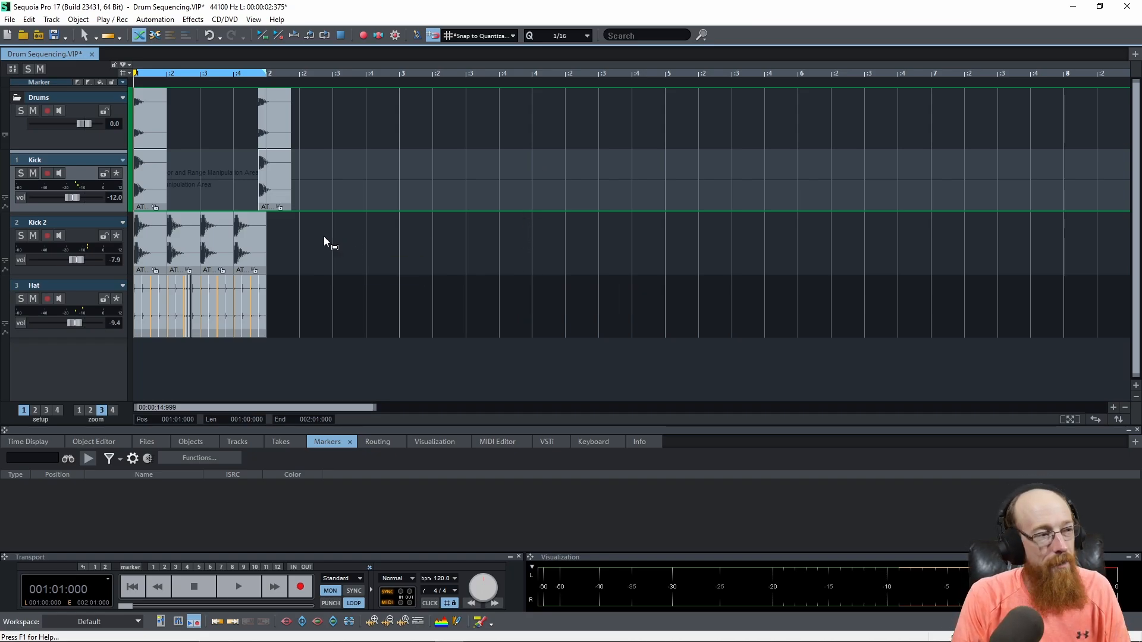
mouse_move(305, 262)
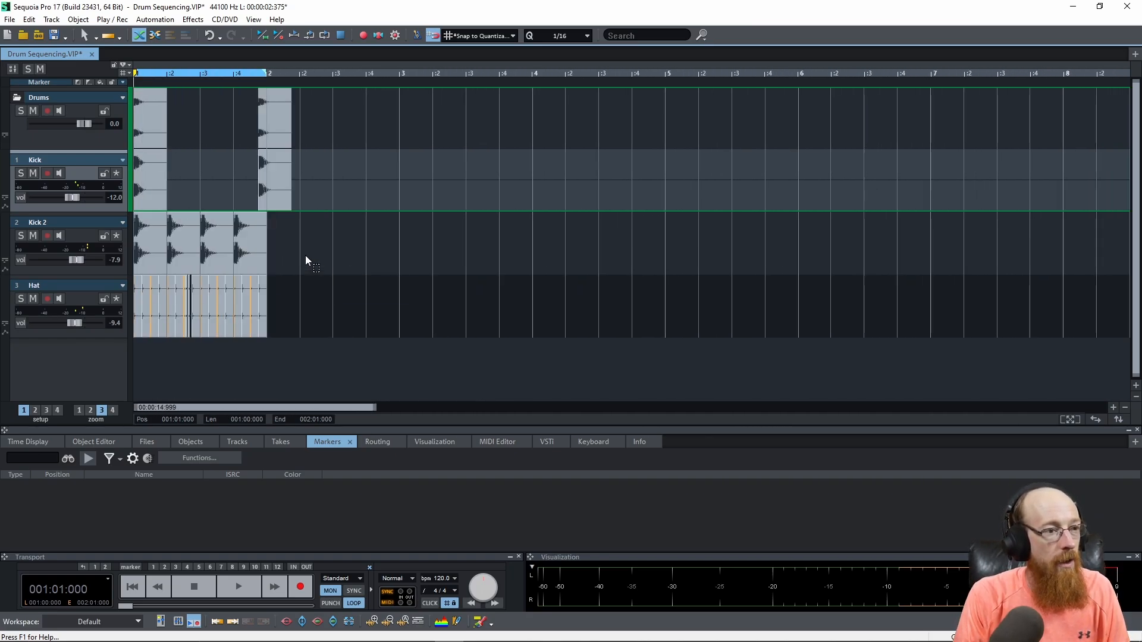
mouse_move(378, 259)
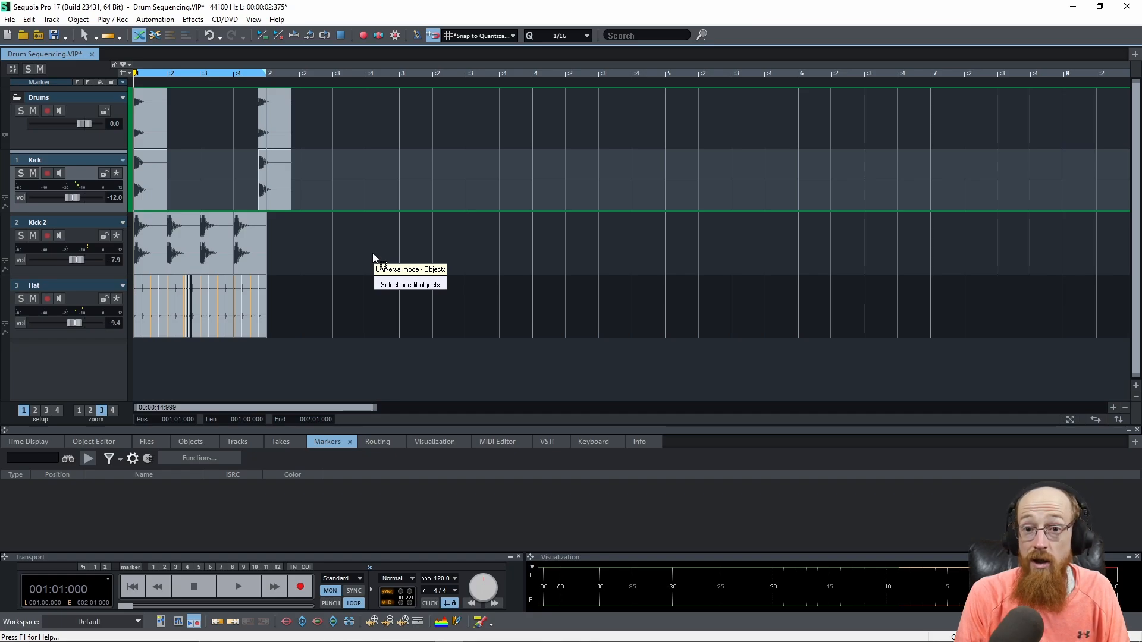
mouse_move(347, 260)
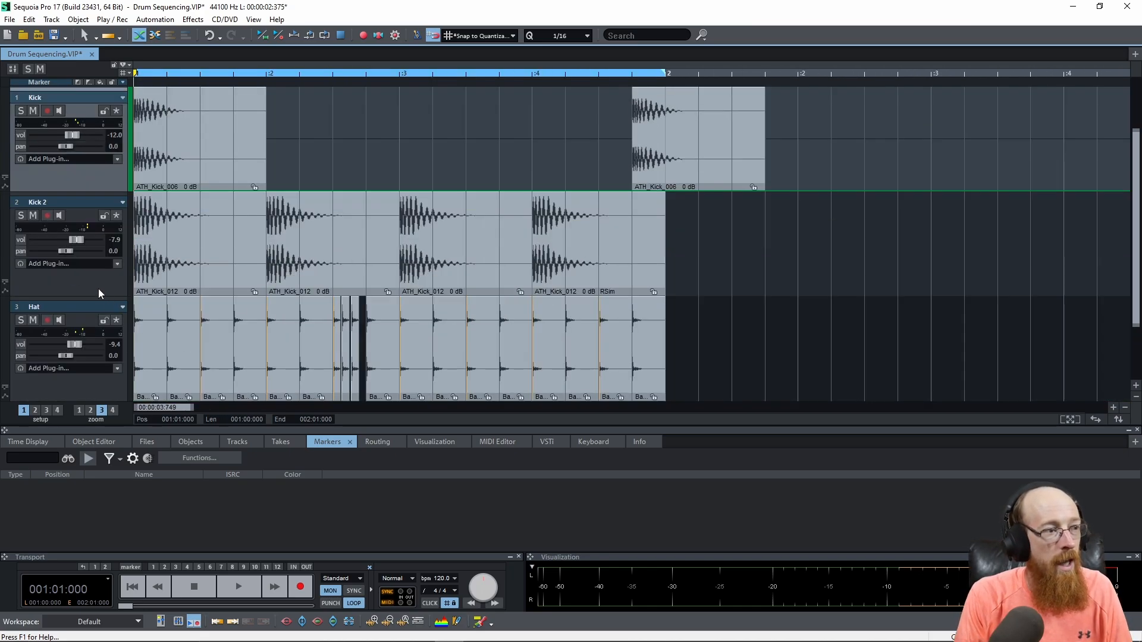
mouse_move(387, 295)
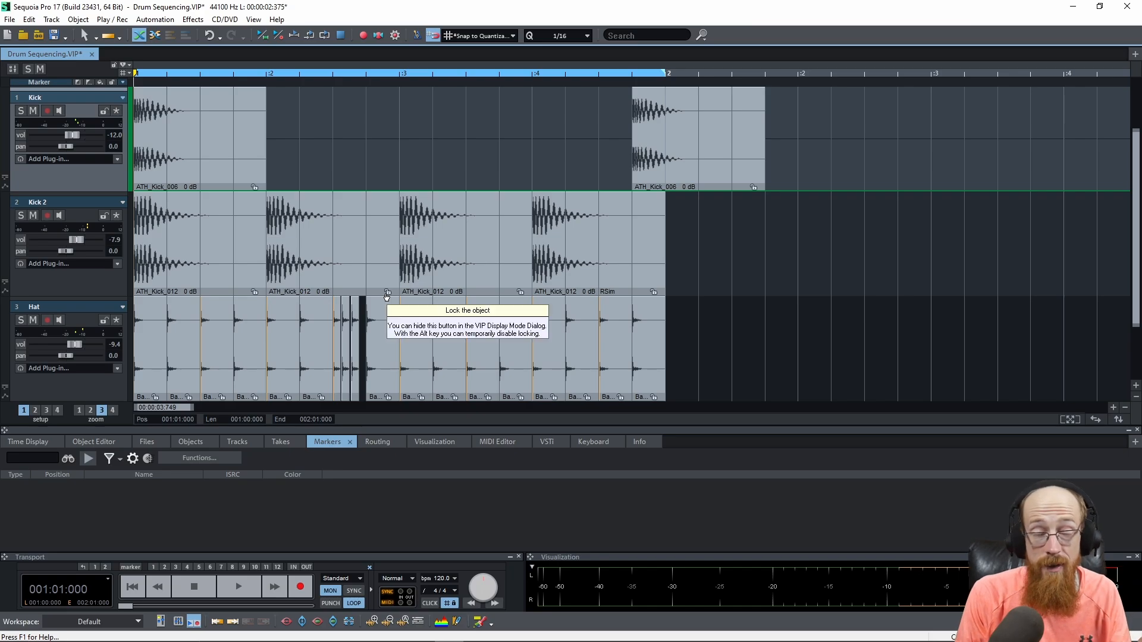
mouse_move(306, 251)
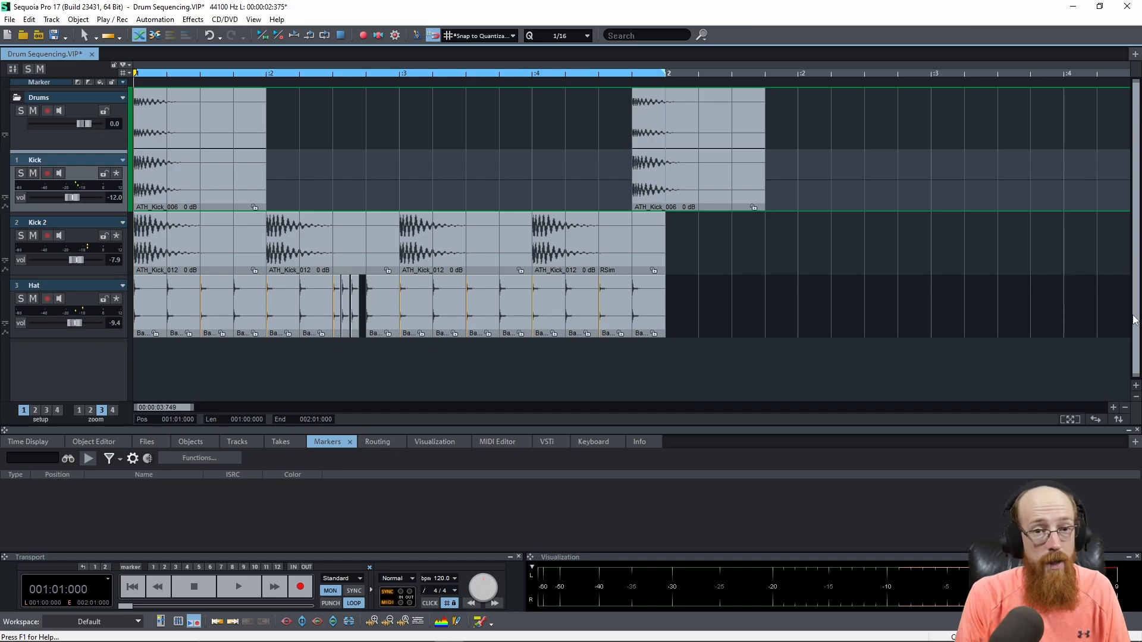
mouse_move(174, 414)
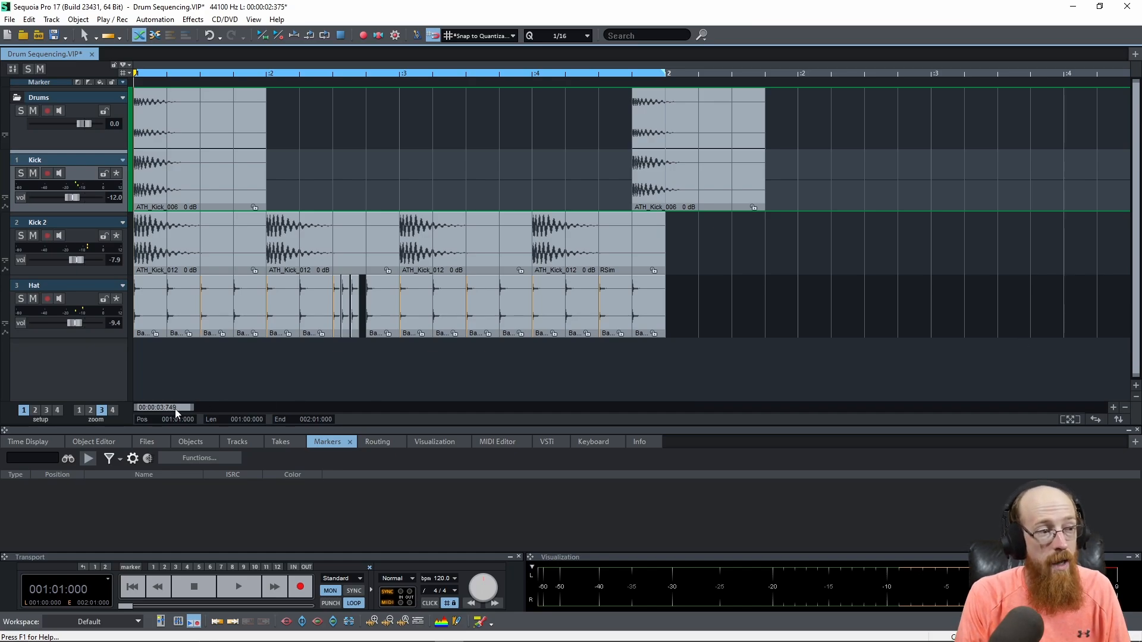
mouse_move(202, 410)
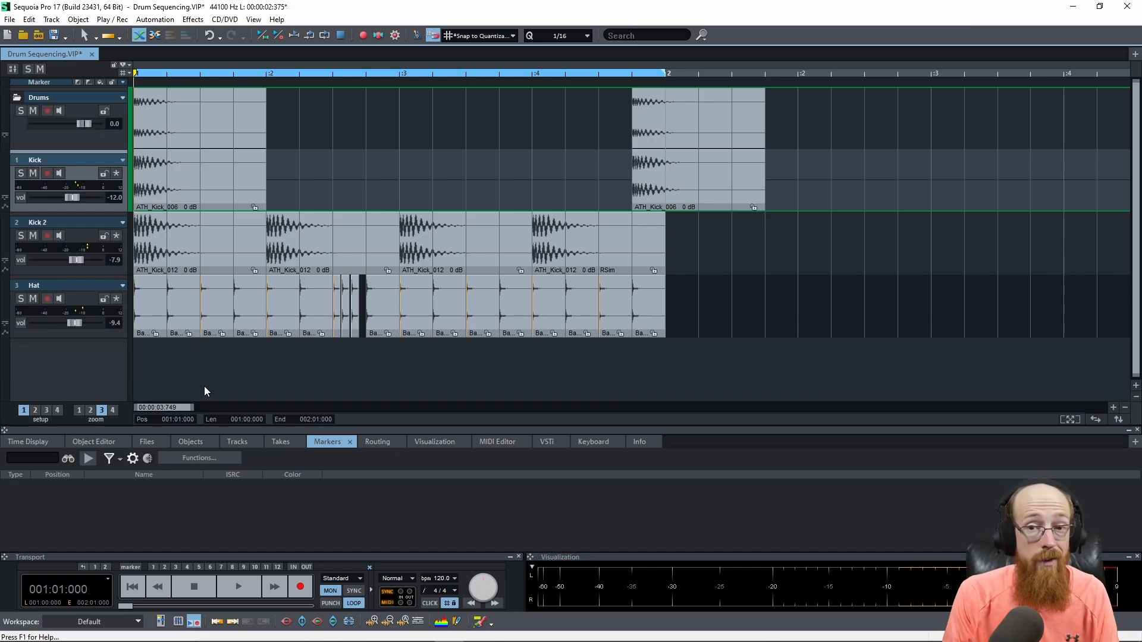
right_click(173, 408)
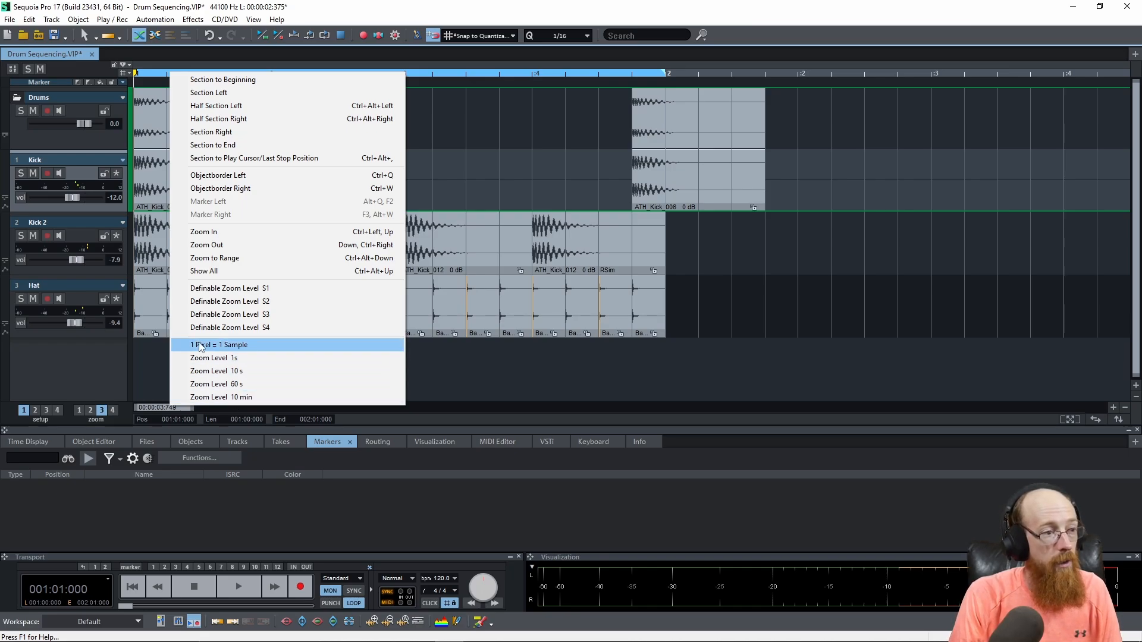
left_click(218, 344)
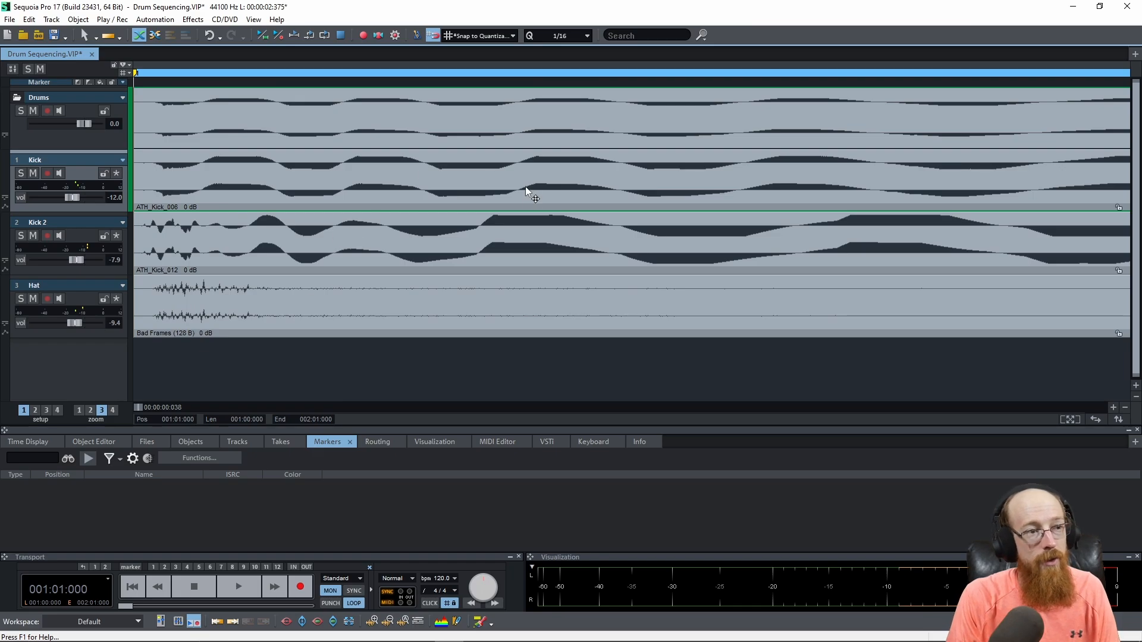
mouse_move(794, 201)
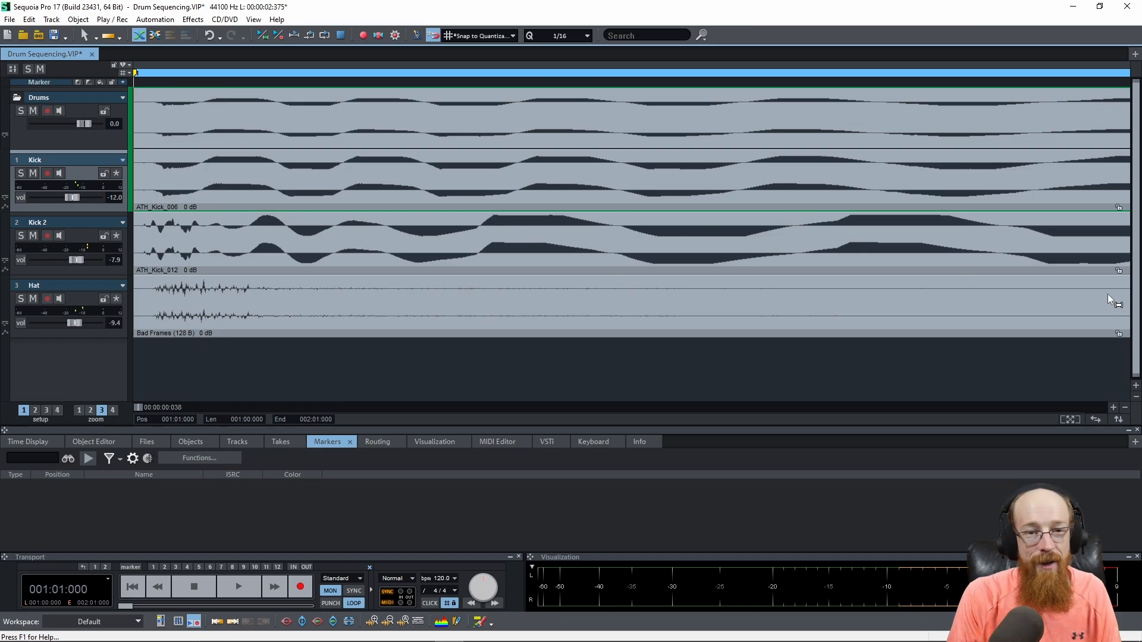
right_click(1117, 285)
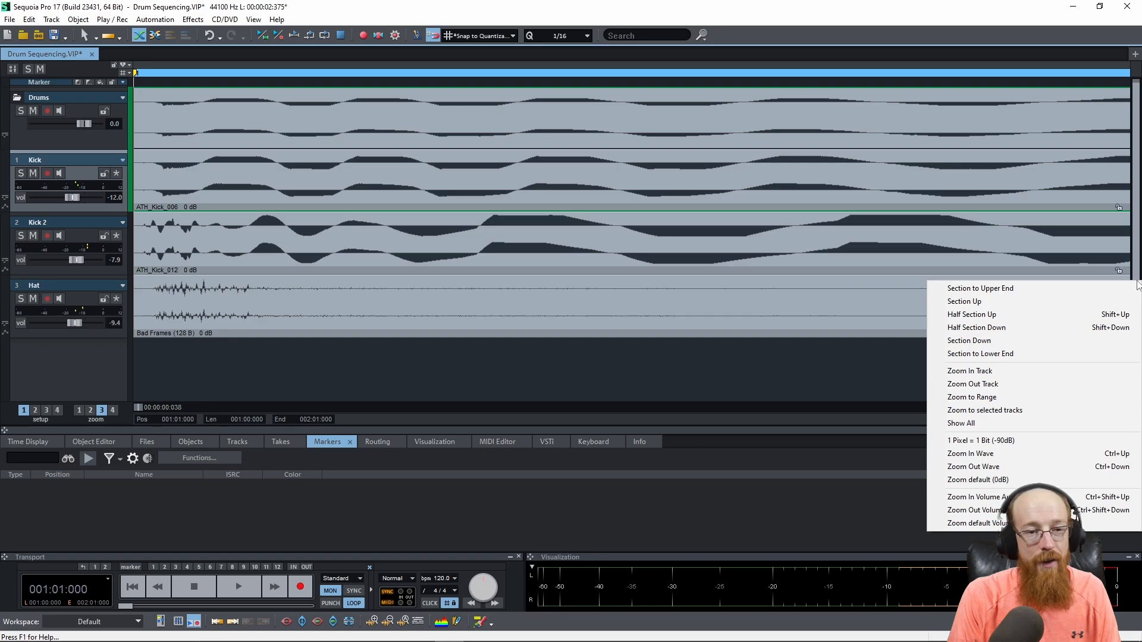
left_click(970, 453)
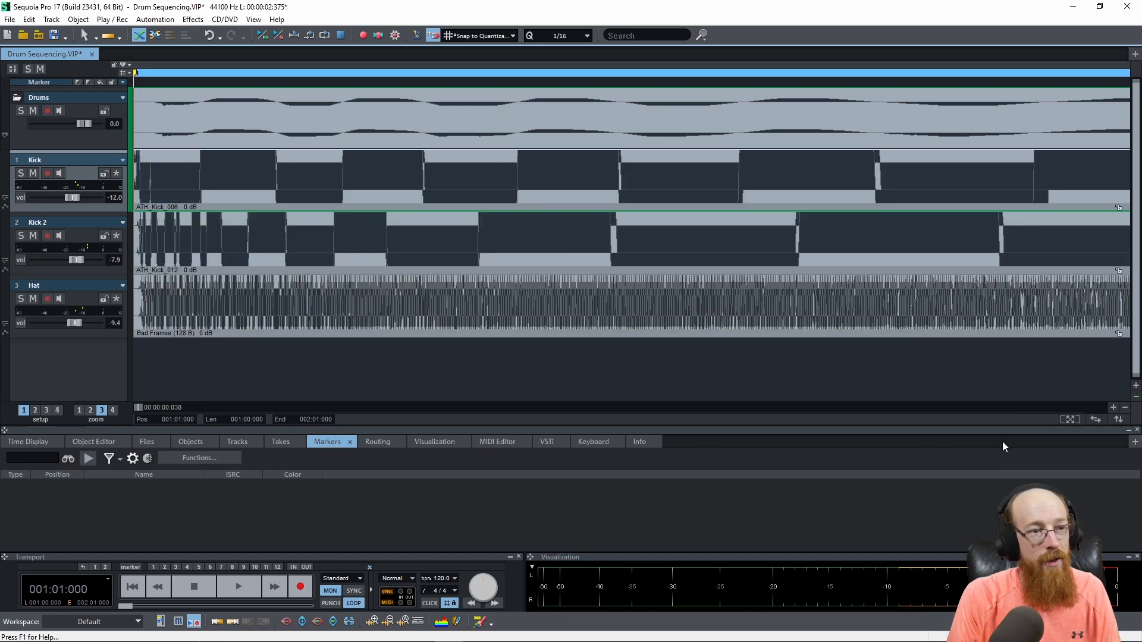
mouse_move(433, 220)
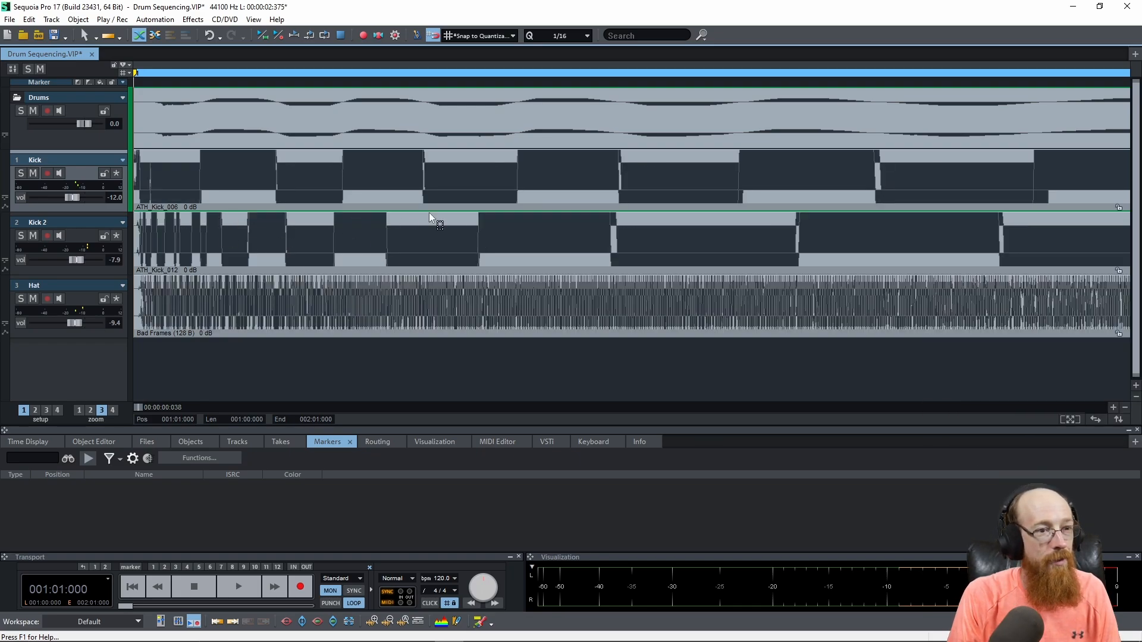
mouse_move(976, 237)
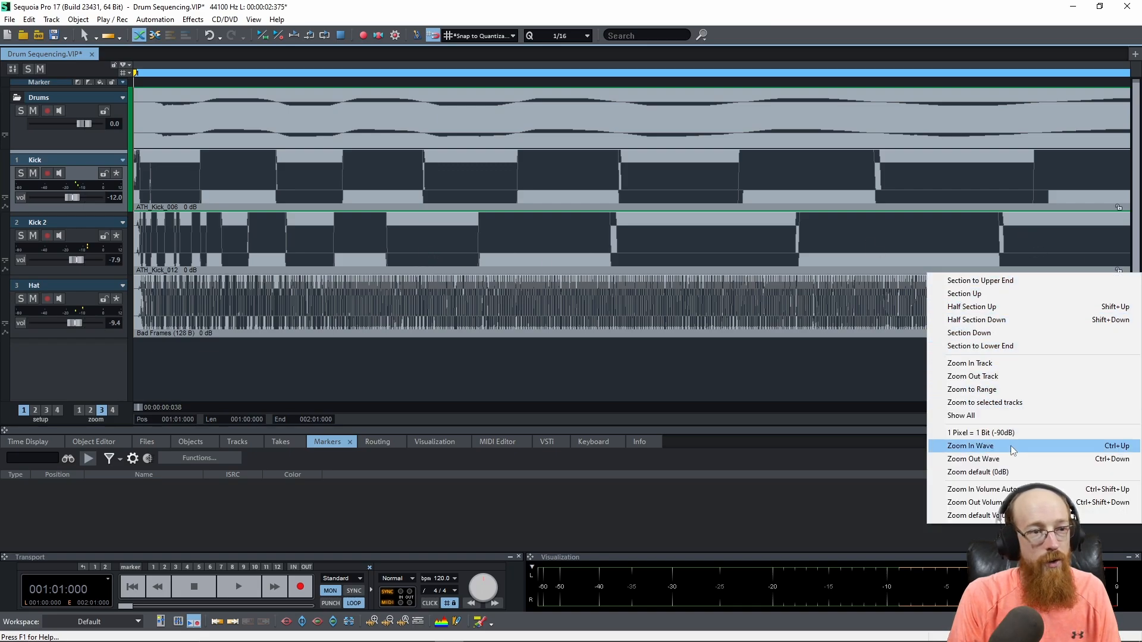
left_click(970, 445)
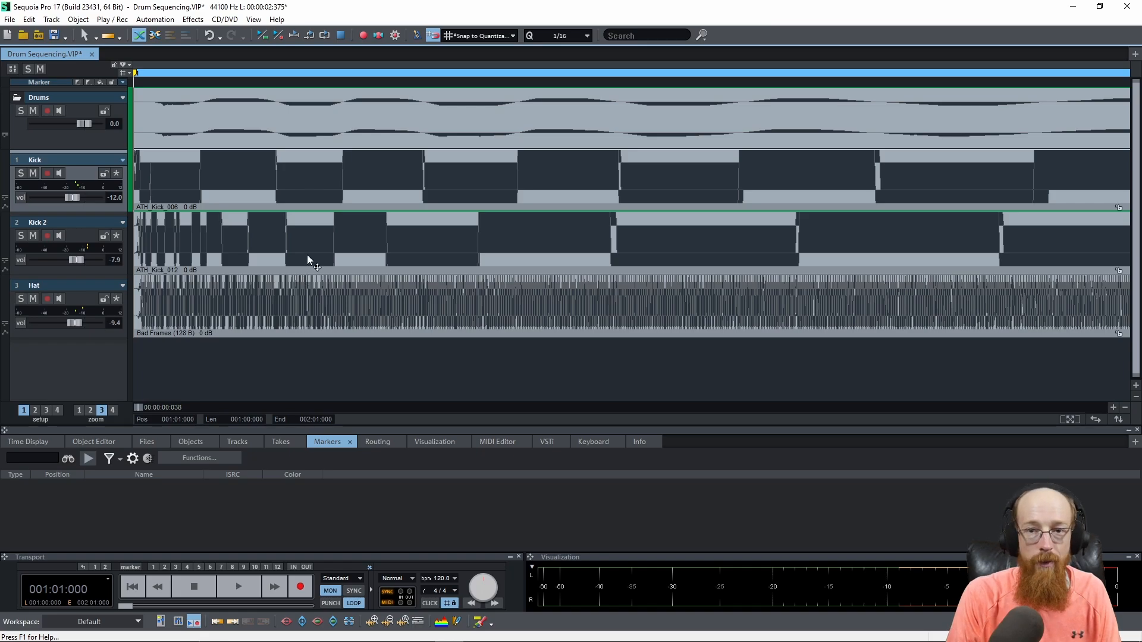
mouse_move(308, 259)
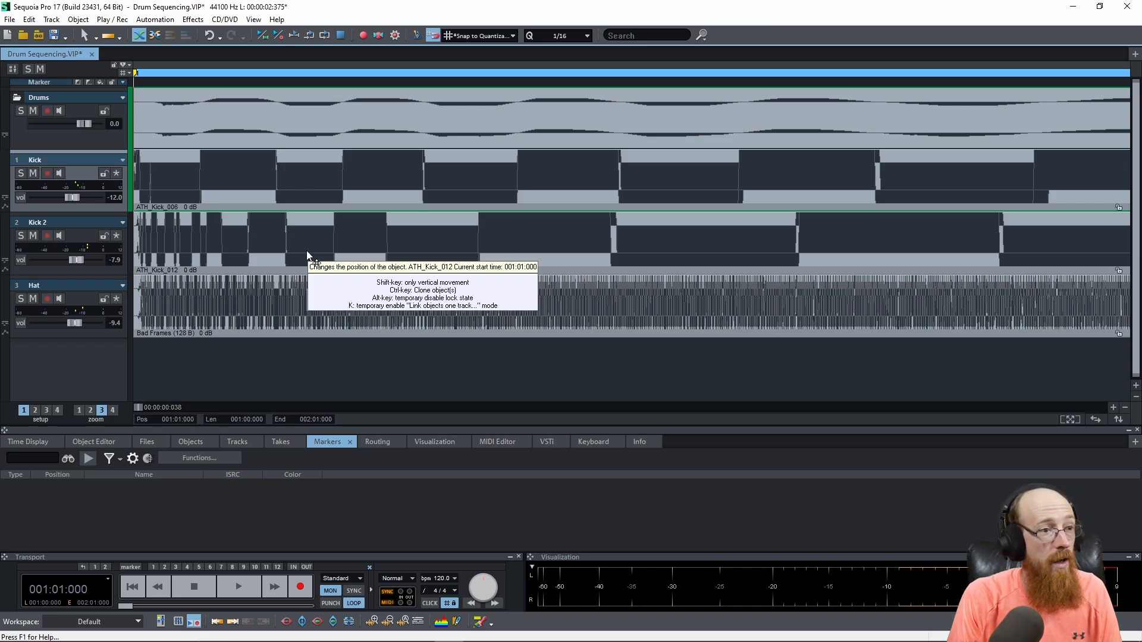
mouse_move(342, 240)
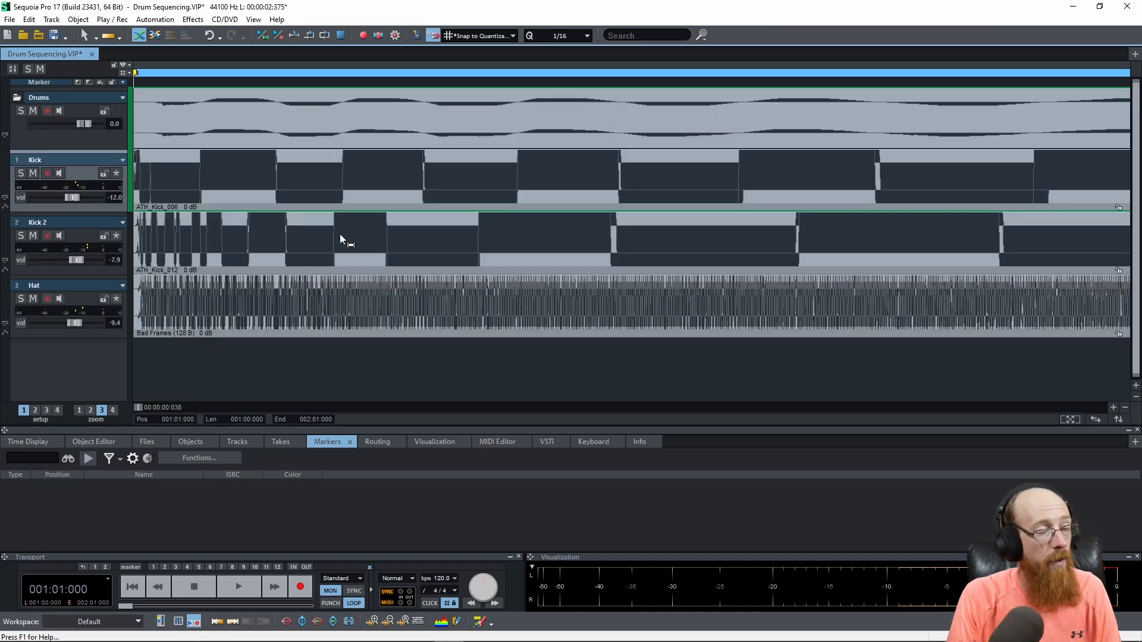
mouse_move(273, 237)
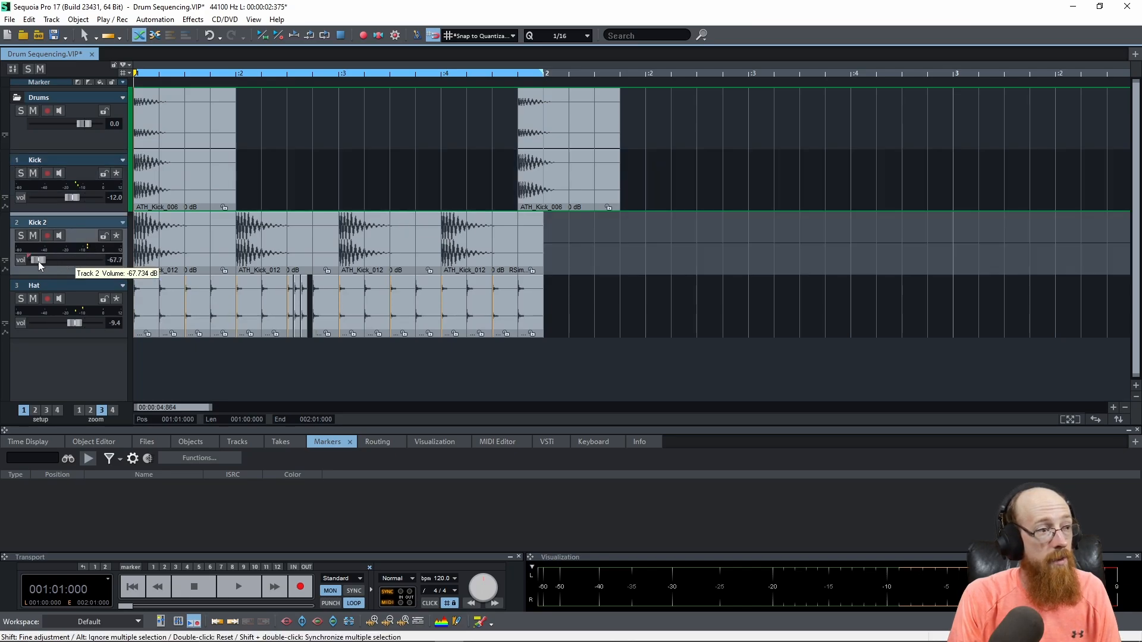
Step: Drag the Kick 2 volume fader to change its track level
left_click_drag(39, 260, 46, 260)
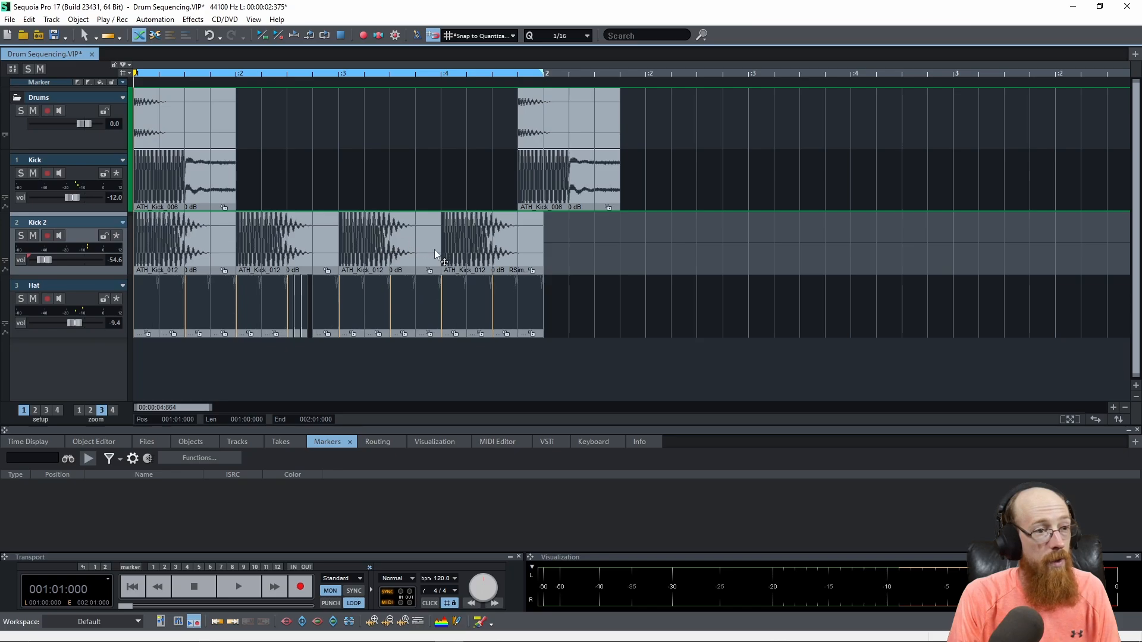
mouse_move(55, 260)
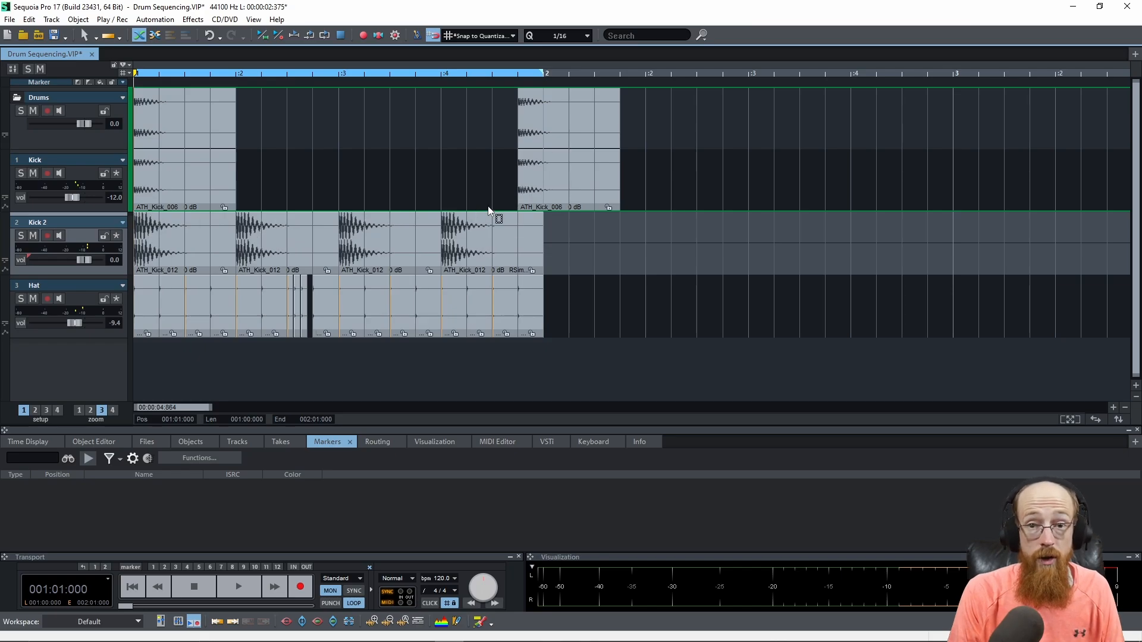
mouse_move(497, 218)
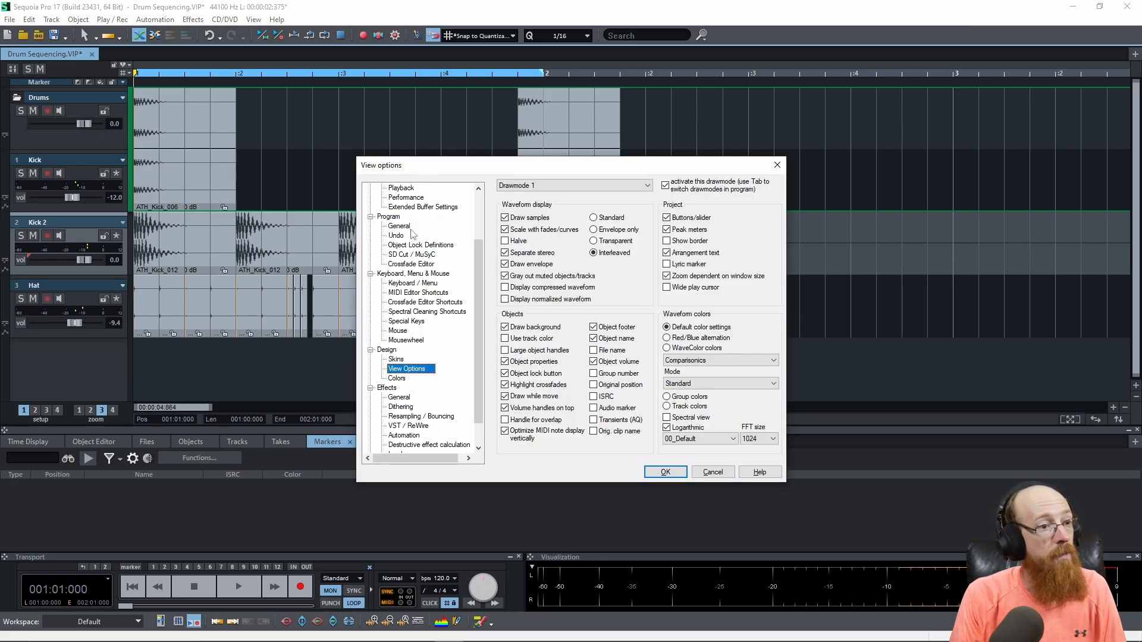
Step: Review the Mousewheel and View Options preference pages, then close preferences unchanged
left_click(406, 340)
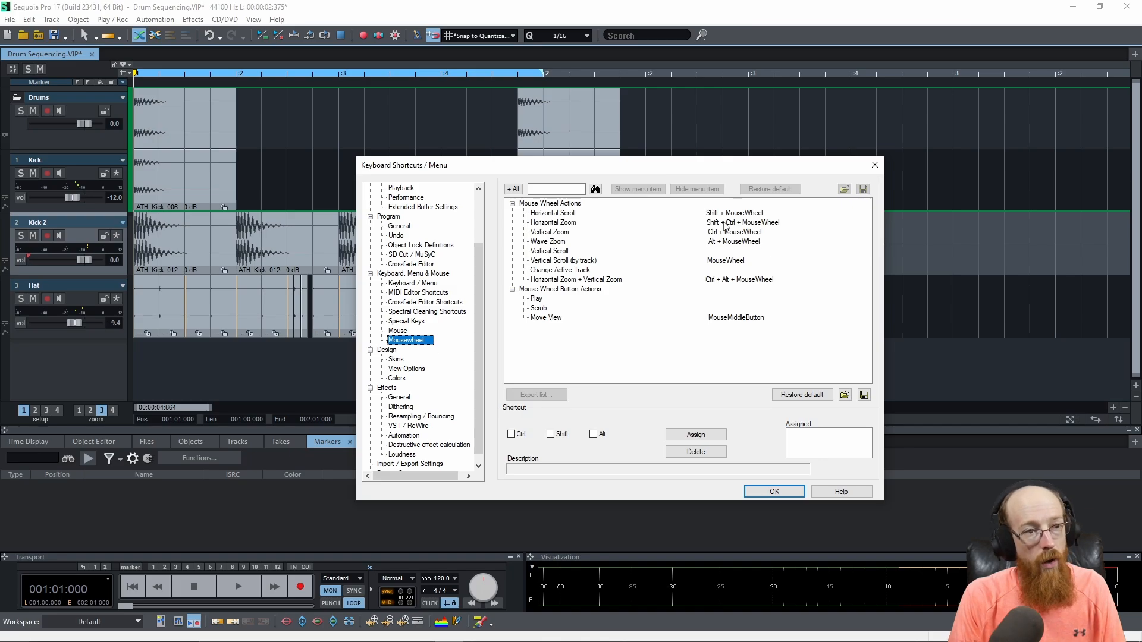
mouse_move(733, 322)
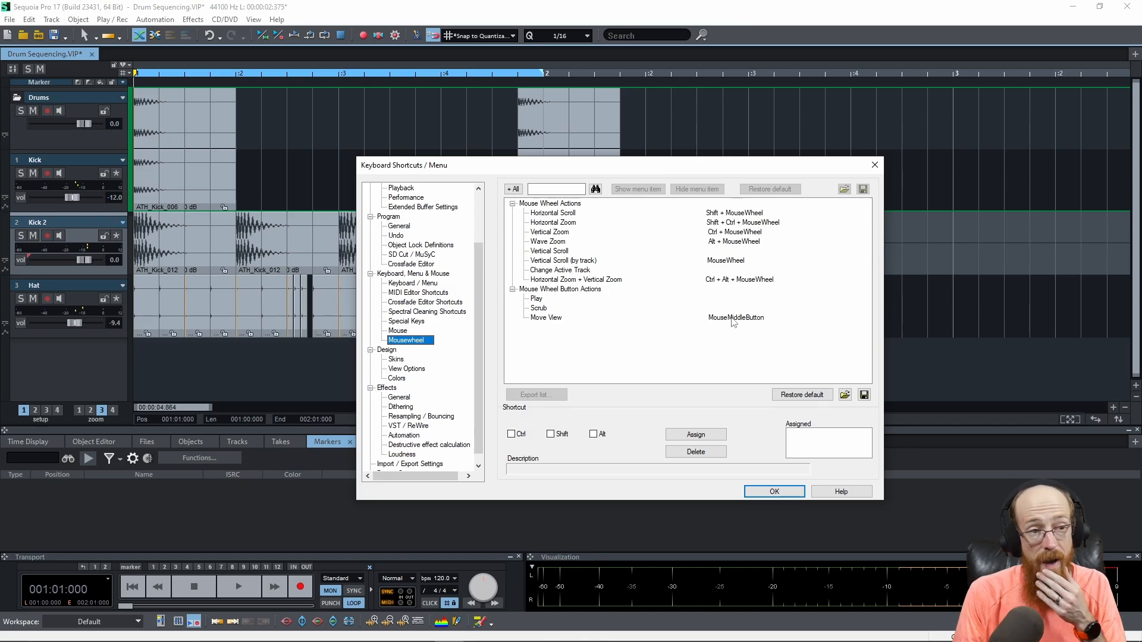
mouse_move(684, 268)
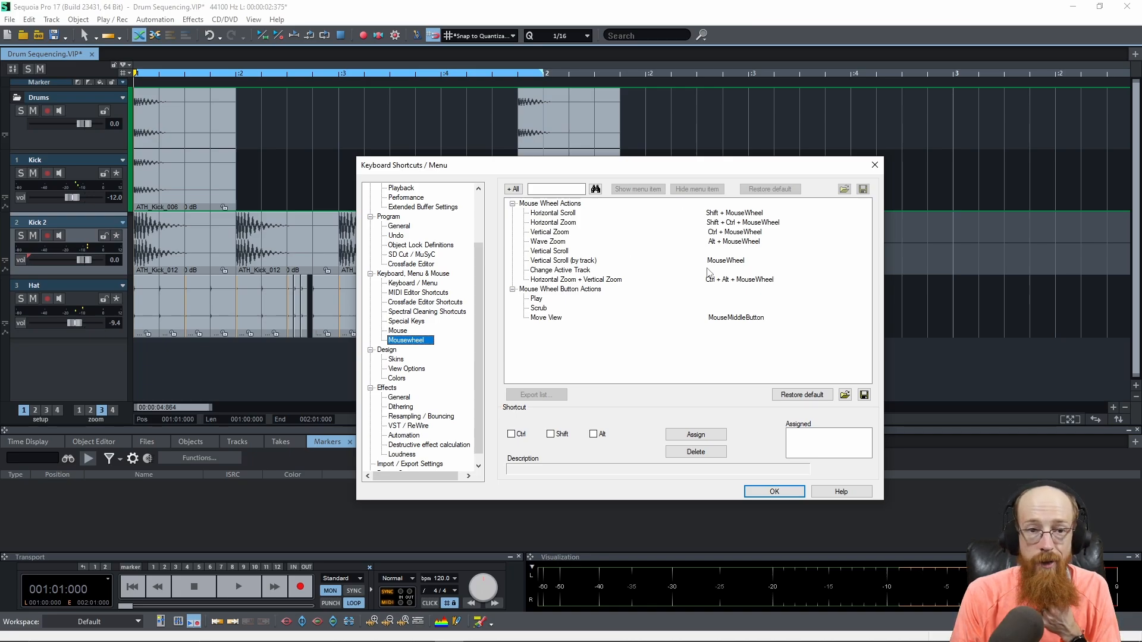
mouse_move(415, 348)
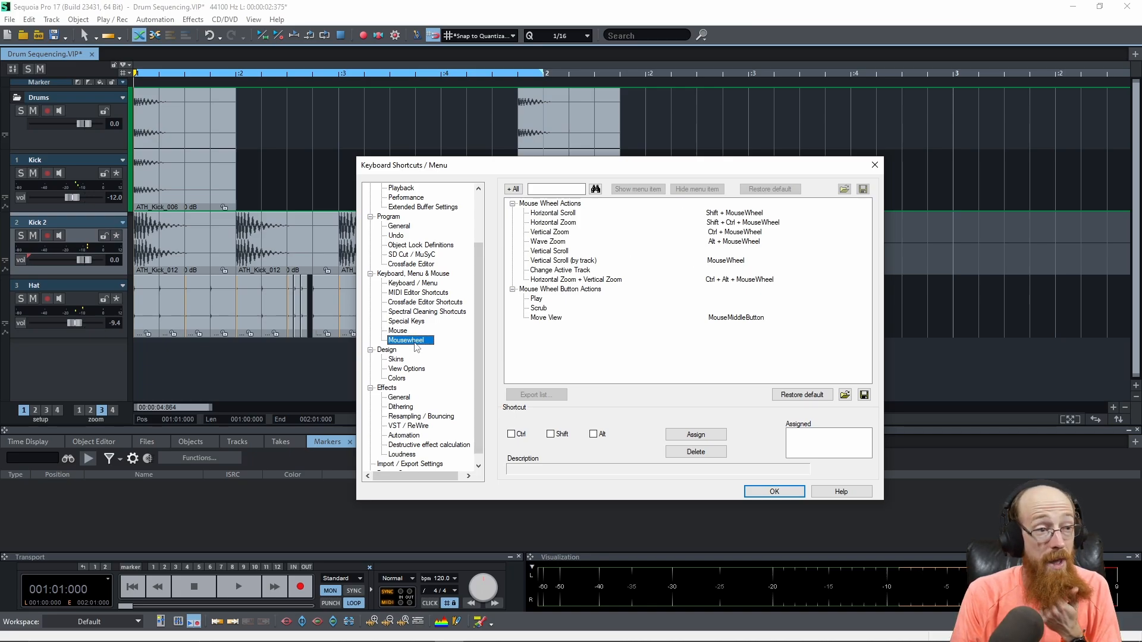
left_click(773, 491)
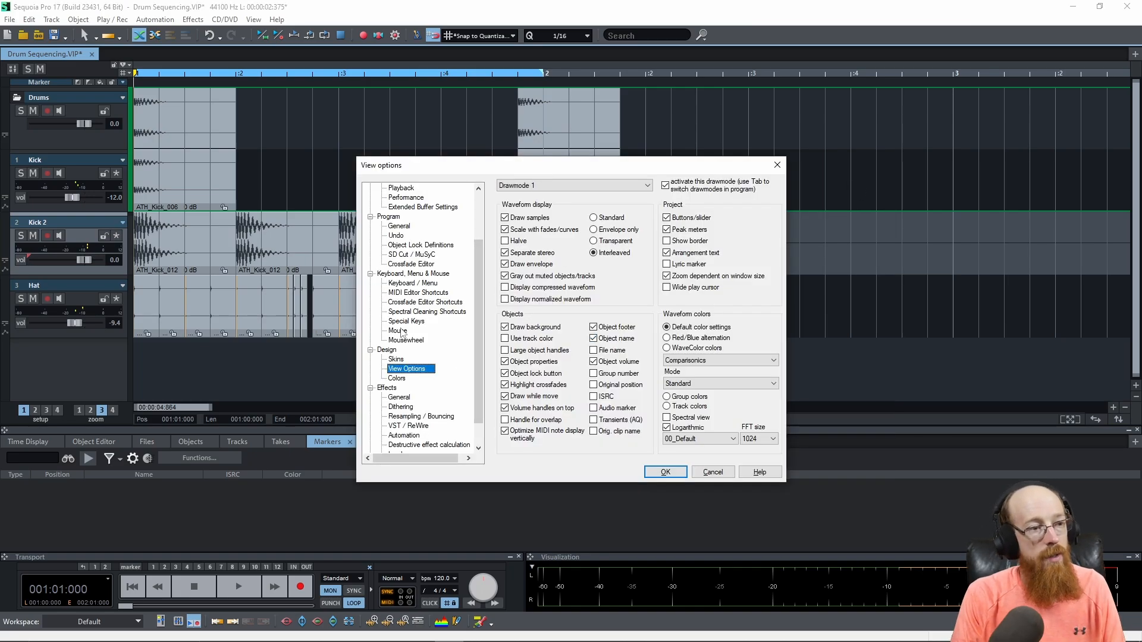
left_click(405, 331)
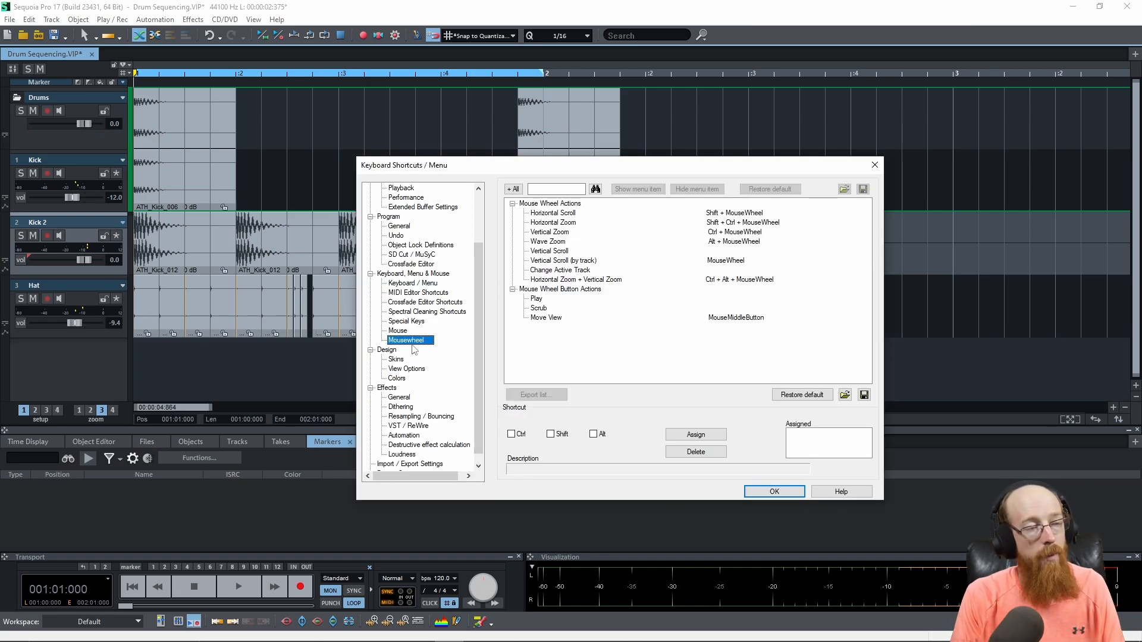
mouse_move(421, 344)
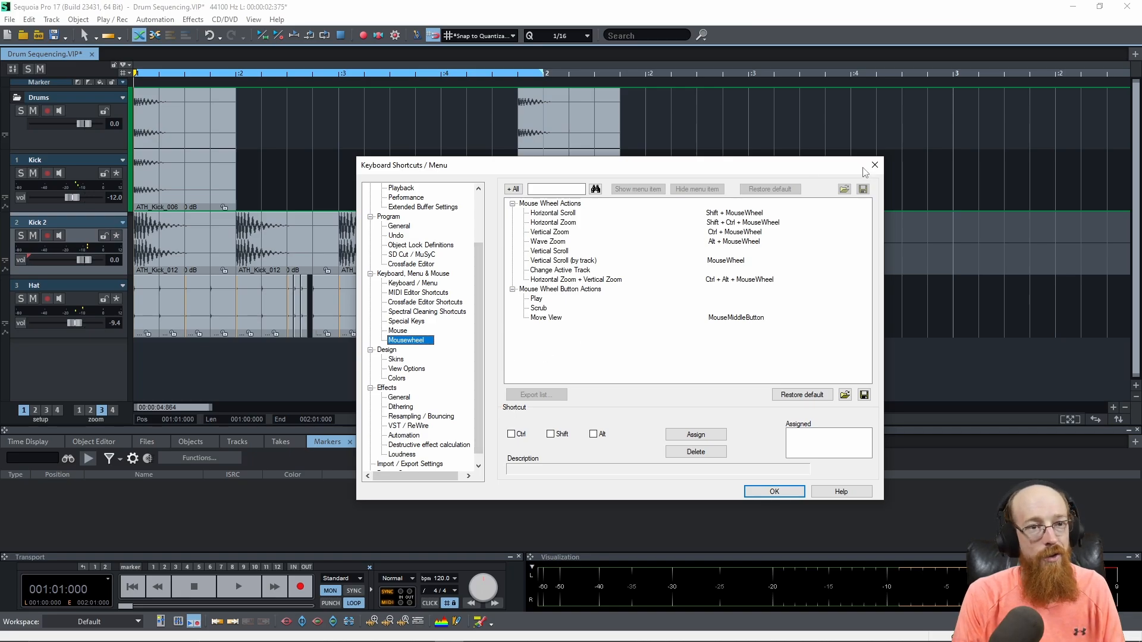
left_click(774, 491)
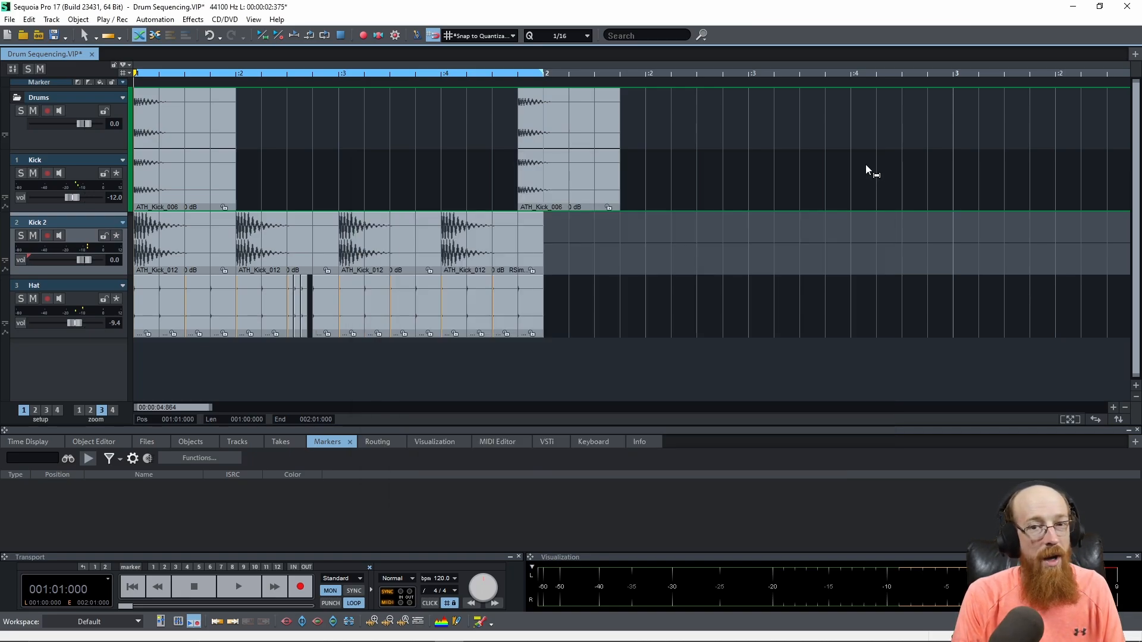
mouse_move(864, 160)
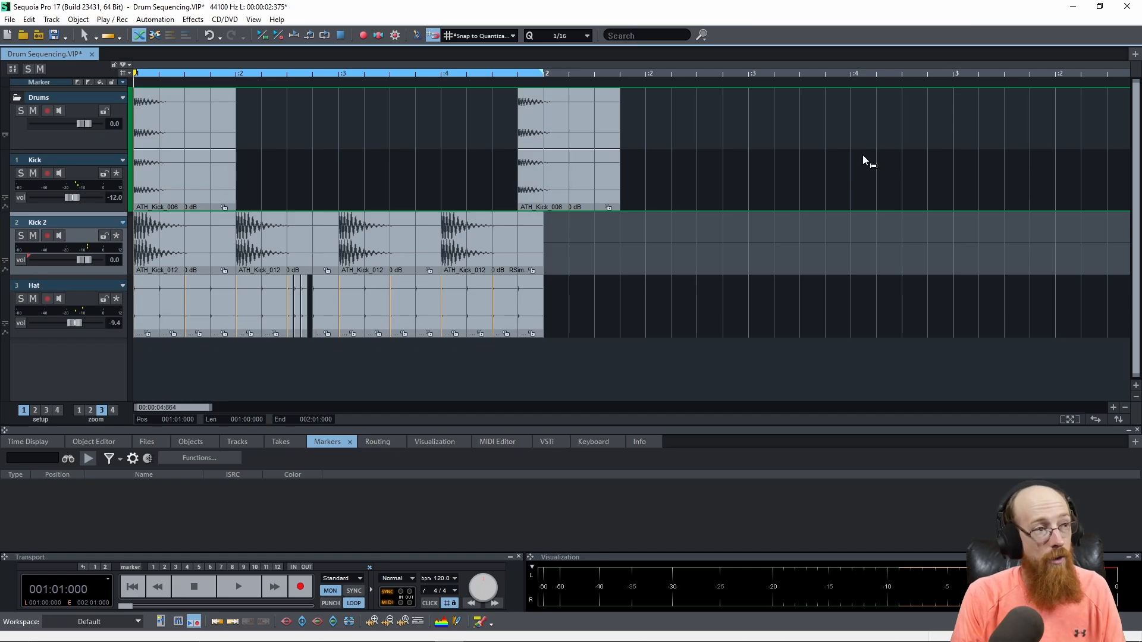
Step: Open Edit Keyboard Shortcuts and Menu from File > Program Preferences
left_click(10, 19)
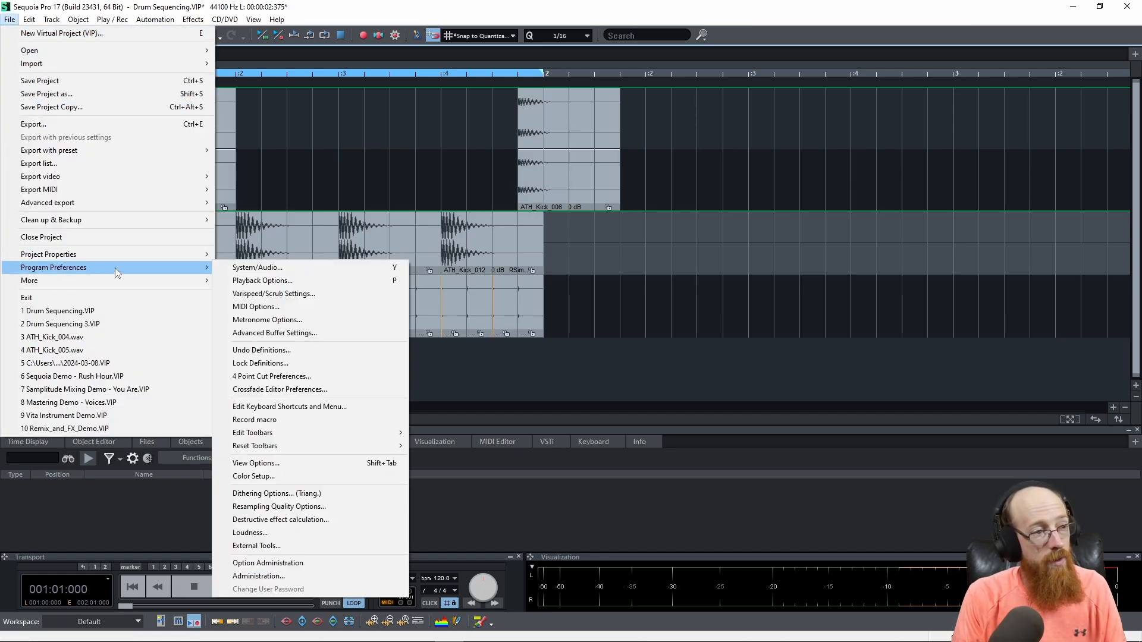
mouse_move(289, 406)
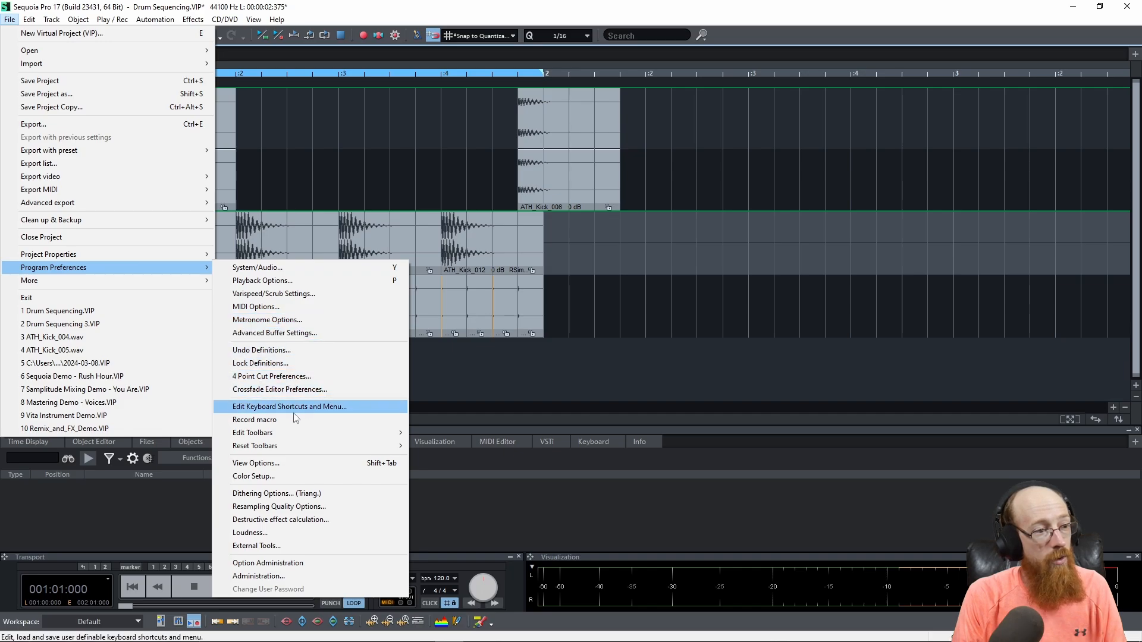
mouse_move(352, 411)
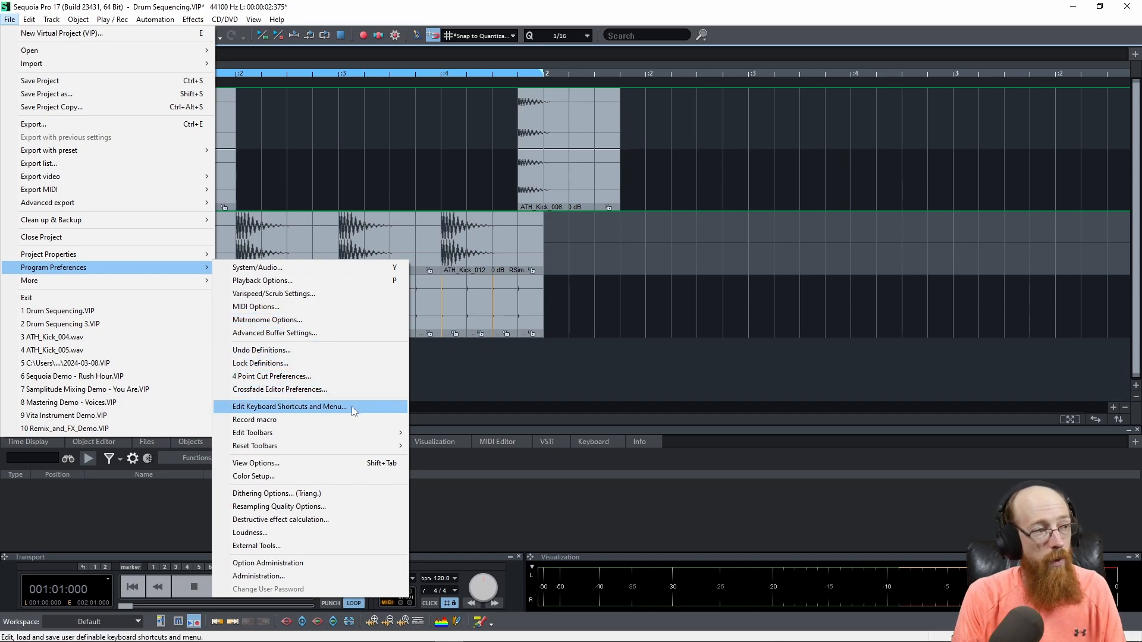
left_click(289, 406)
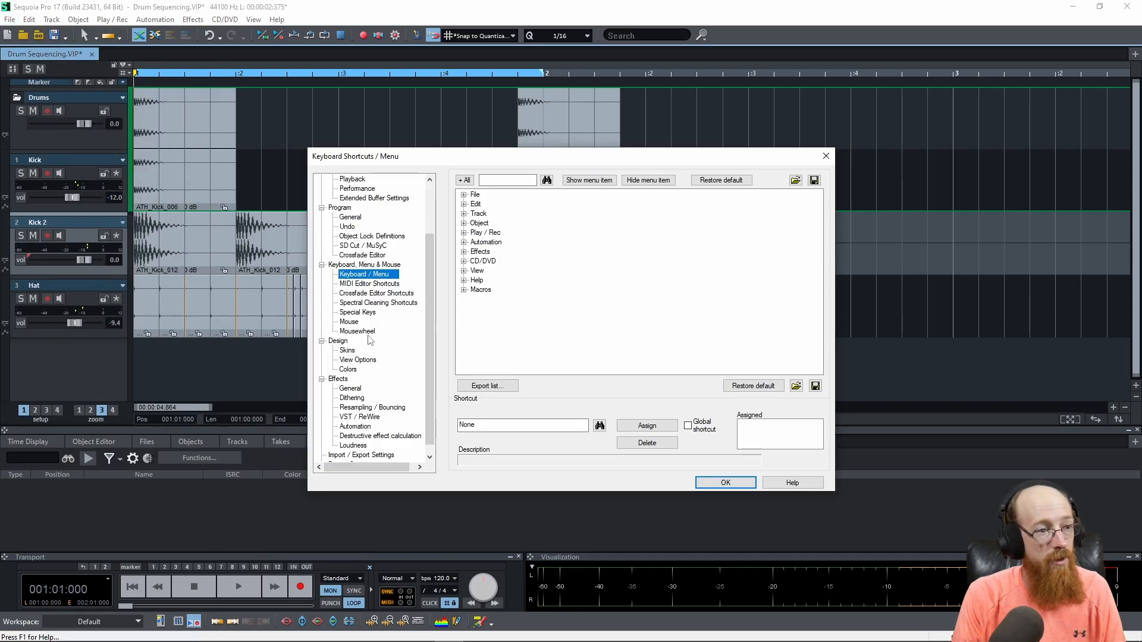
Step: Browse the Mousewheel, MIDI Editor Shortcuts and Keyboard / Menu lists, then close the dialog
left_click(356, 331)
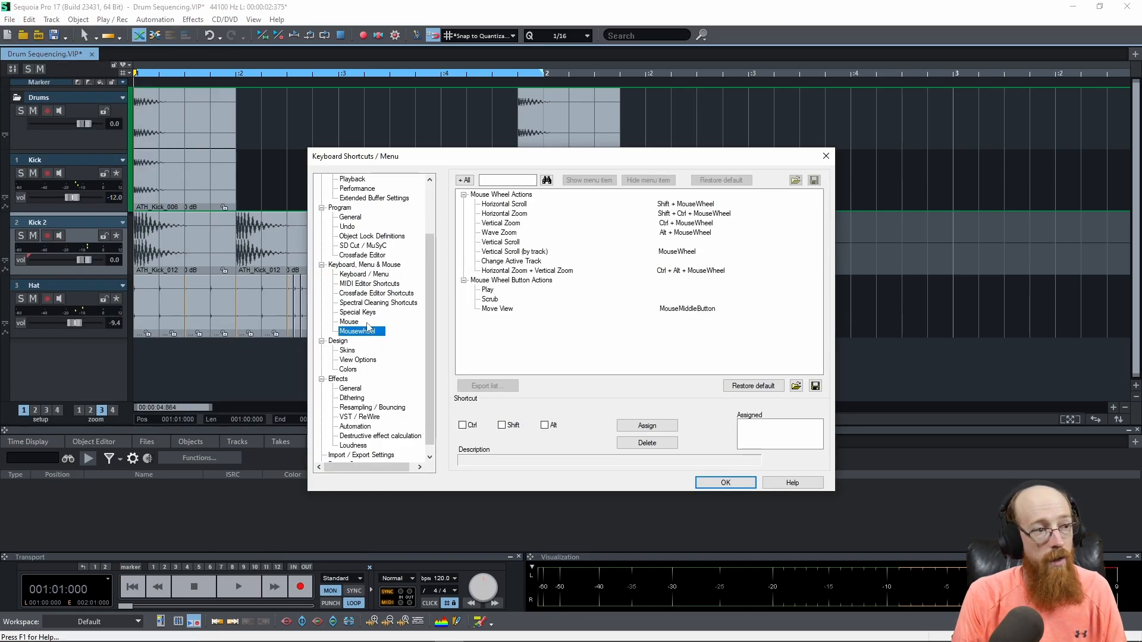
left_click(369, 283)
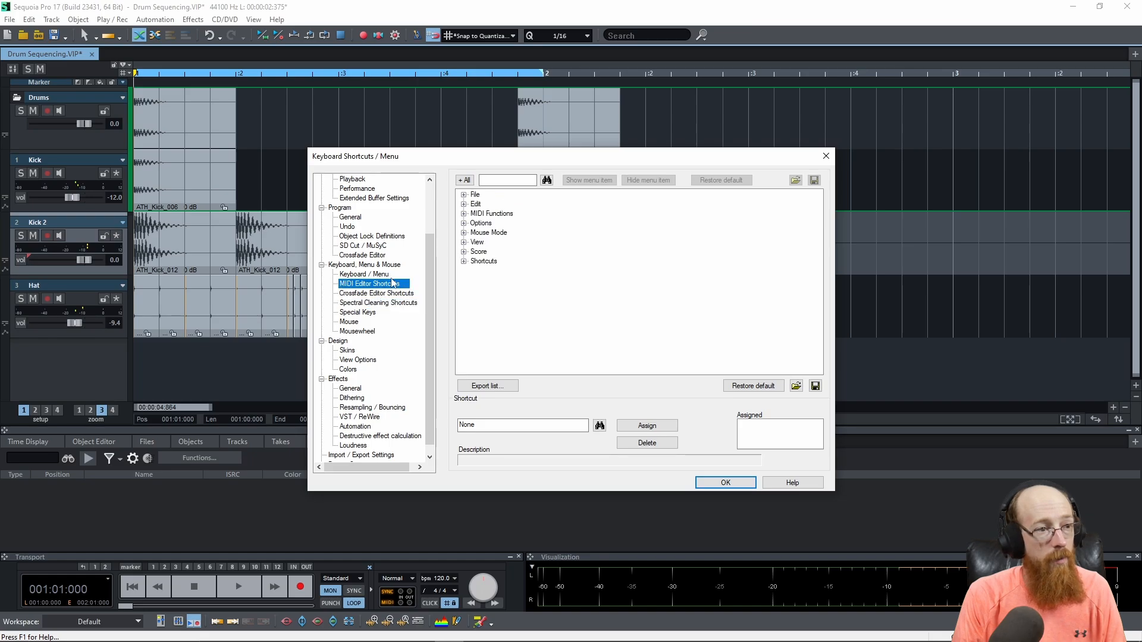
left_click(364, 274)
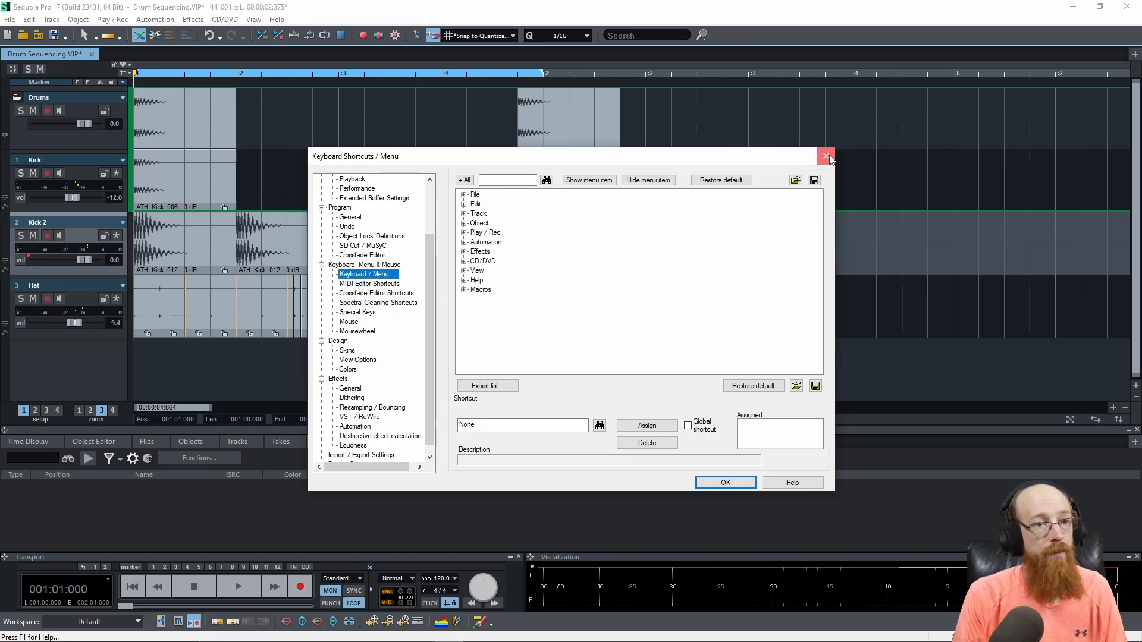
left_click(826, 156)
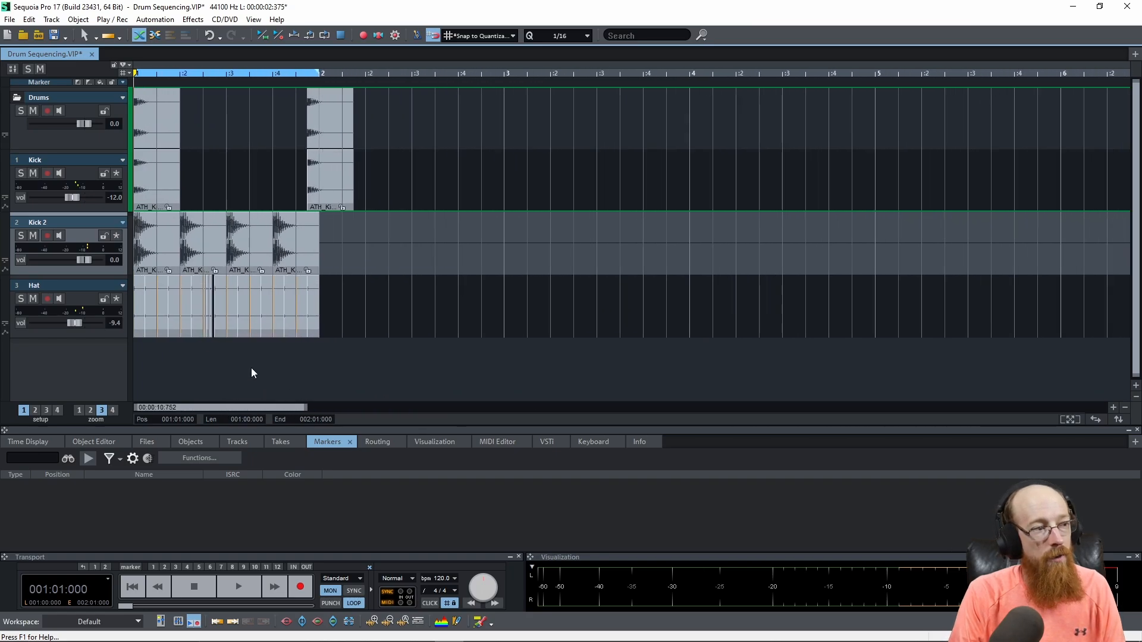
mouse_move(385, 317)
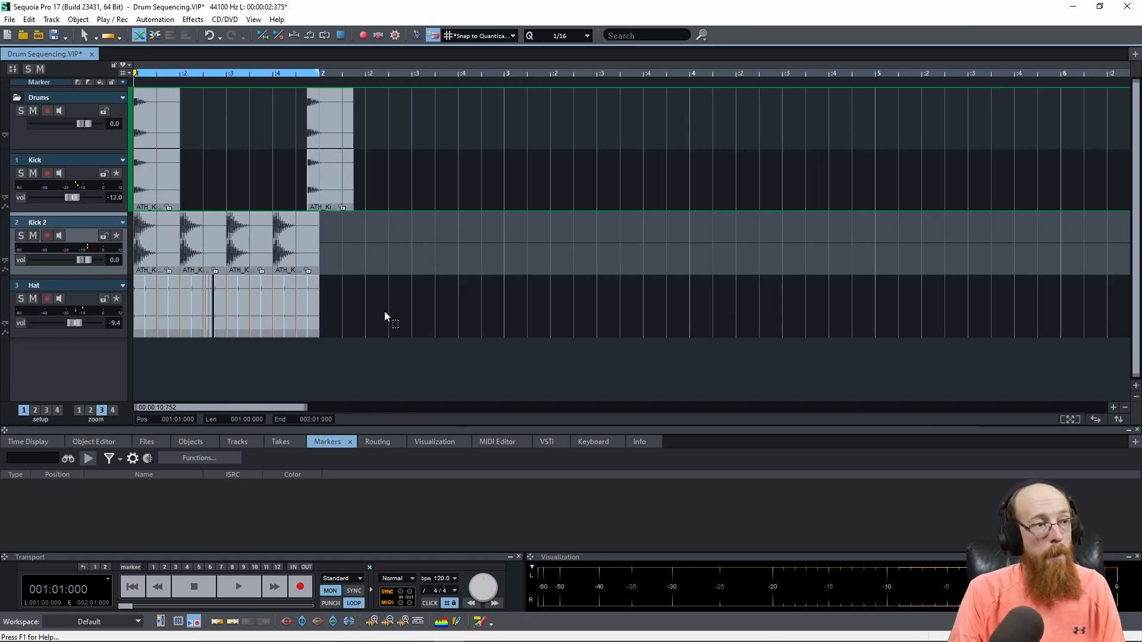
mouse_move(389, 321)
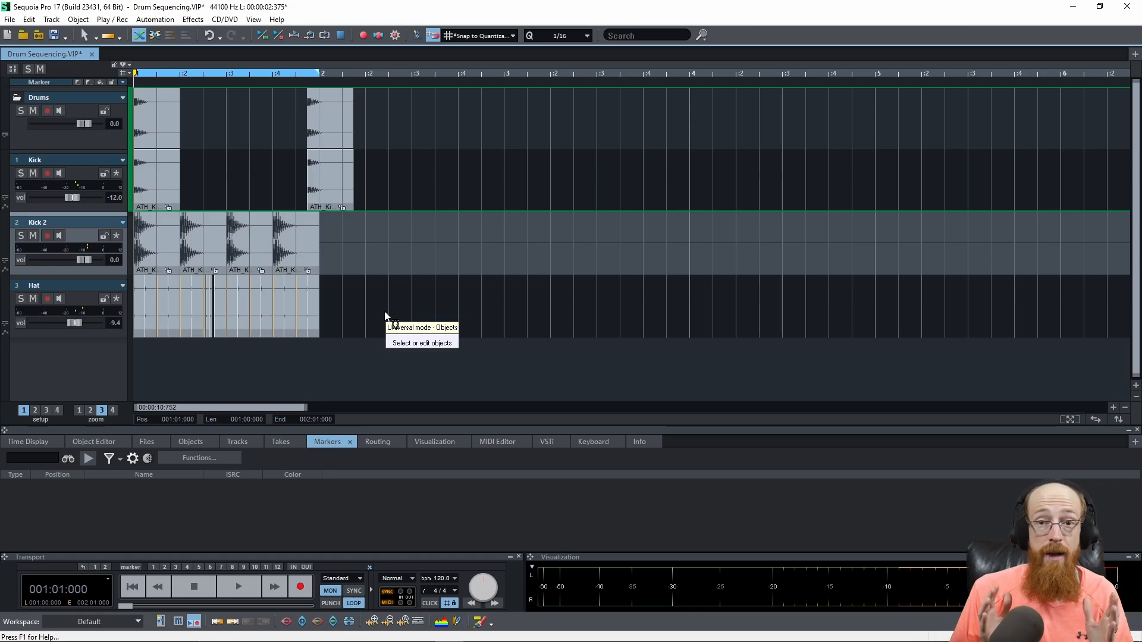
mouse_move(404, 223)
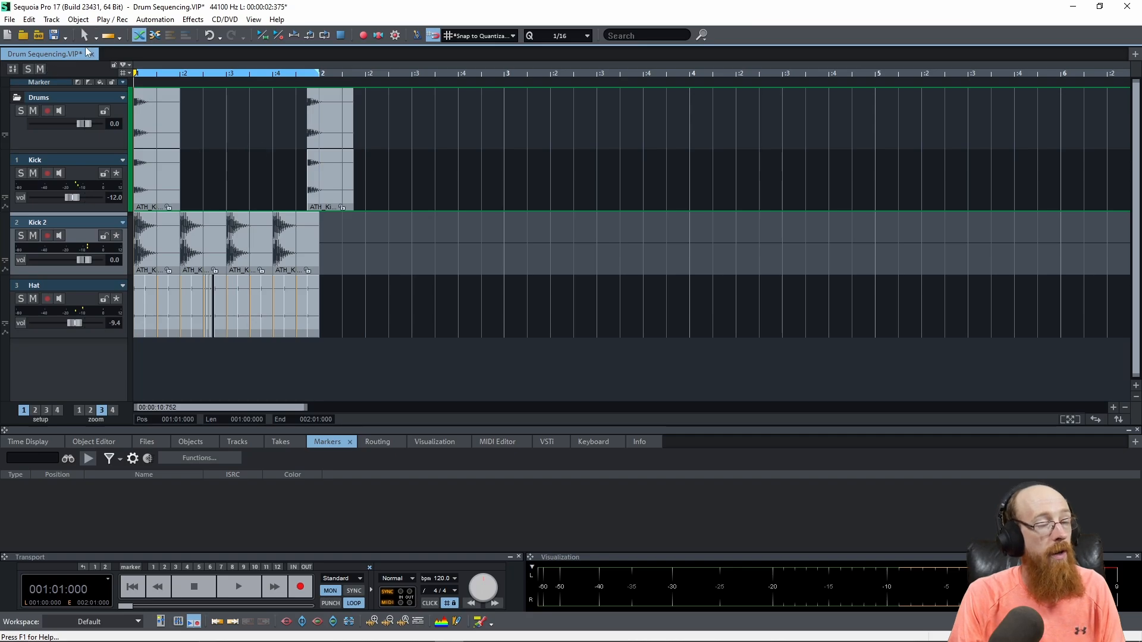
Step: Bring focus to the Drum Sequencing.VIP project tab
left_click(90, 35)
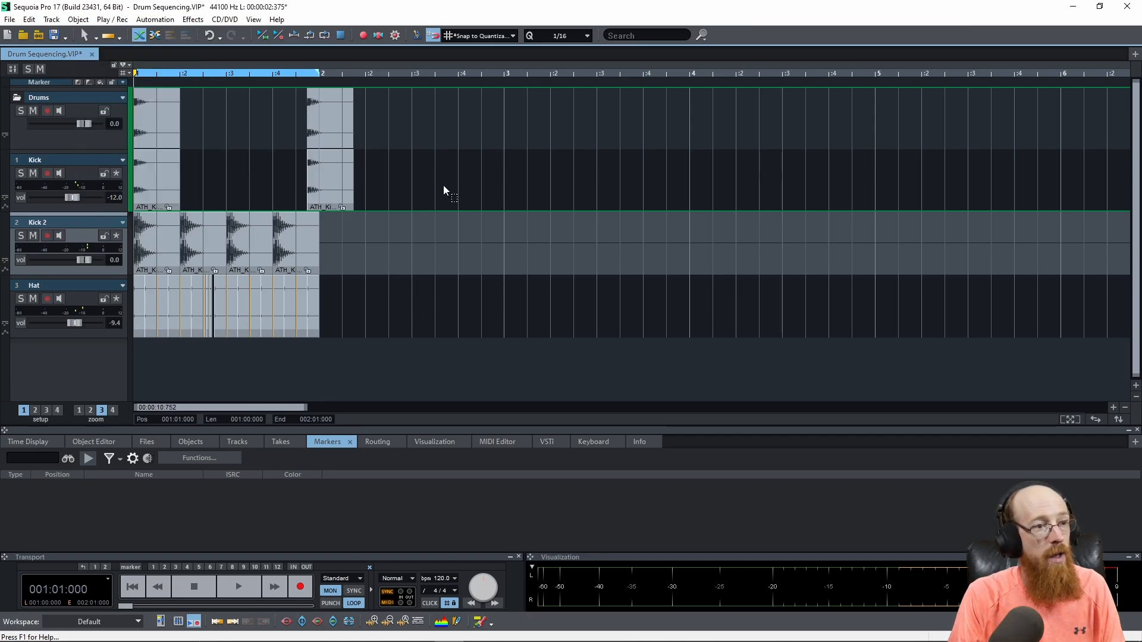
mouse_move(525, 195)
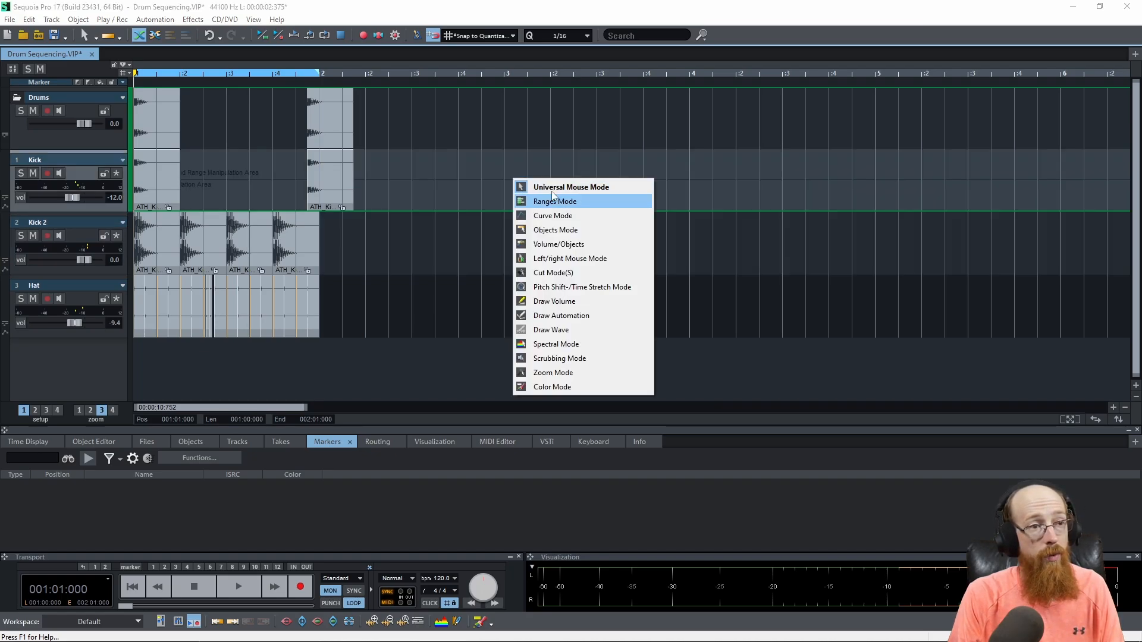
mouse_move(559, 357)
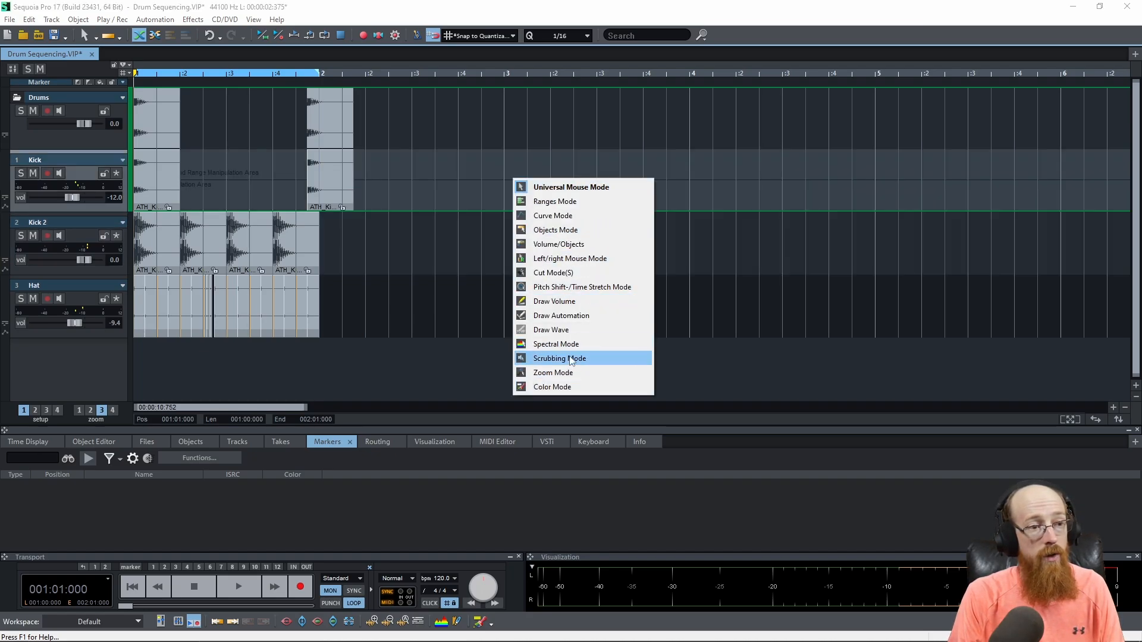
mouse_move(552, 373)
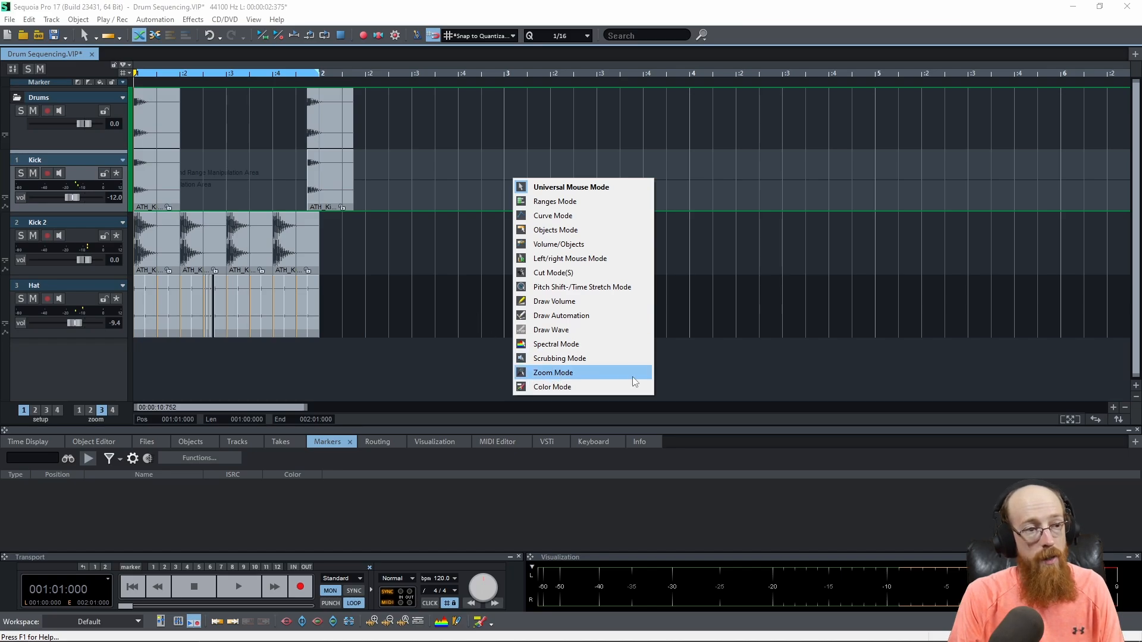
mouse_move(597, 379)
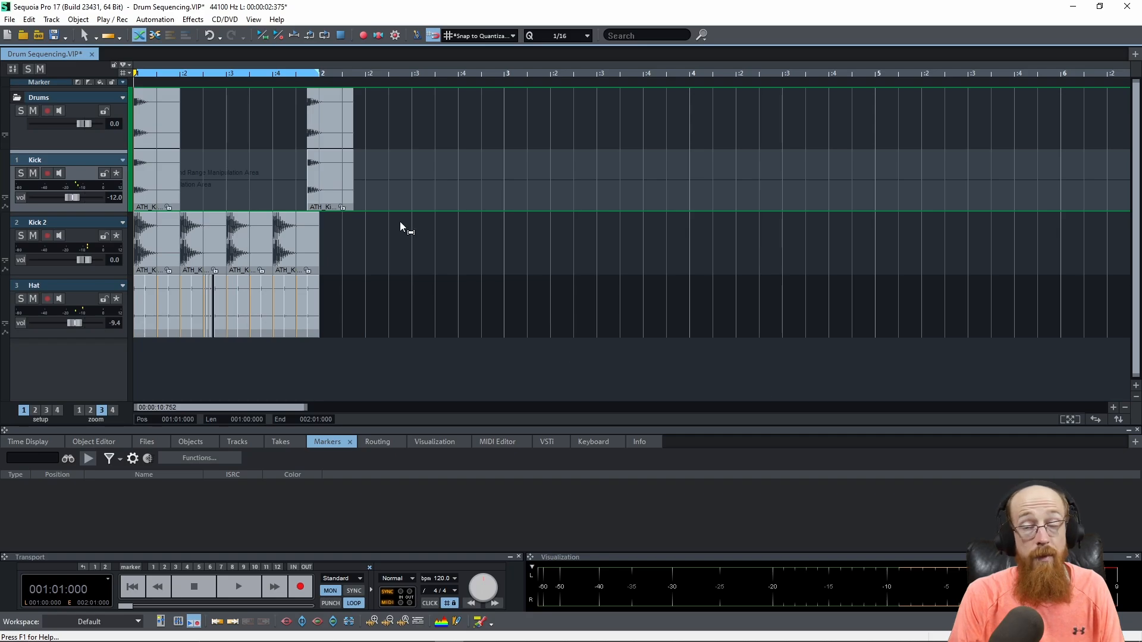
mouse_move(403, 227)
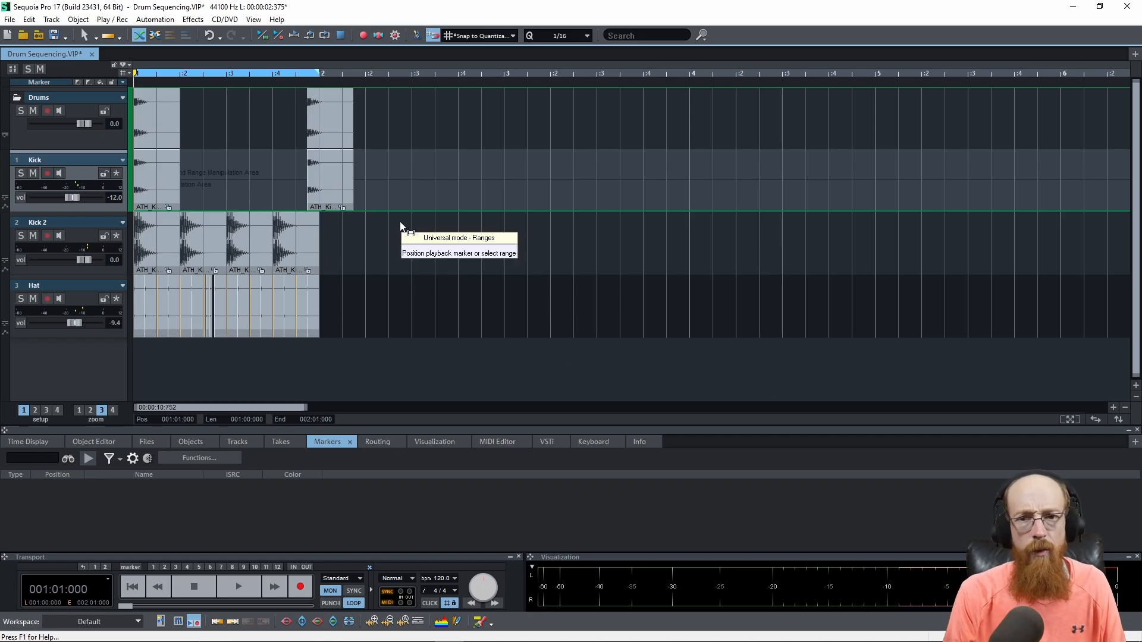
mouse_move(220, 162)
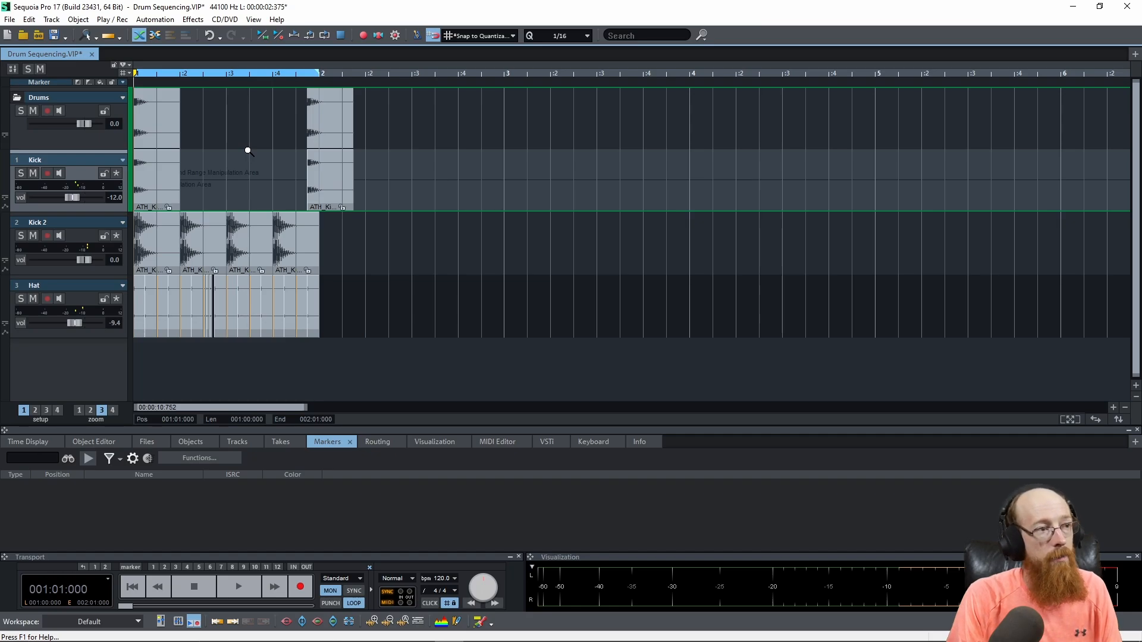
mouse_move(400, 215)
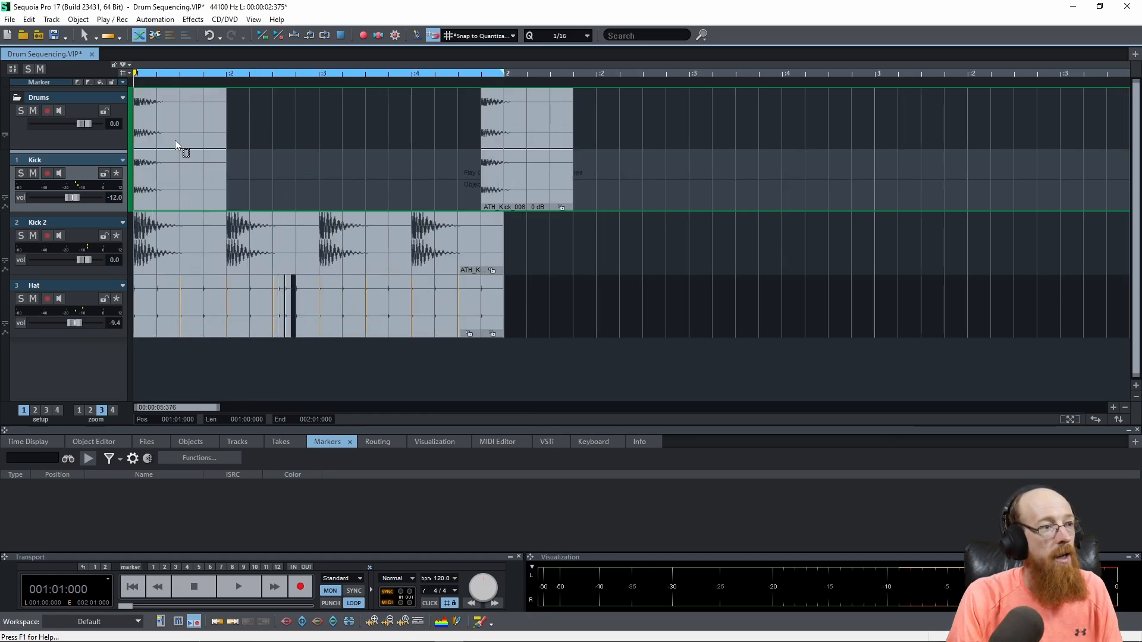
mouse_move(181, 167)
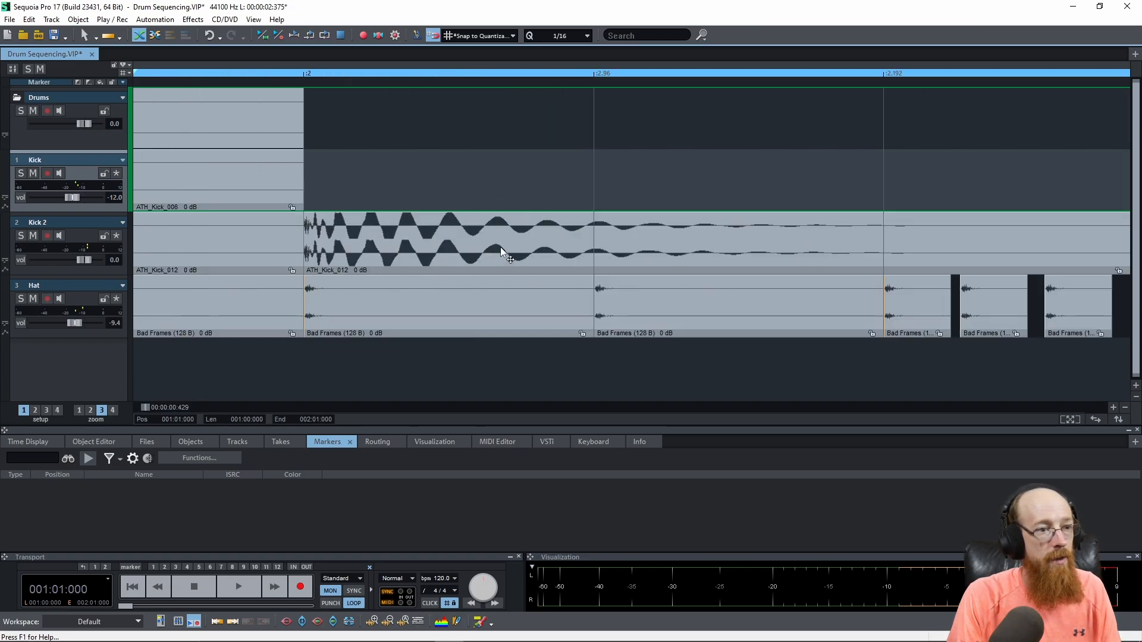
mouse_move(477, 254)
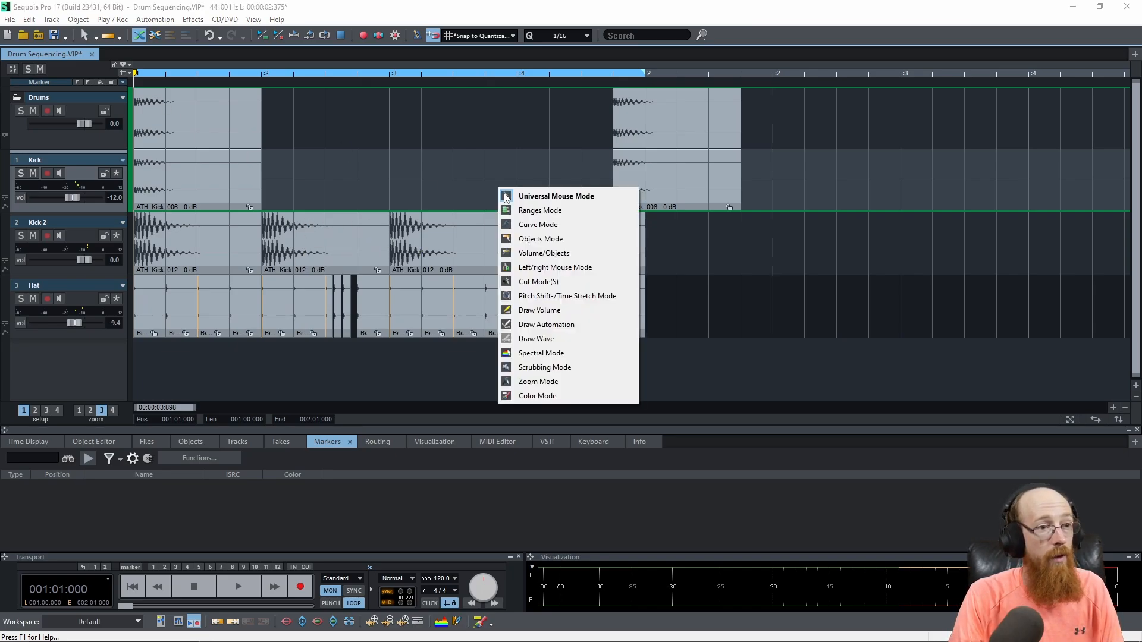
mouse_move(554, 396)
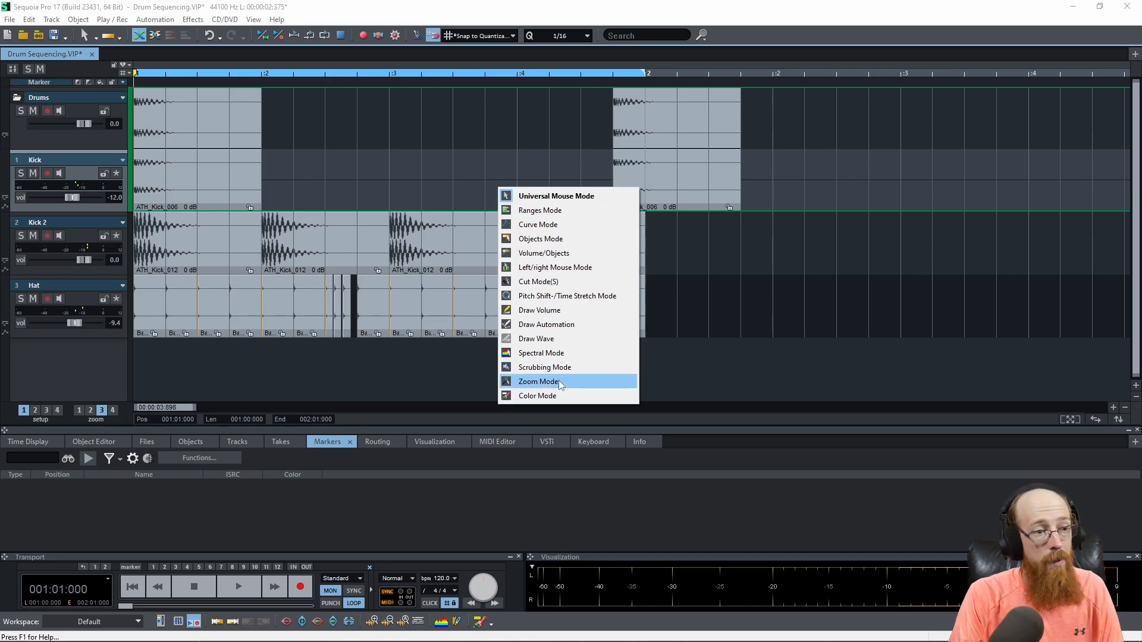
mouse_move(567, 383)
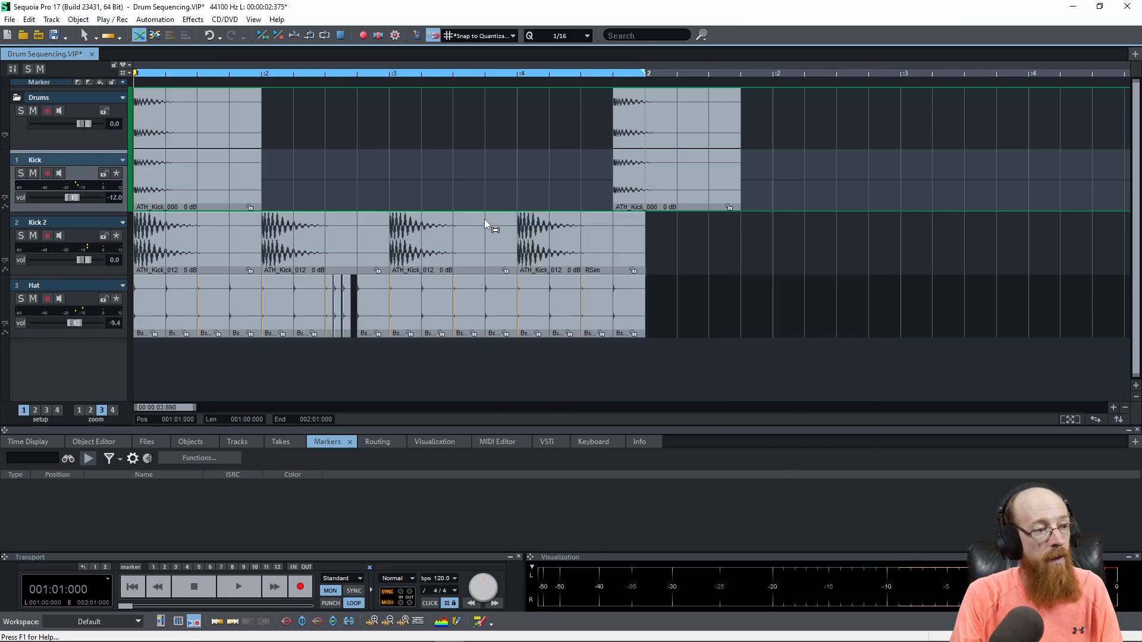
mouse_move(487, 242)
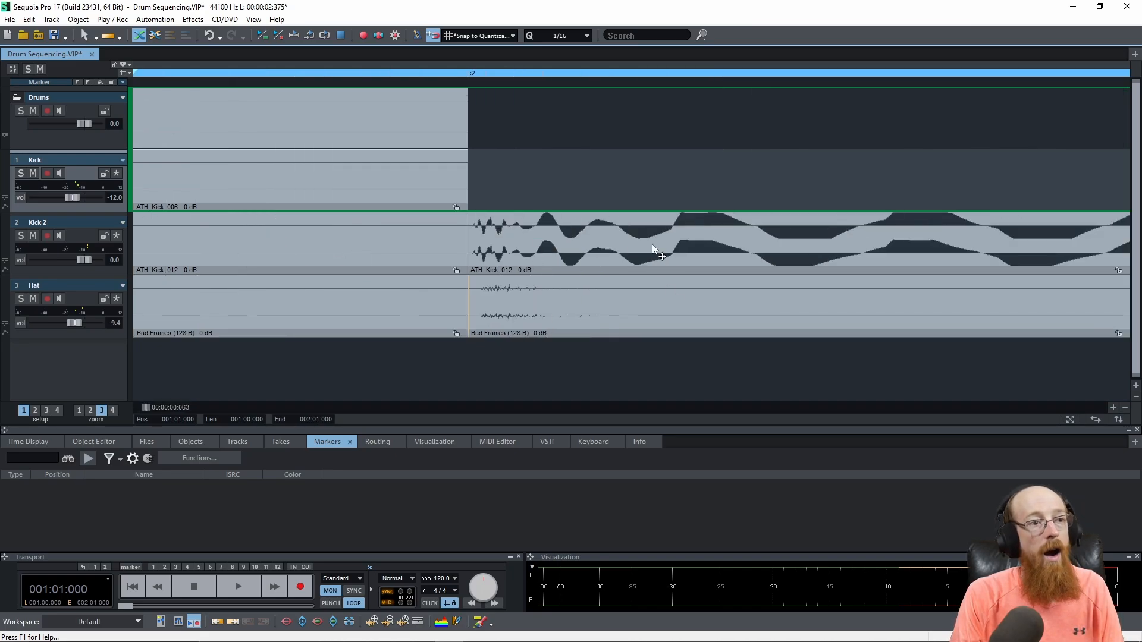
mouse_move(568, 240)
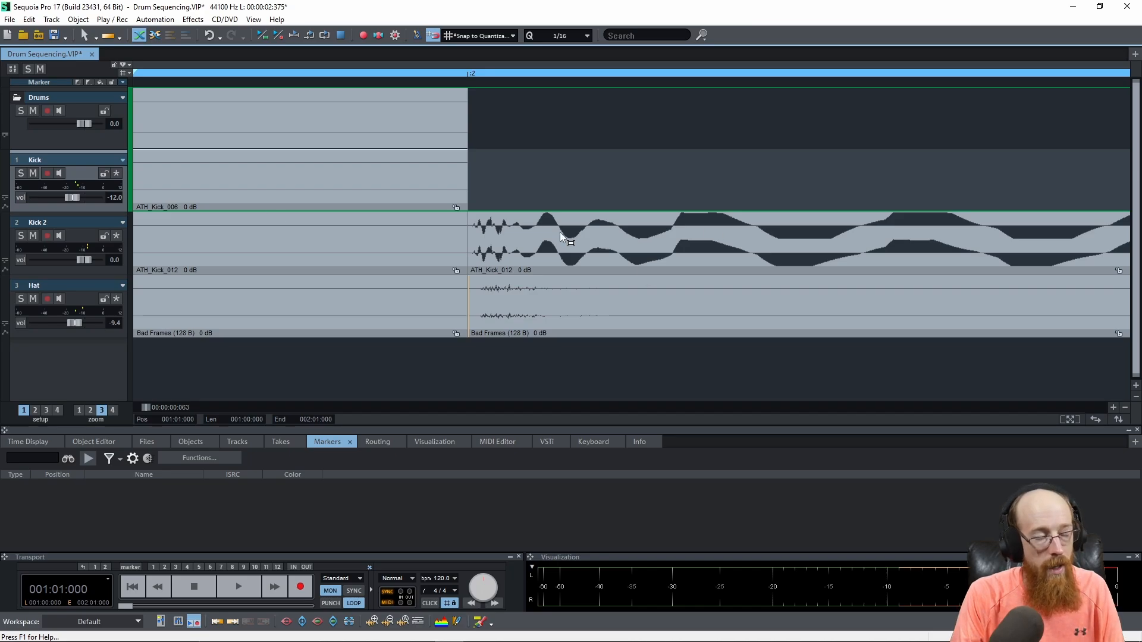
mouse_move(535, 273)
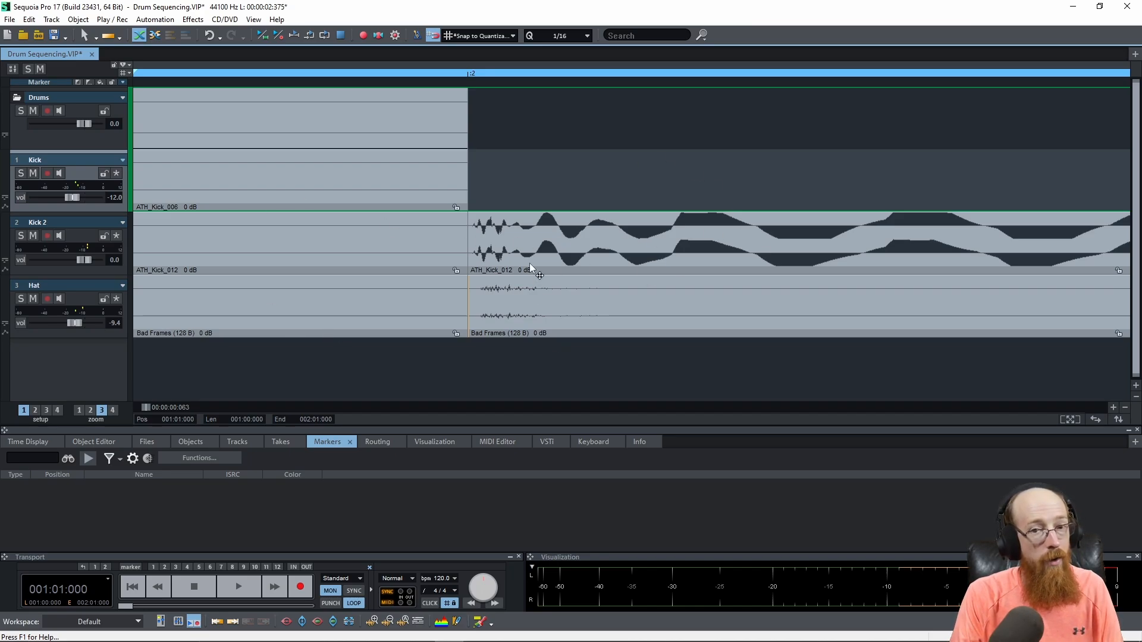
mouse_move(538, 255)
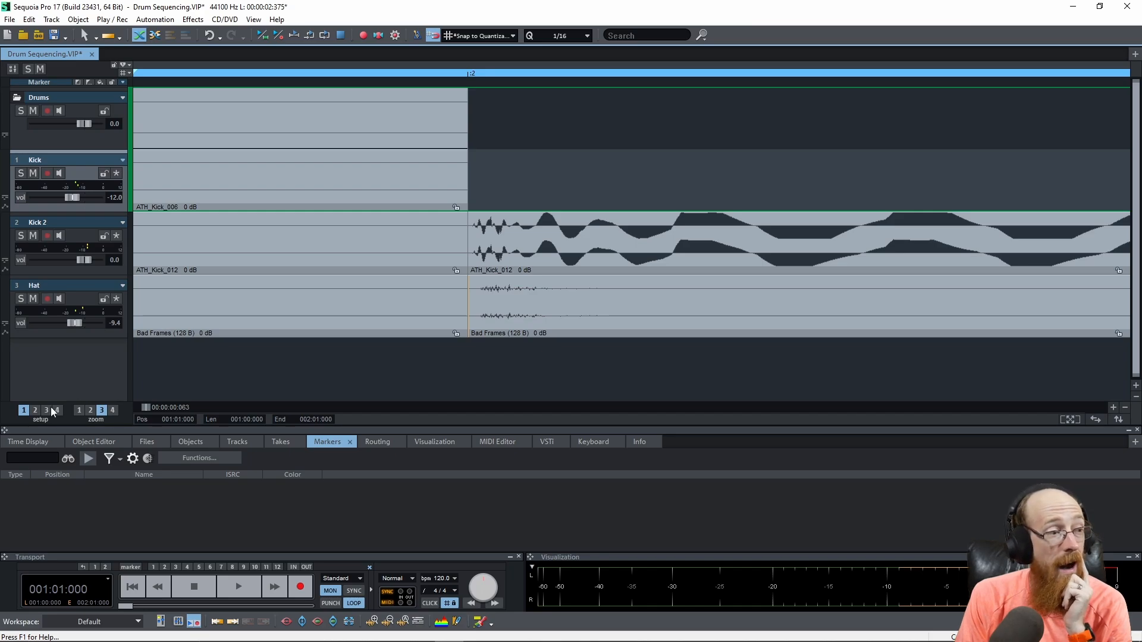
mouse_move(23, 409)
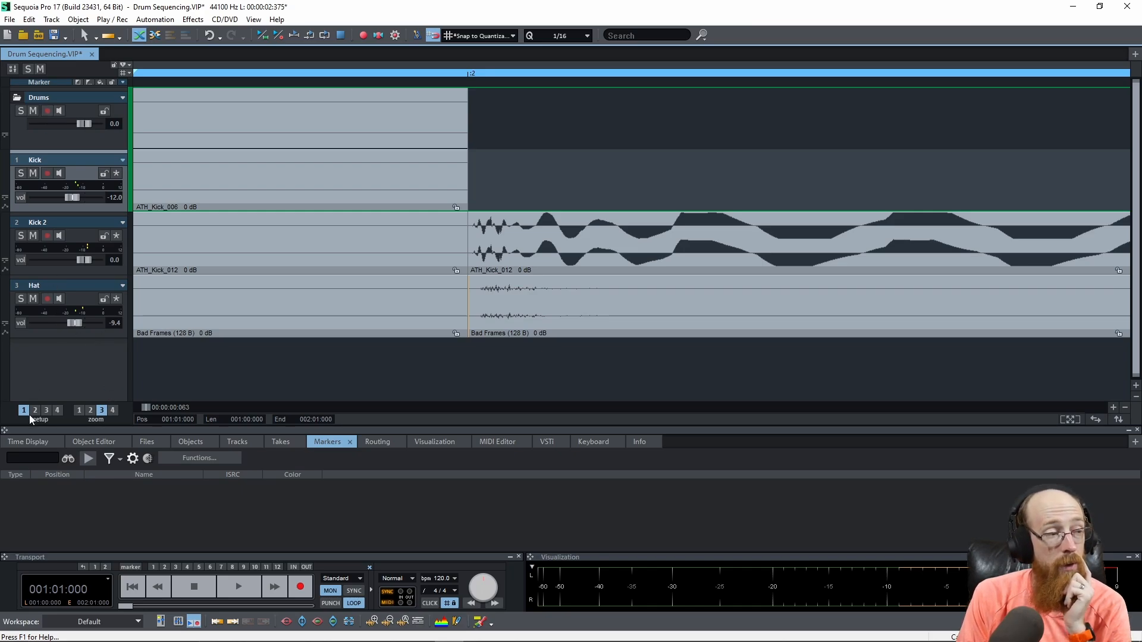
mouse_move(508, 233)
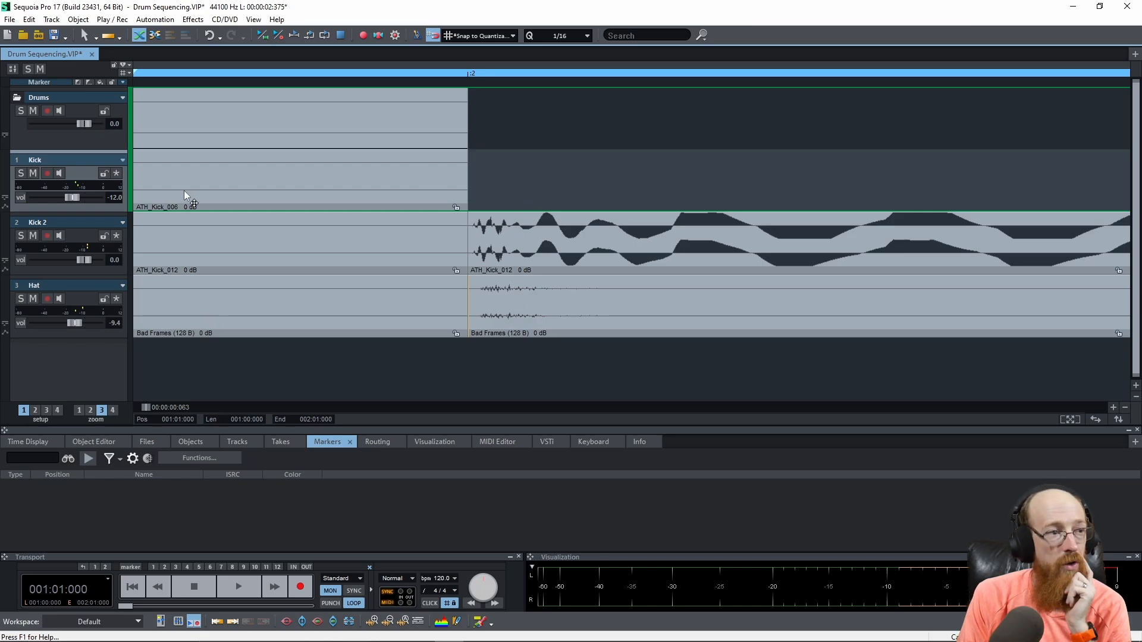
mouse_move(355, 182)
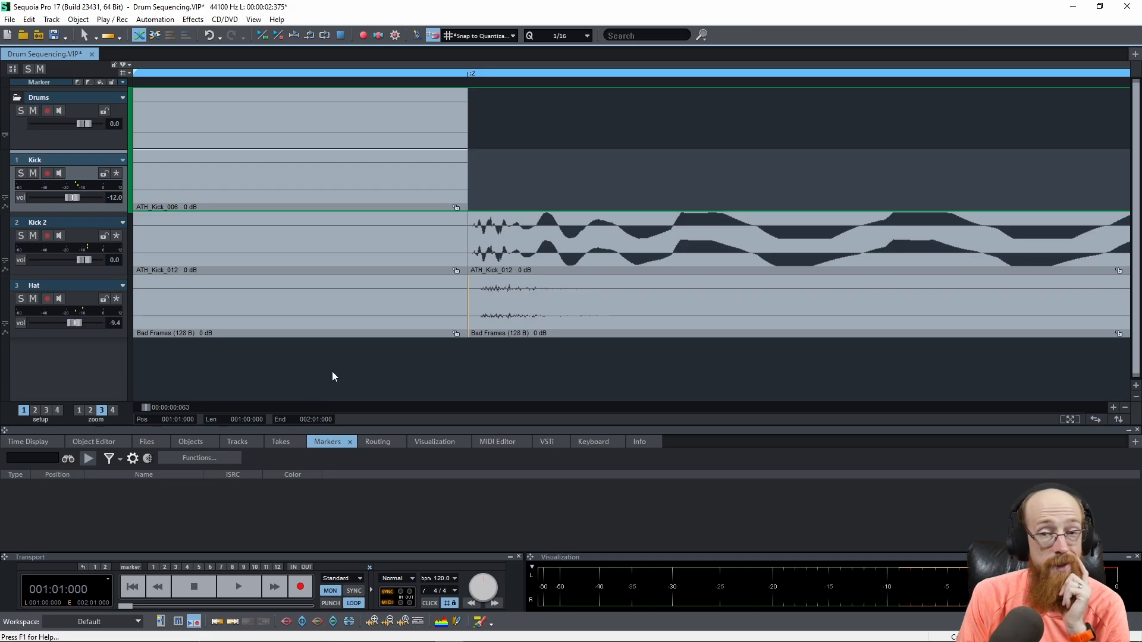
mouse_move(332, 362)
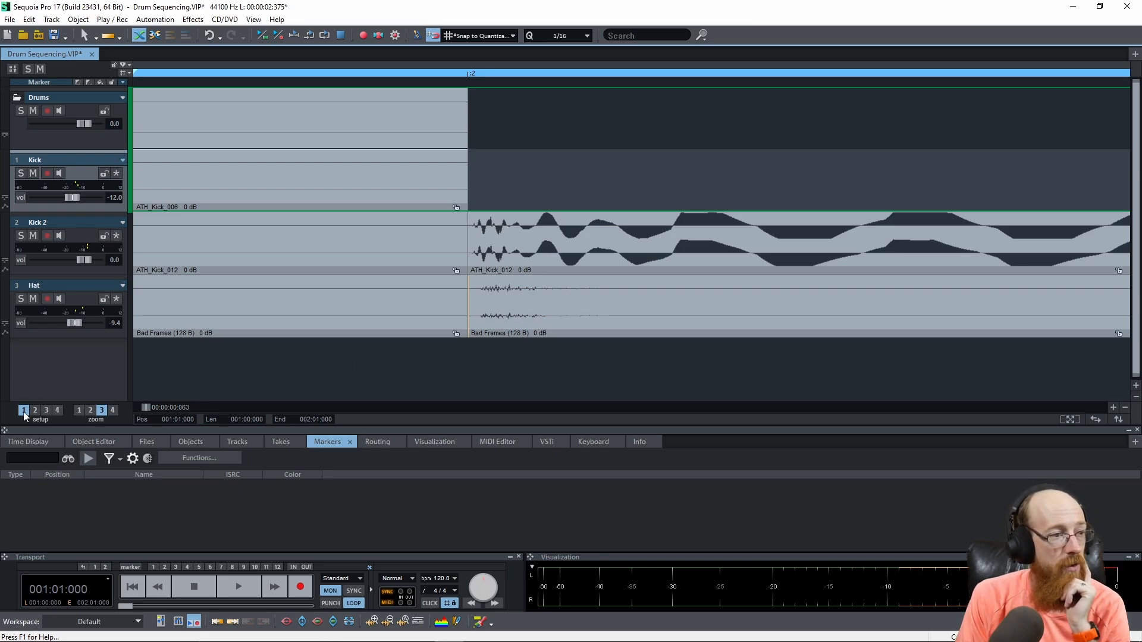
mouse_move(291, 370)
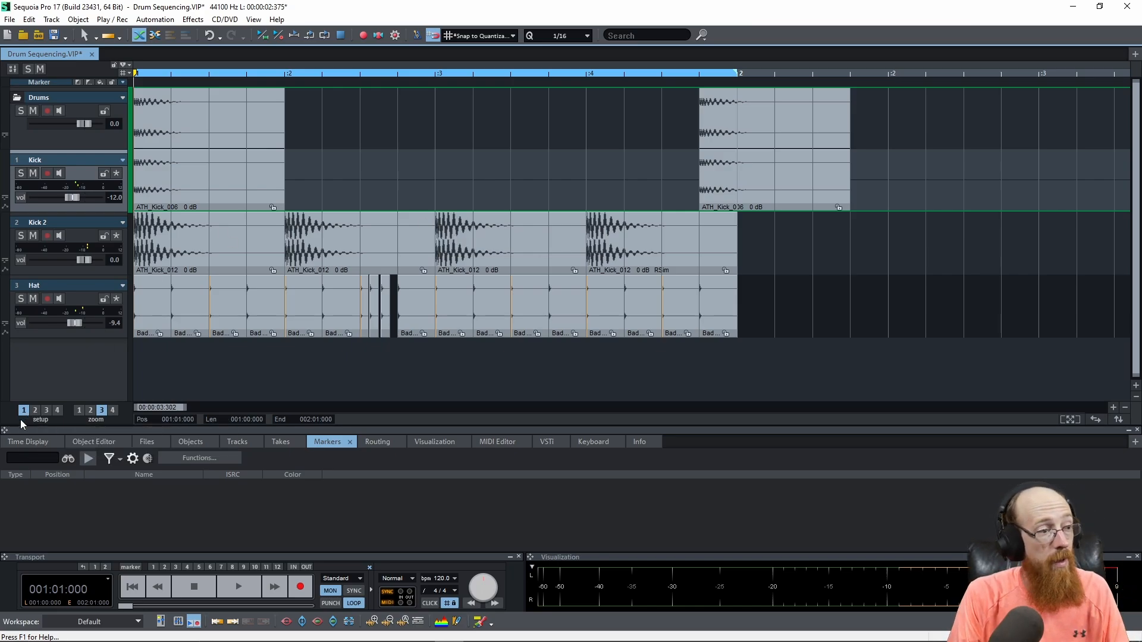
Step: Recall setup snapshot 1 to return to the two-bar view of drum clips
left_click(22, 409)
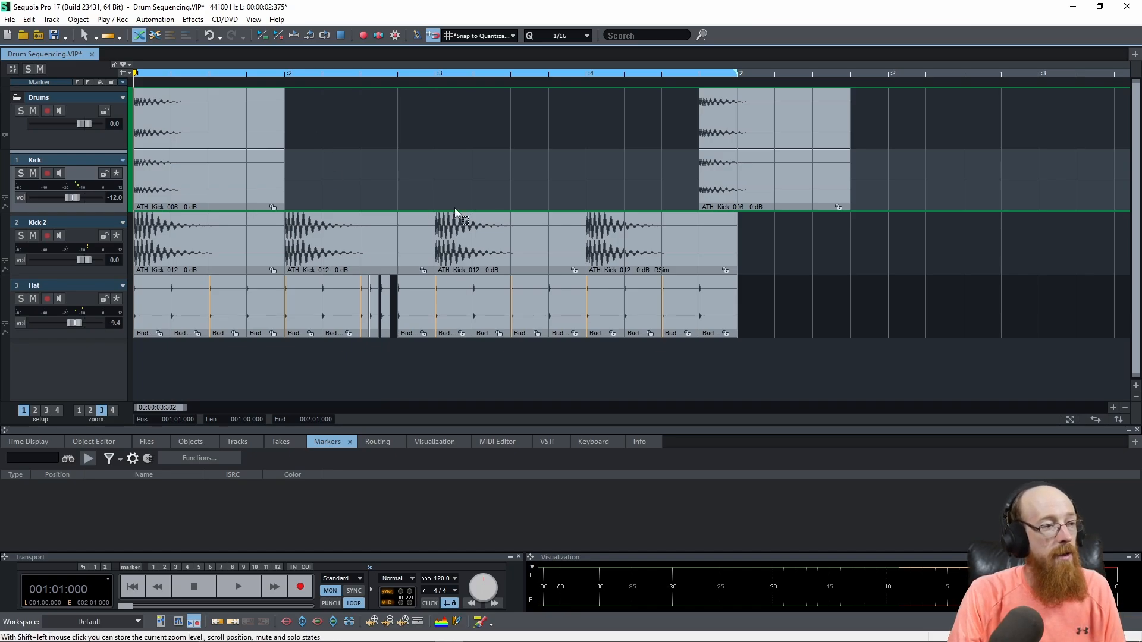
mouse_move(185, 417)
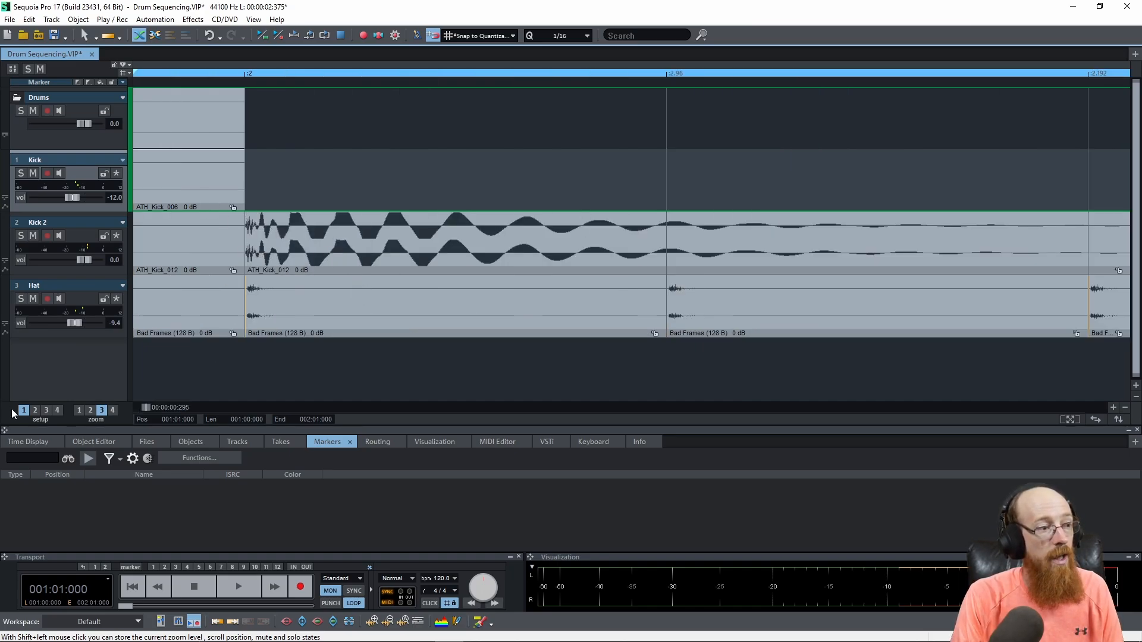
mouse_move(299, 285)
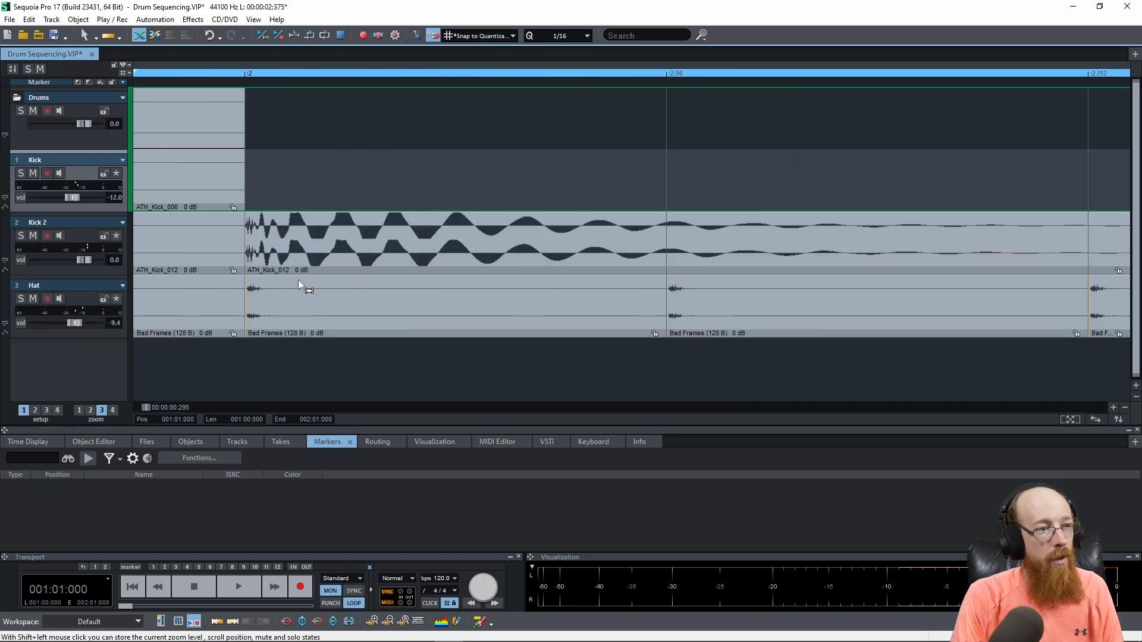
left_click_drag(276, 218, 336, 255)
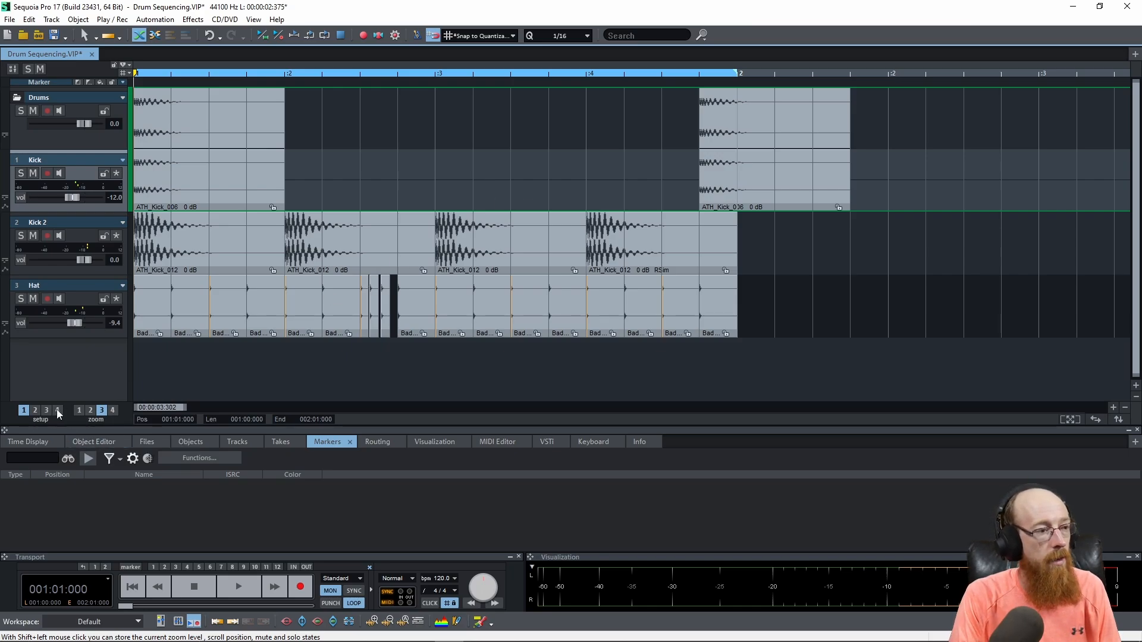
mouse_move(575, 273)
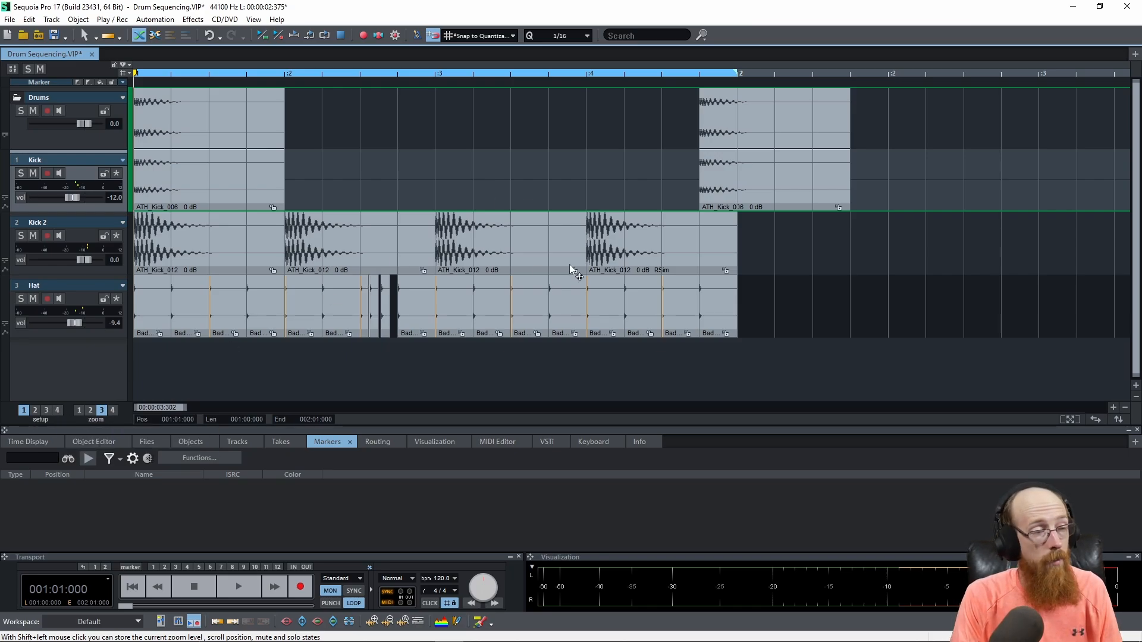
mouse_move(506, 222)
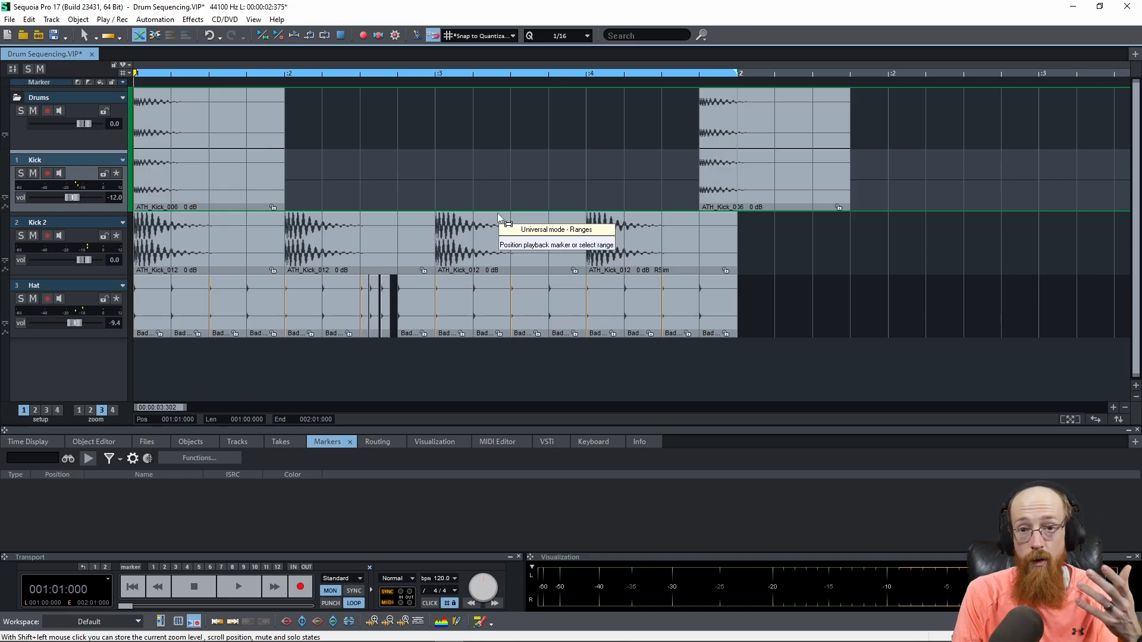
mouse_move(492, 226)
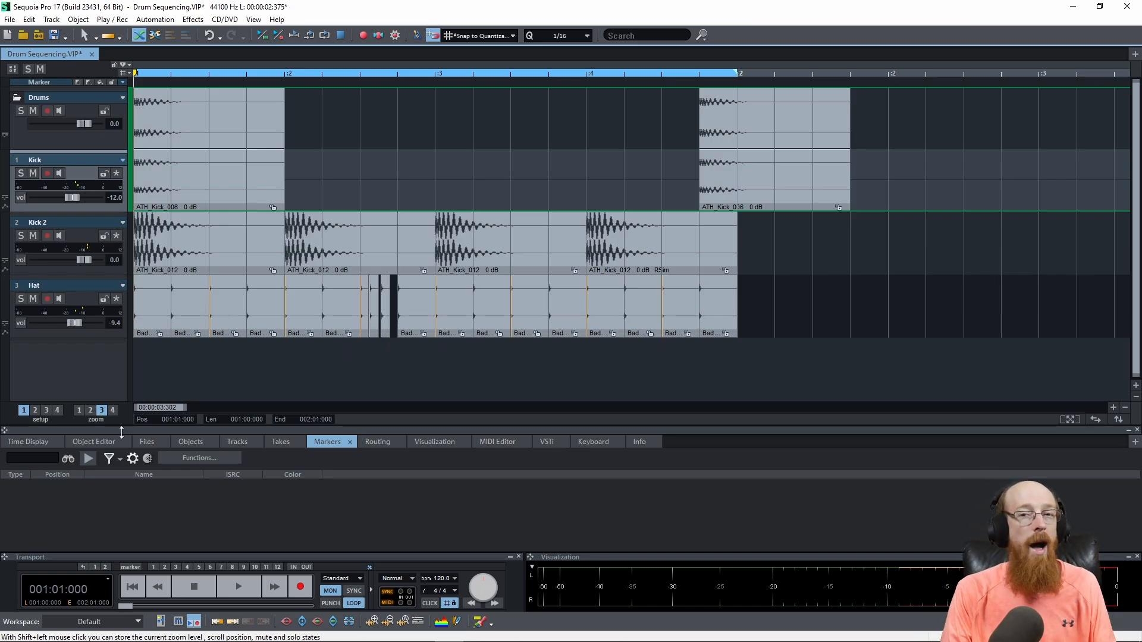
mouse_move(121, 429)
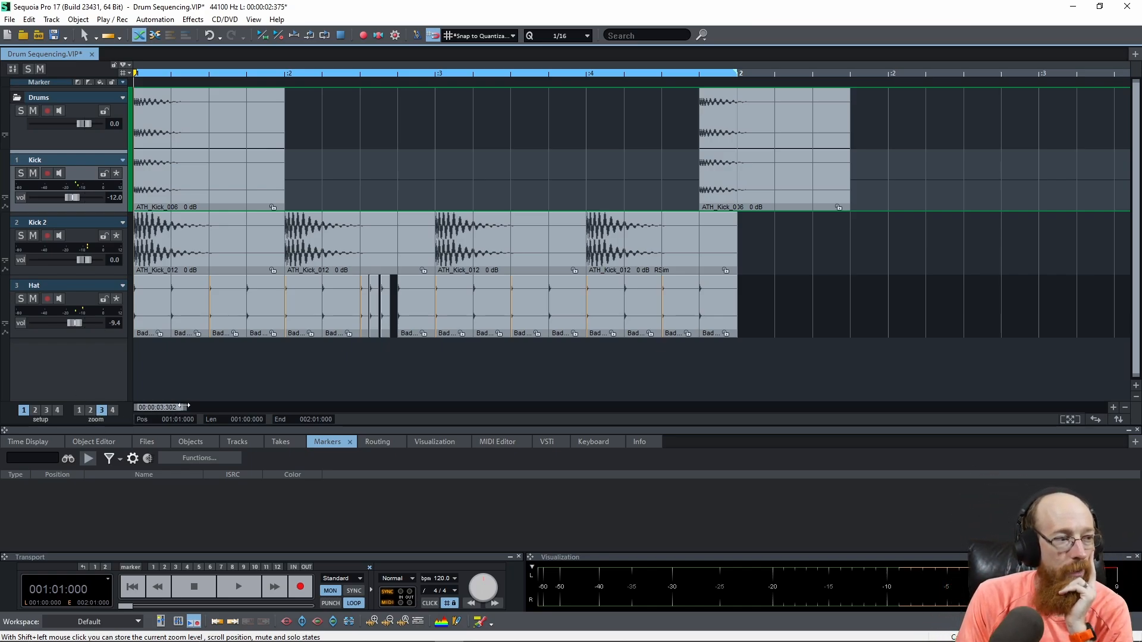
mouse_move(153, 416)
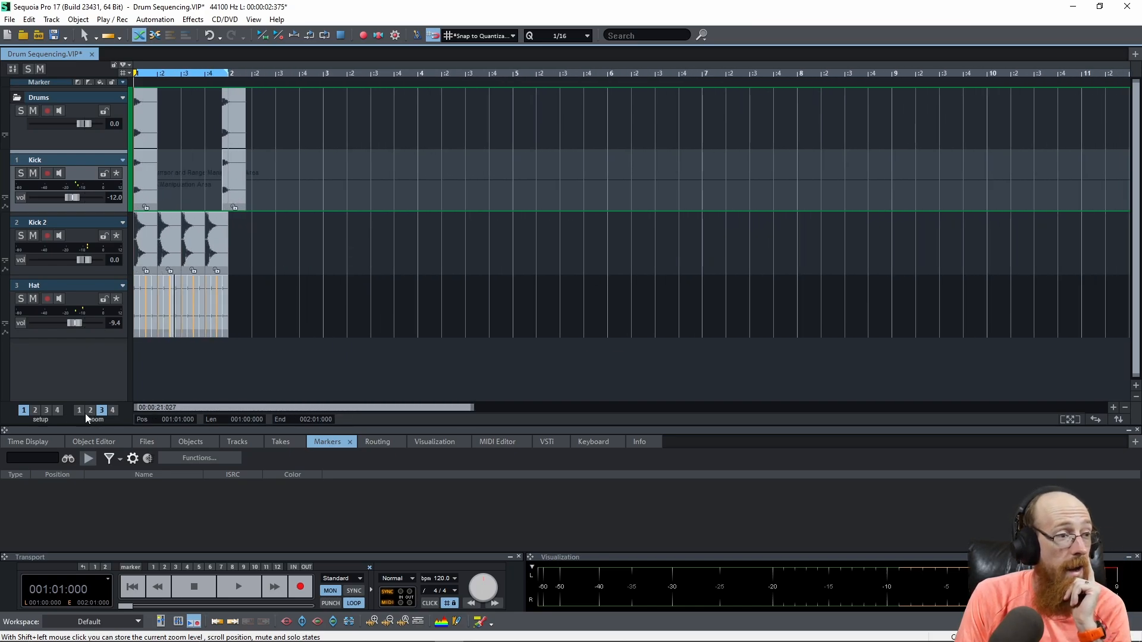
Step: Switch to zoom preset 2 for a close-up of bars 1–2
left_click(79, 410)
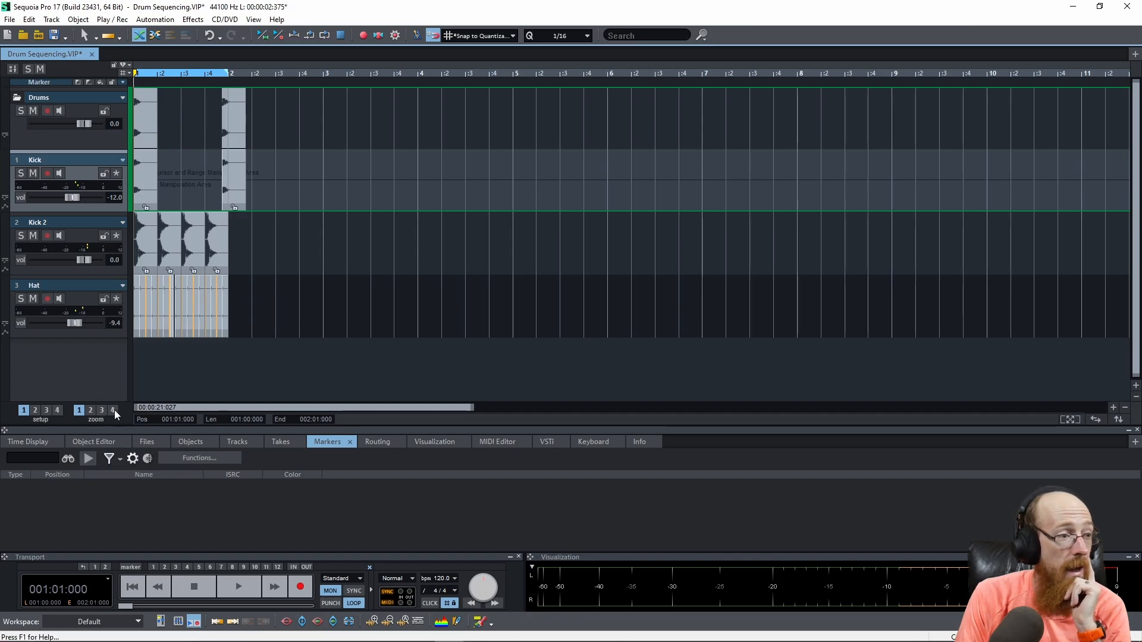
mouse_move(422, 413)
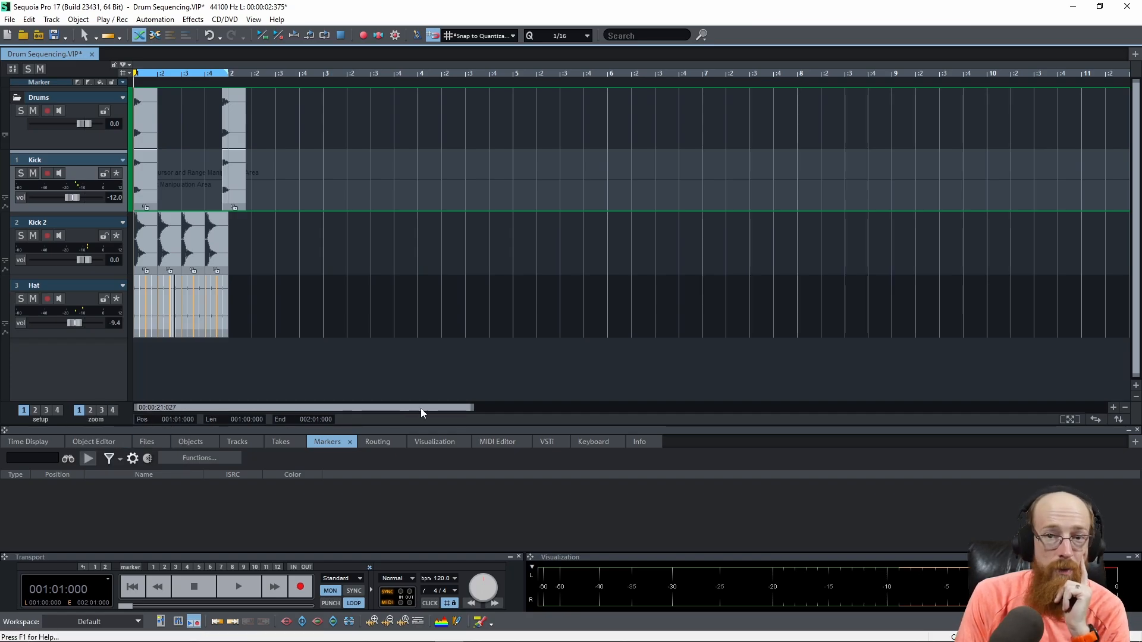
mouse_move(238, 370)
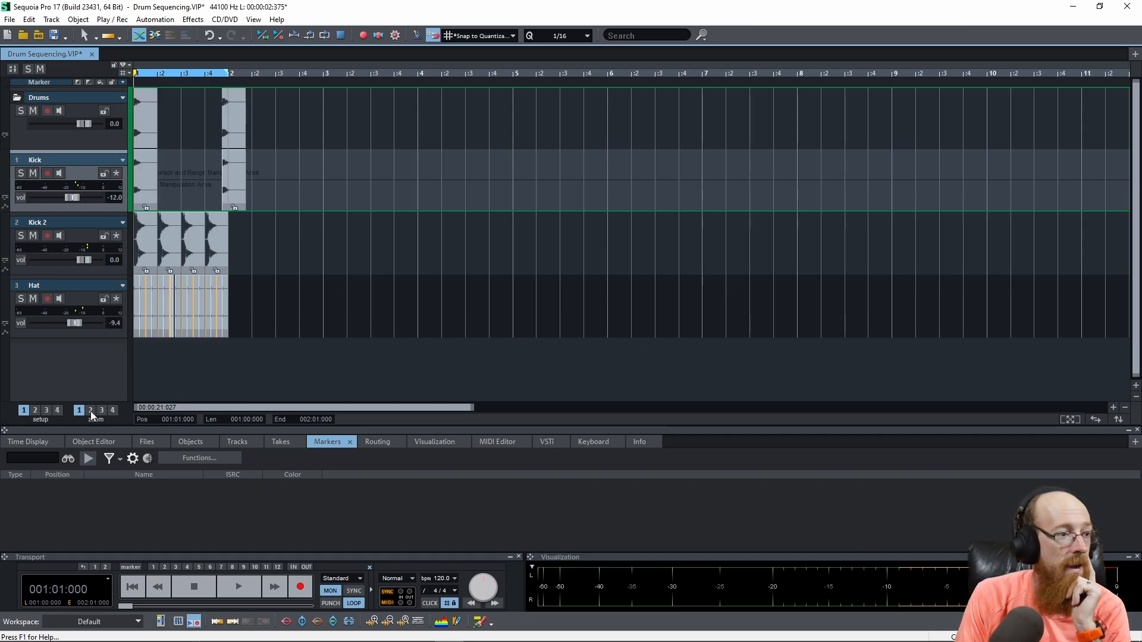
left_click(91, 409)
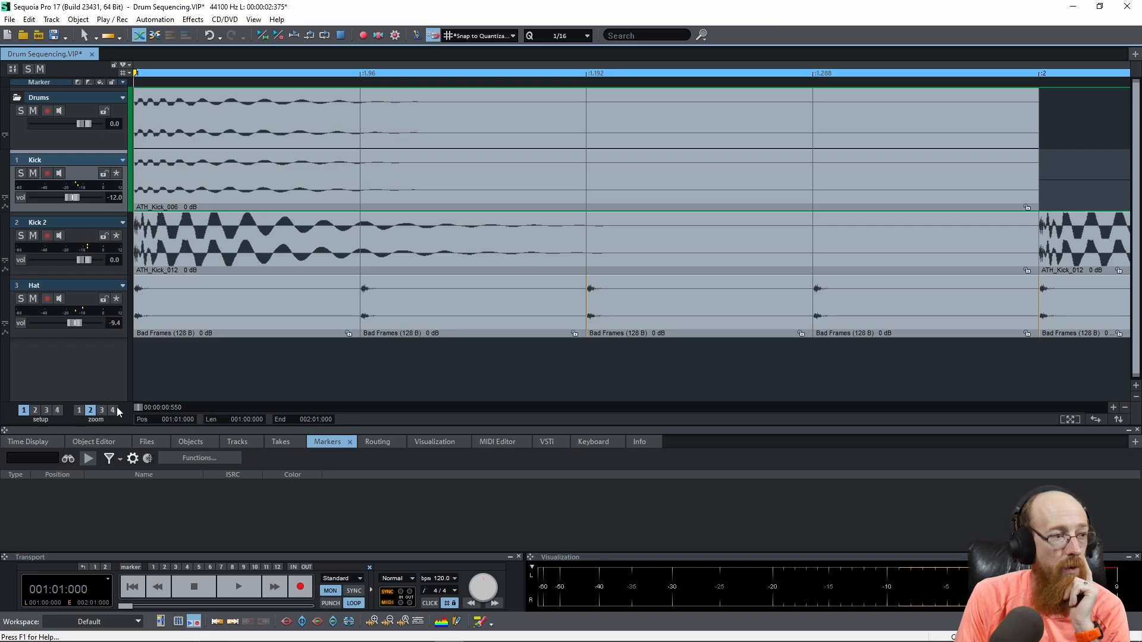
mouse_move(306, 411)
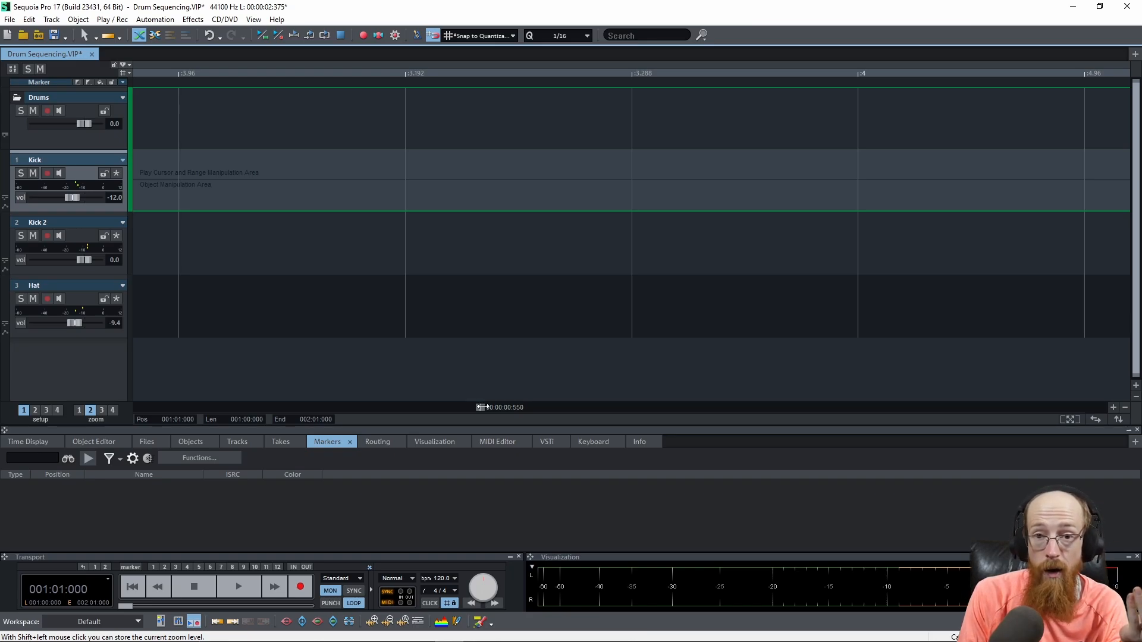
mouse_move(493, 390)
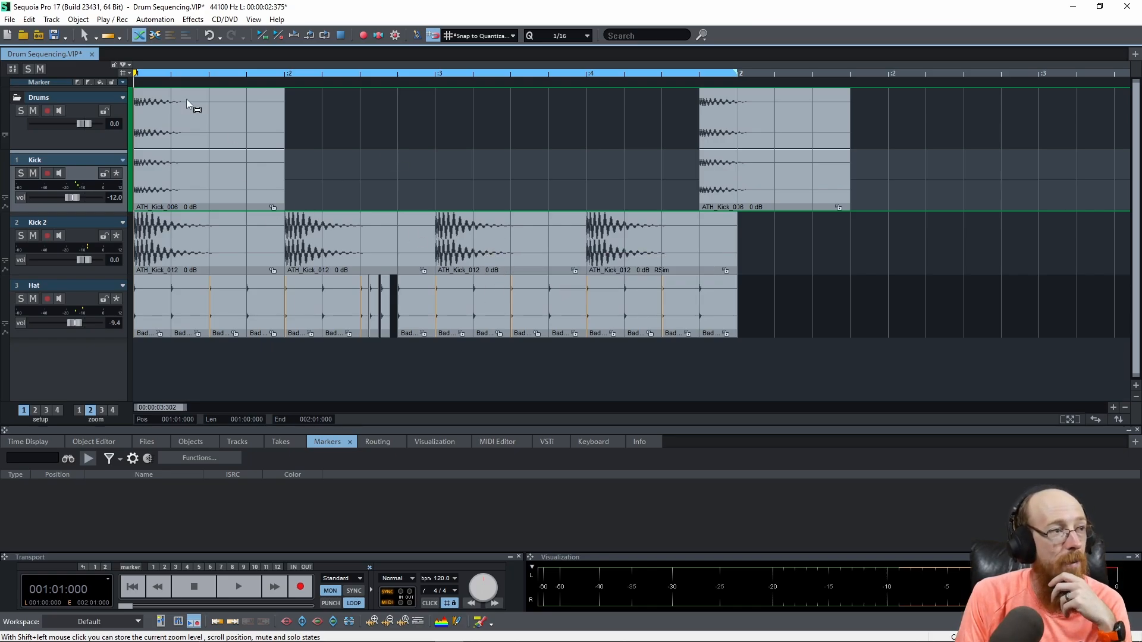
mouse_move(297, 172)
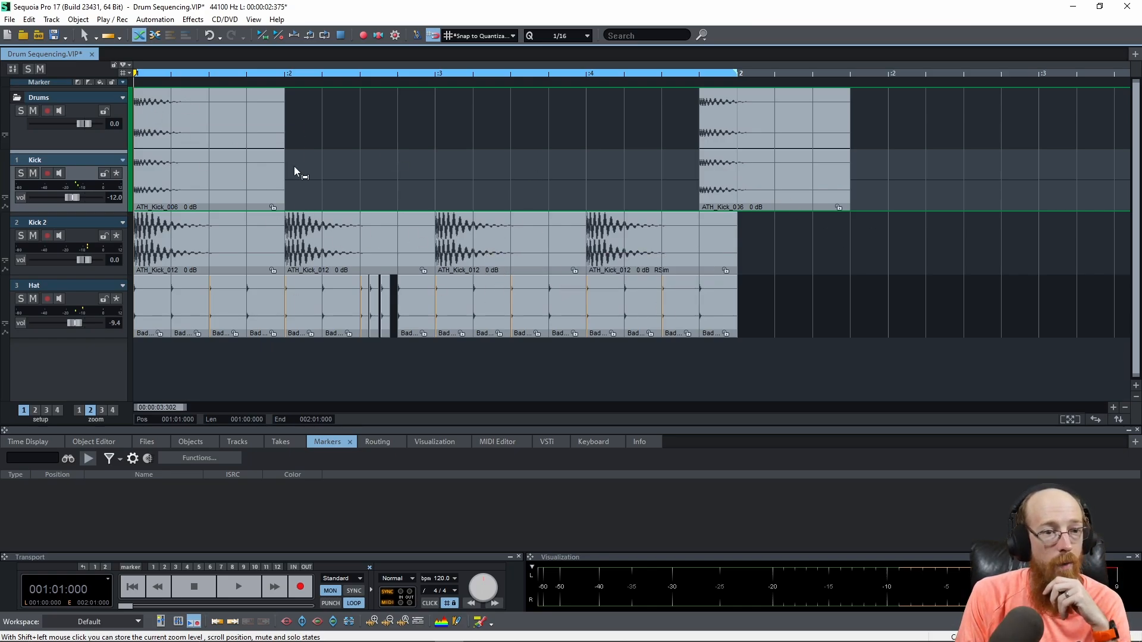
mouse_move(519, 315)
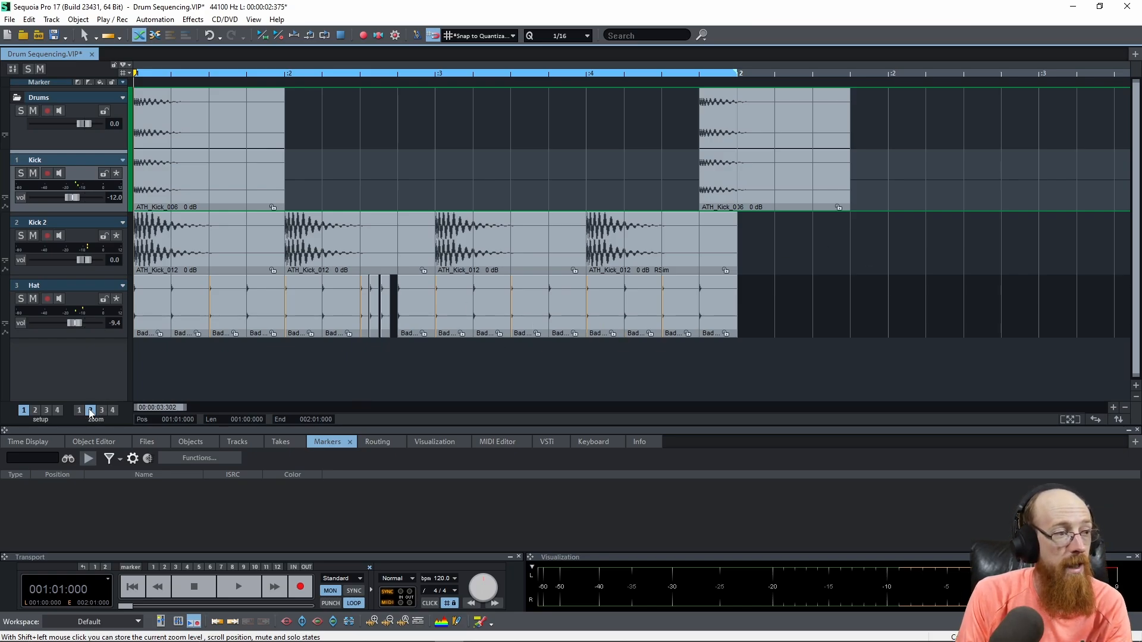
Step: Store the current two-bar drum layout as zoom snapshot 2
left_click(90, 409)
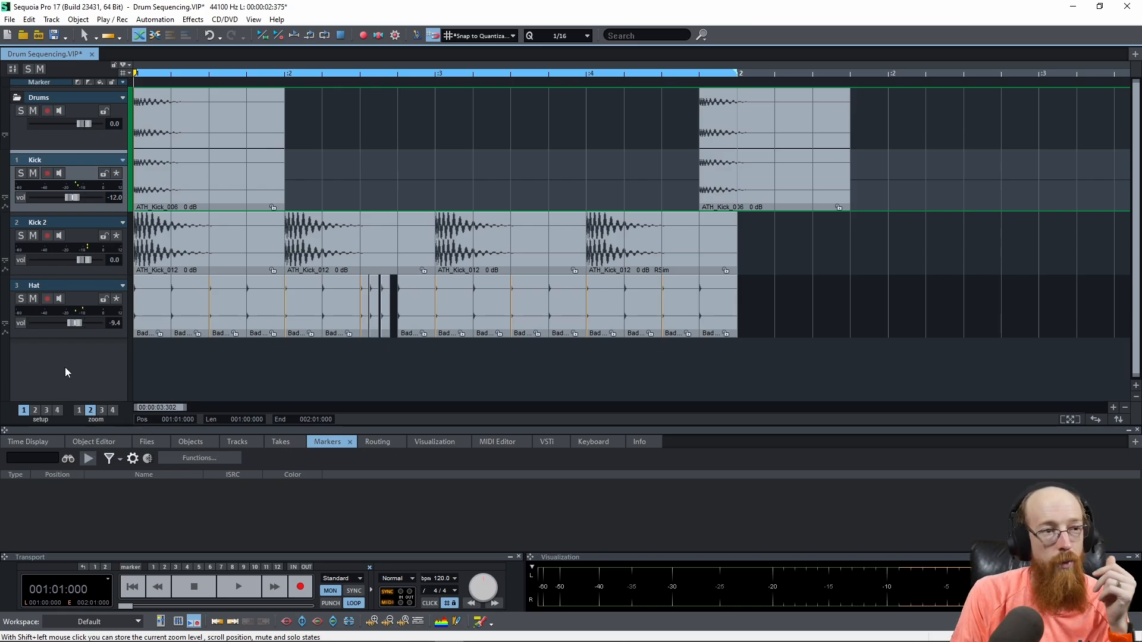
mouse_move(474, 198)
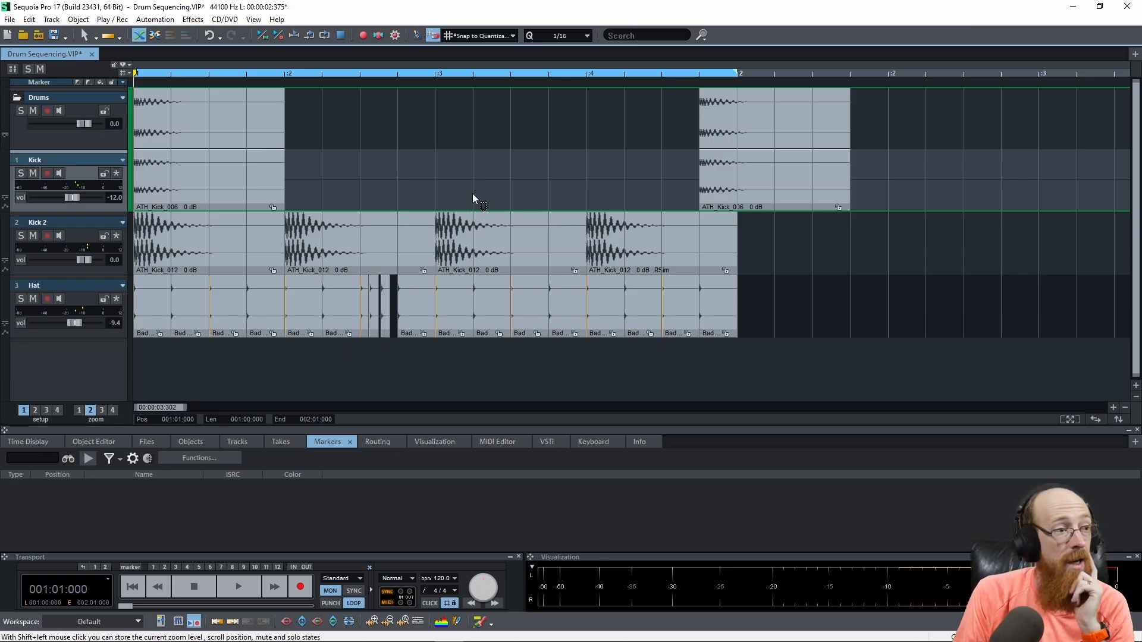
mouse_move(386, 284)
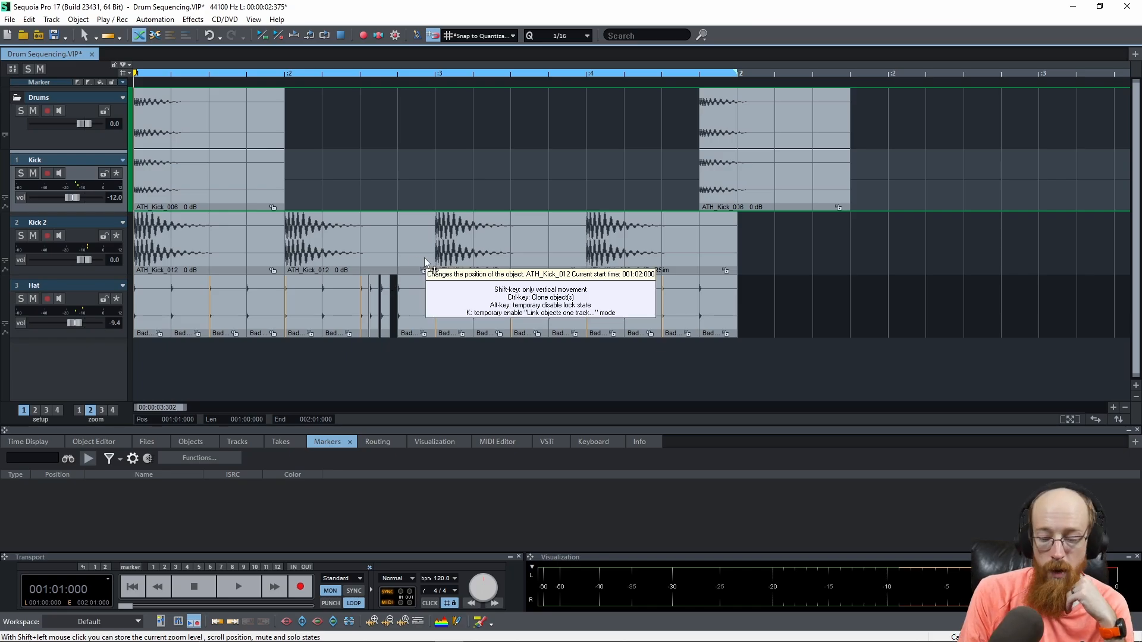
mouse_move(397, 204)
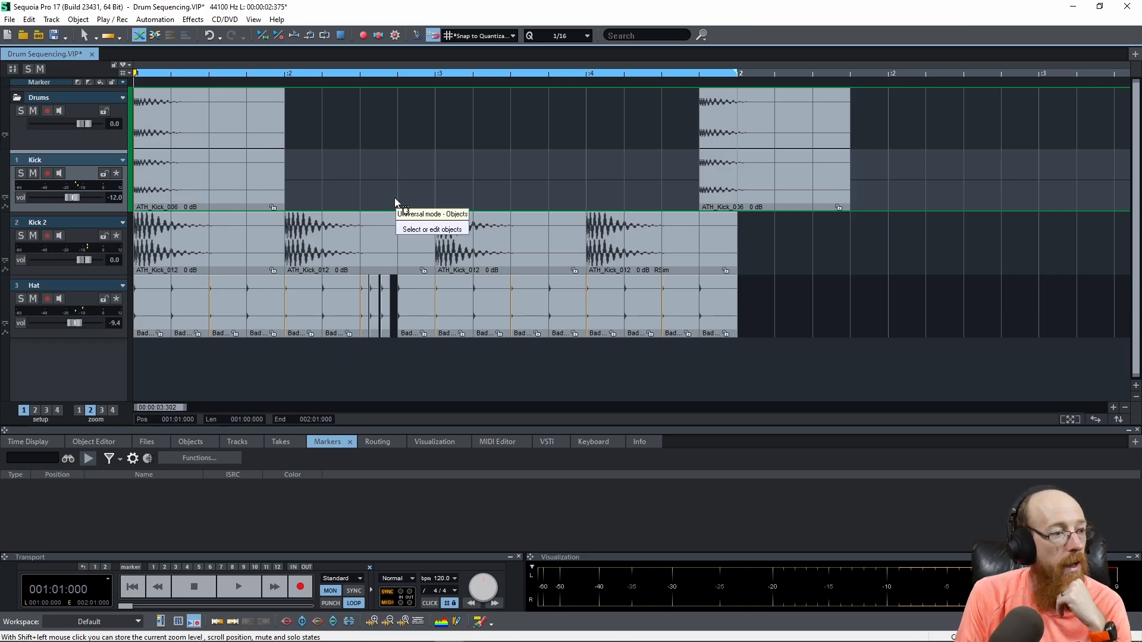
mouse_move(377, 212)
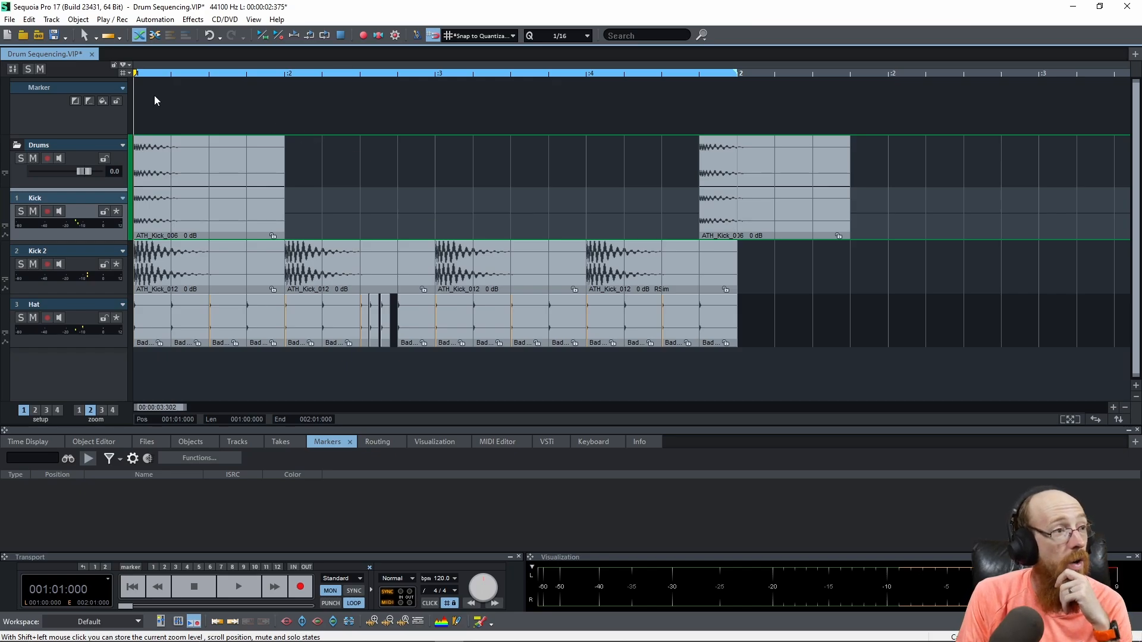
mouse_move(147, 86)
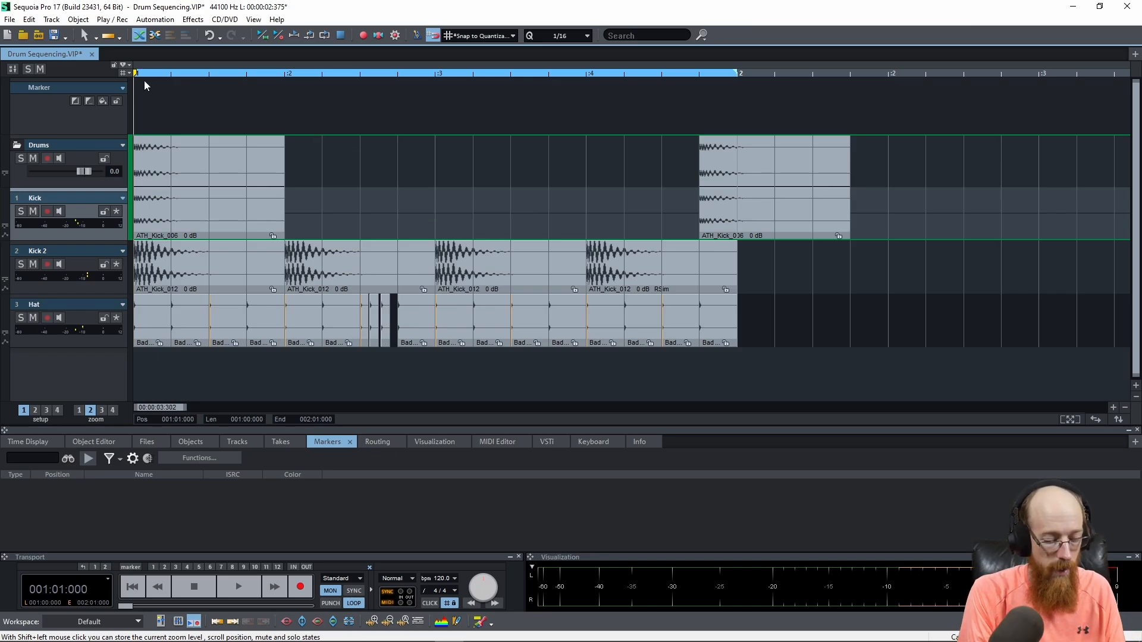
Step: Set numbered markers from the song start across both drum bars, then name one HALF WAY
left_click(137, 72)
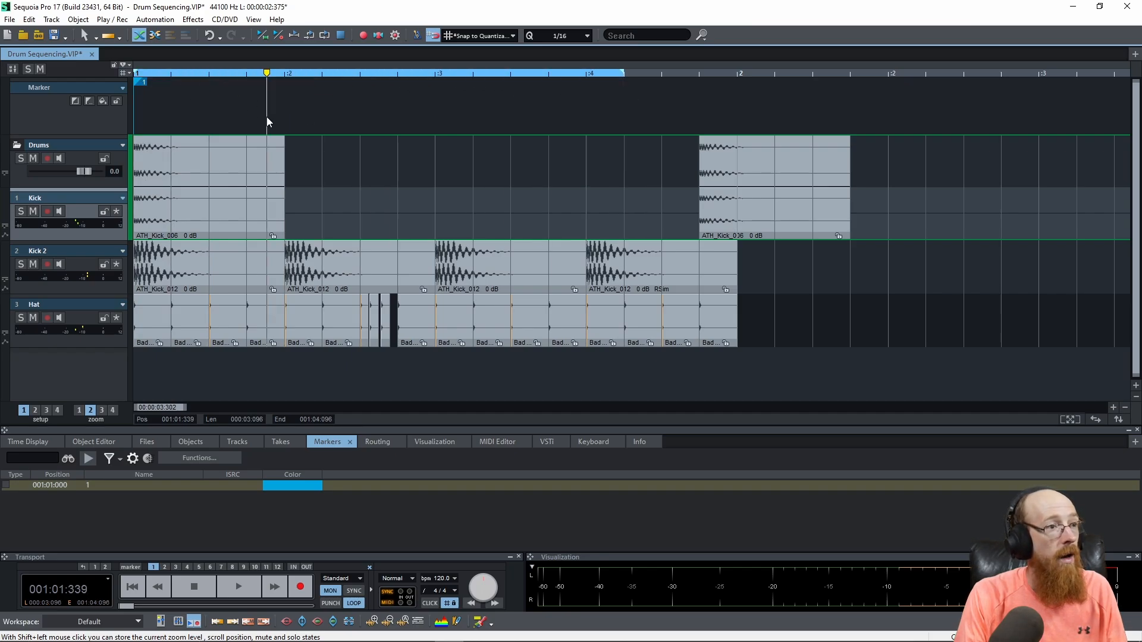
mouse_move(317, 136)
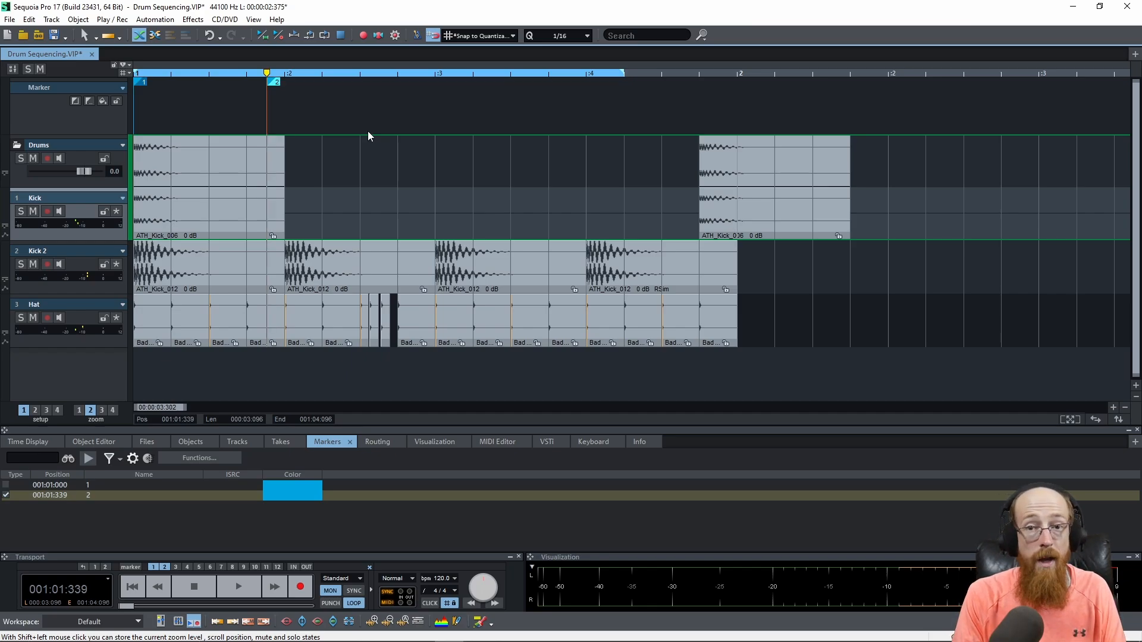
mouse_move(285, 94)
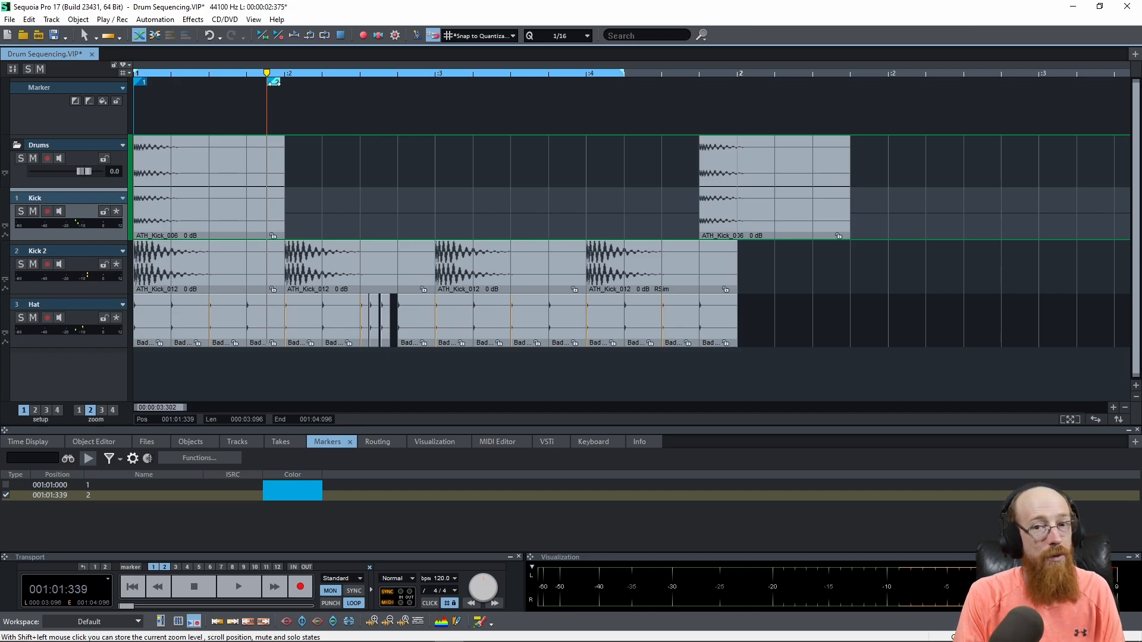
left_click(360, 73)
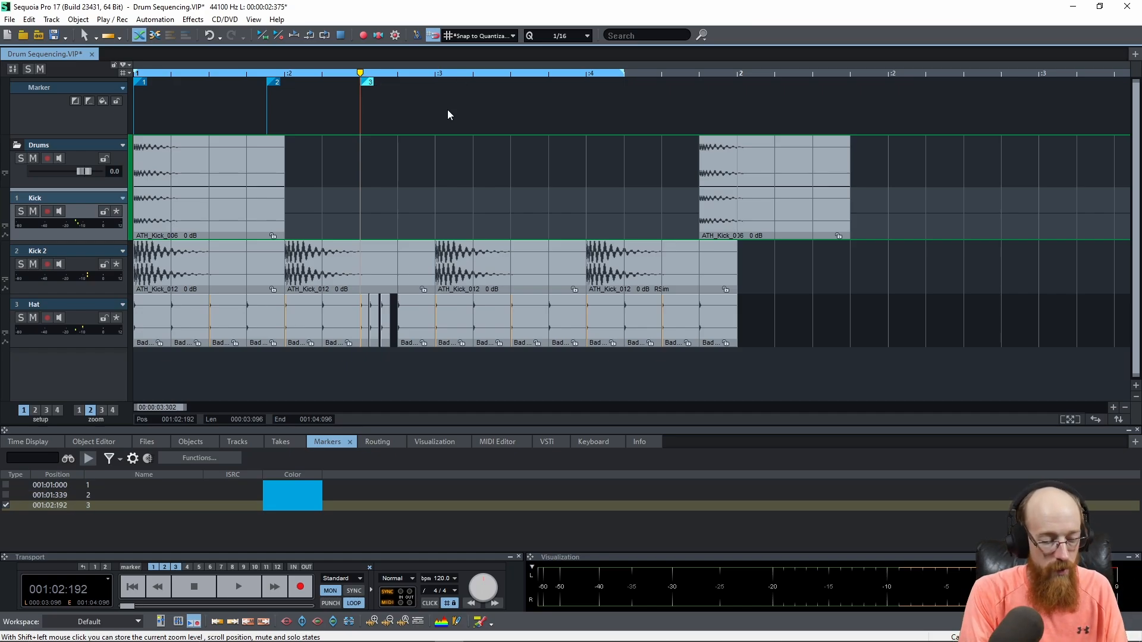
left_click(435, 72)
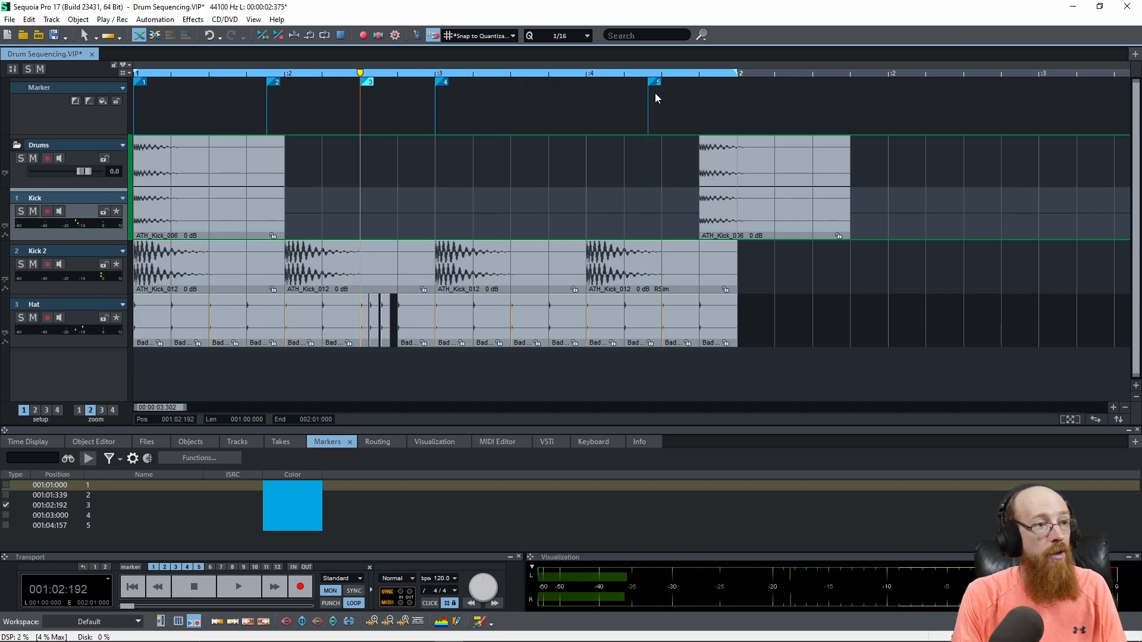
left_click(657, 81)
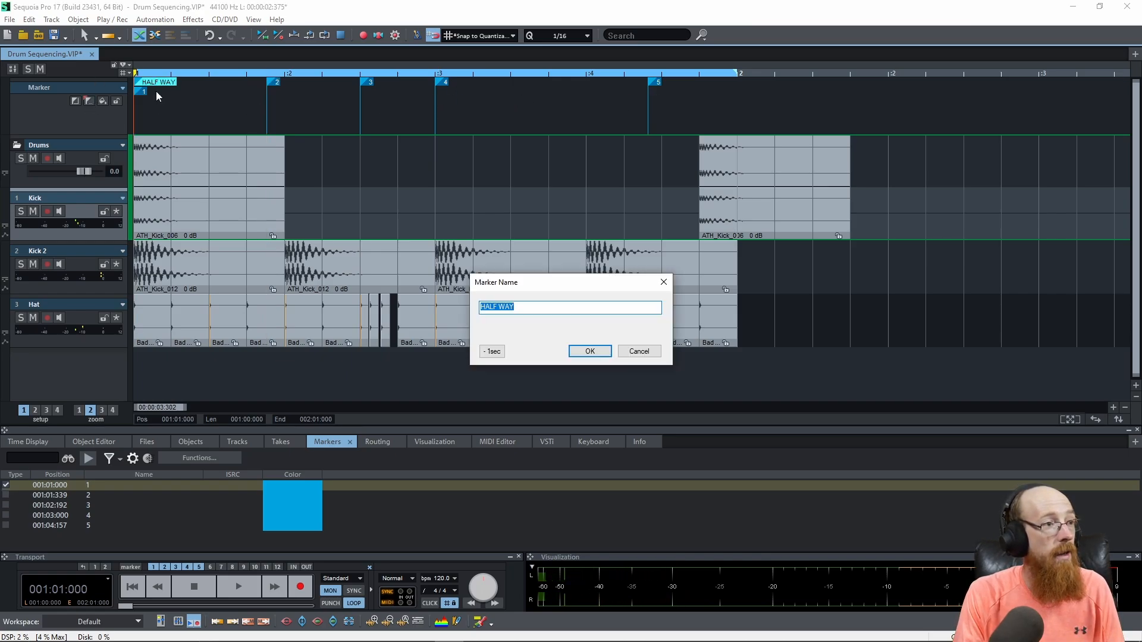
Step: Confirm the marker name HALF WAY, placing it at 001:02:288 between markers 3 and 4
left_click(589, 351)
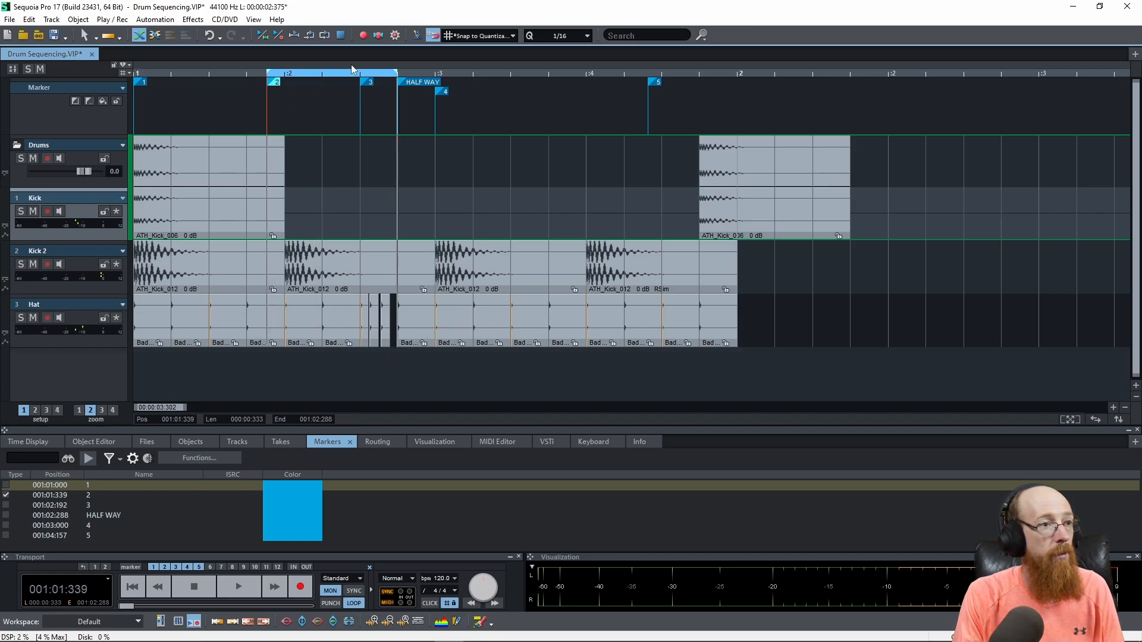
mouse_move(425, 180)
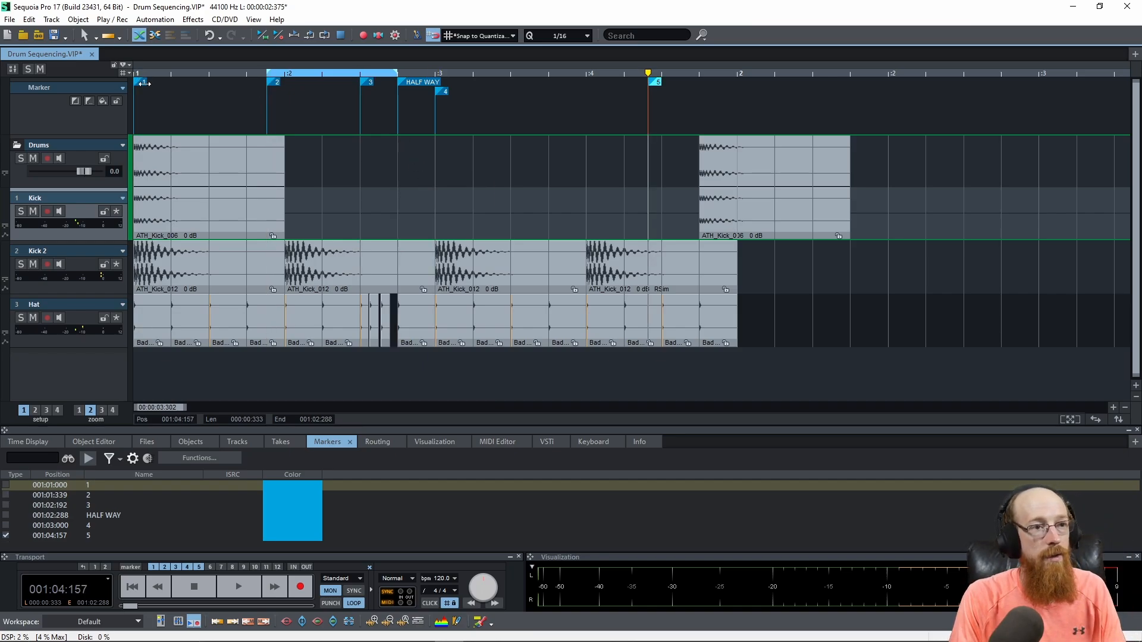
mouse_move(471, 175)
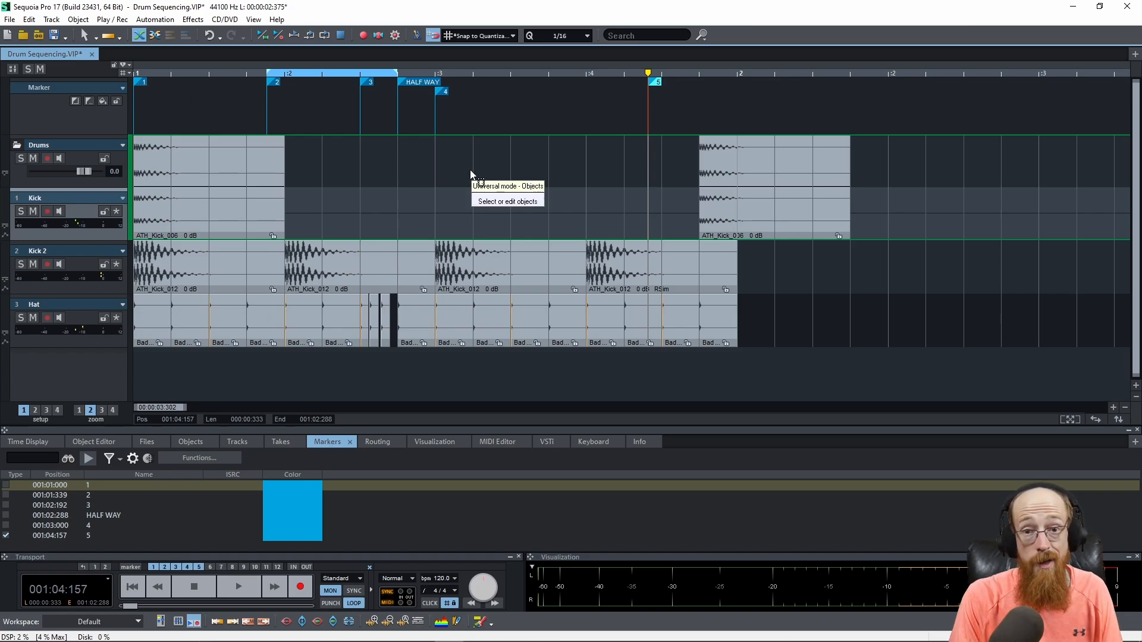
mouse_move(591, 200)
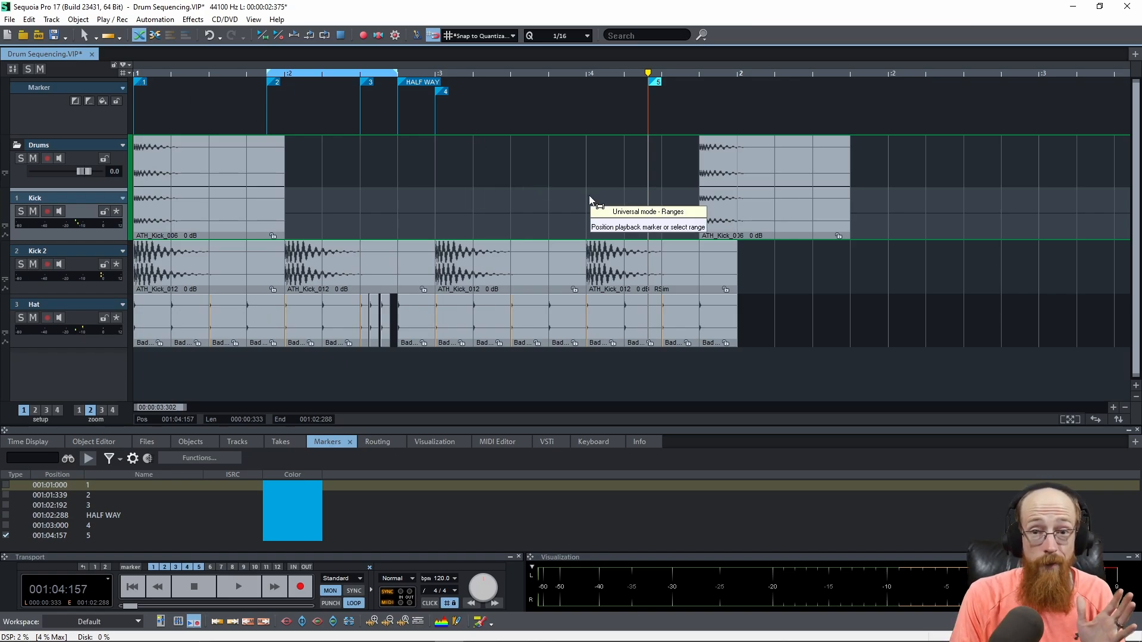
mouse_move(421, 200)
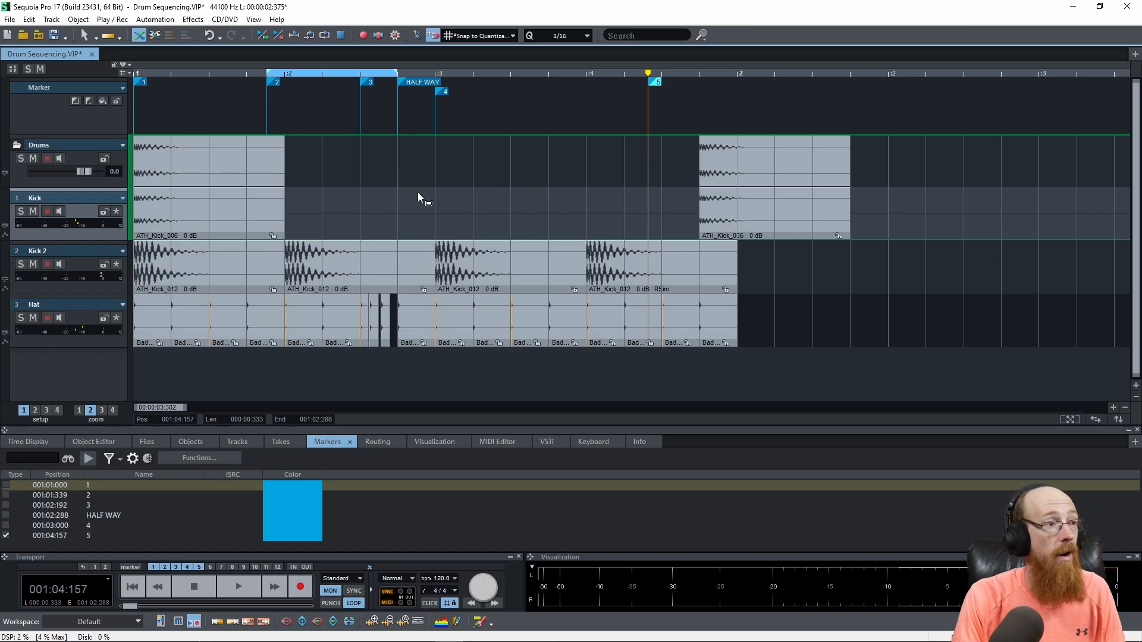
mouse_move(498, 239)
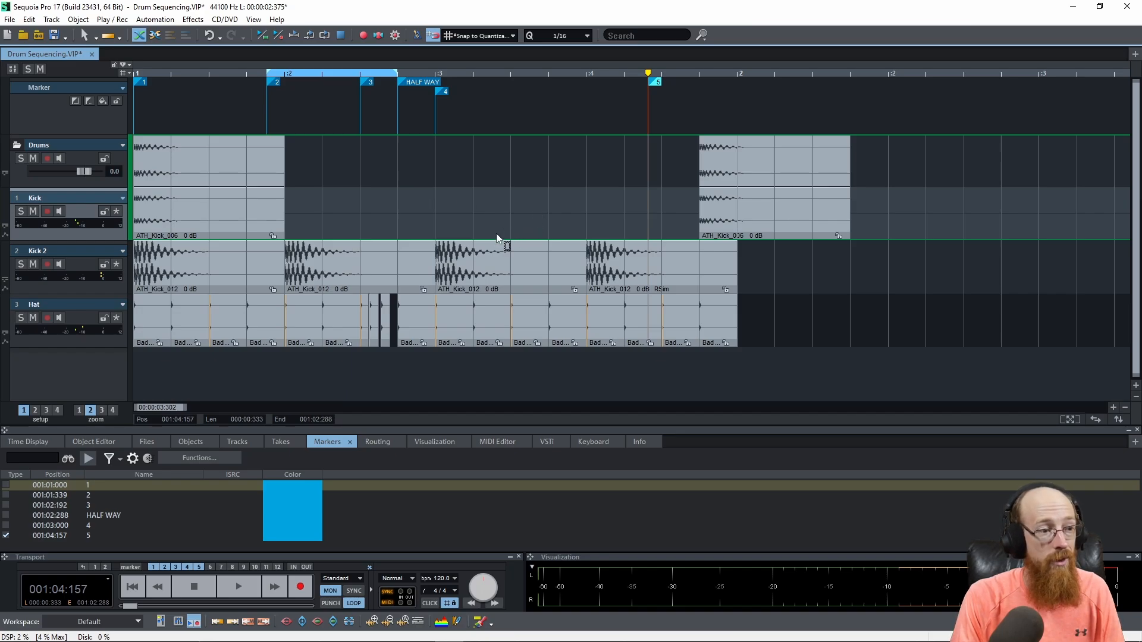
mouse_move(488, 204)
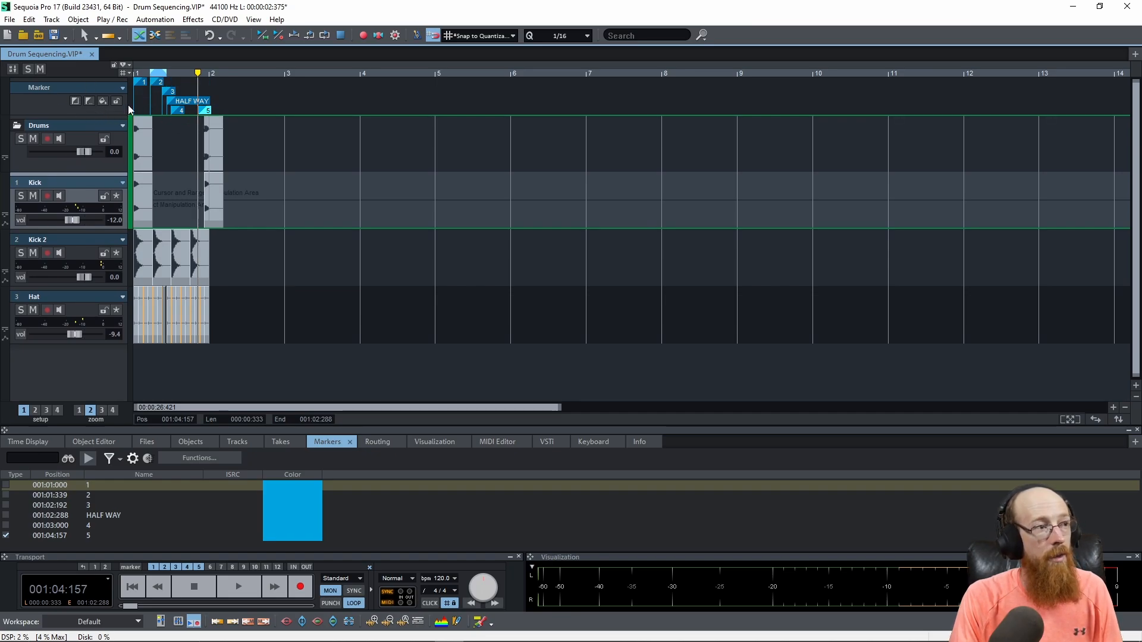
mouse_move(420, 98)
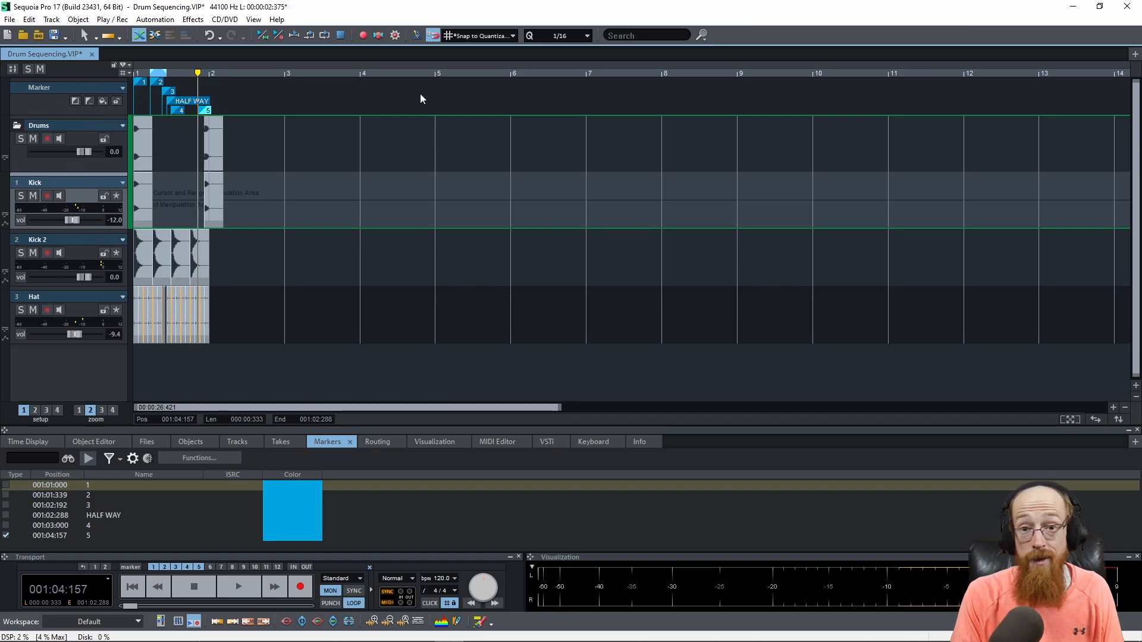